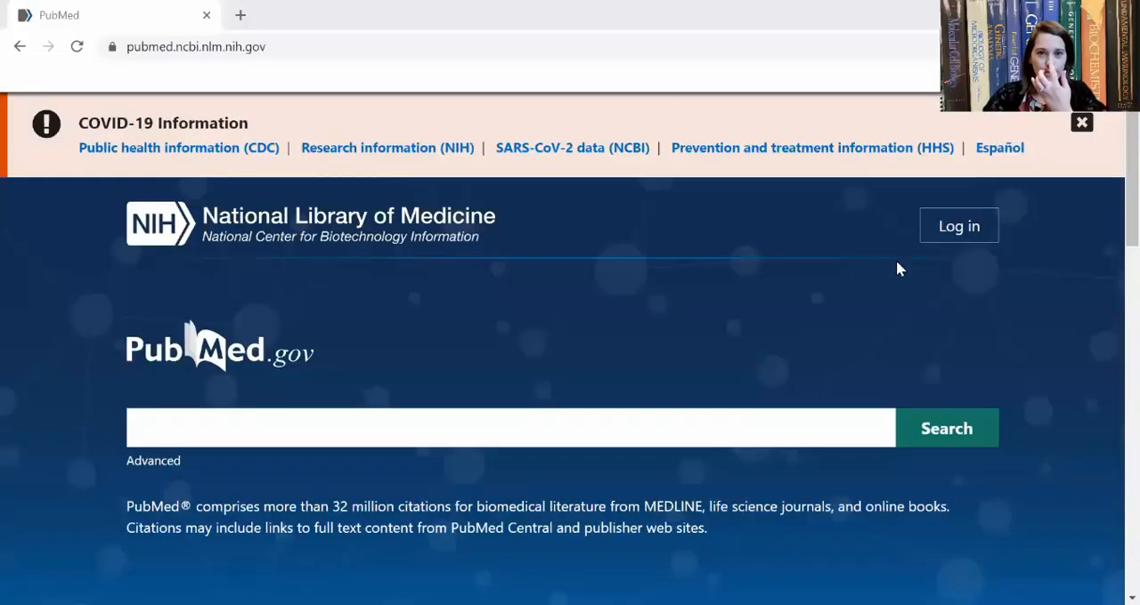
{"action": "mouse_move", "coordinate": [670, 289]}
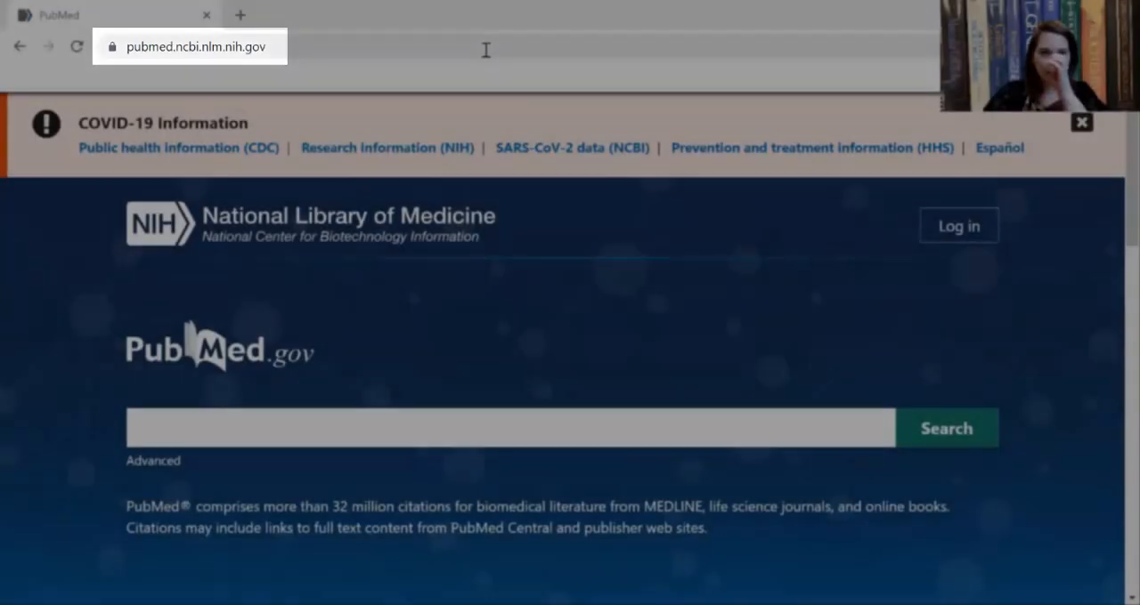
Step: Go to the PubMed site and start a new literature search in its search box
{"action": "type", "text": "pubmed"}
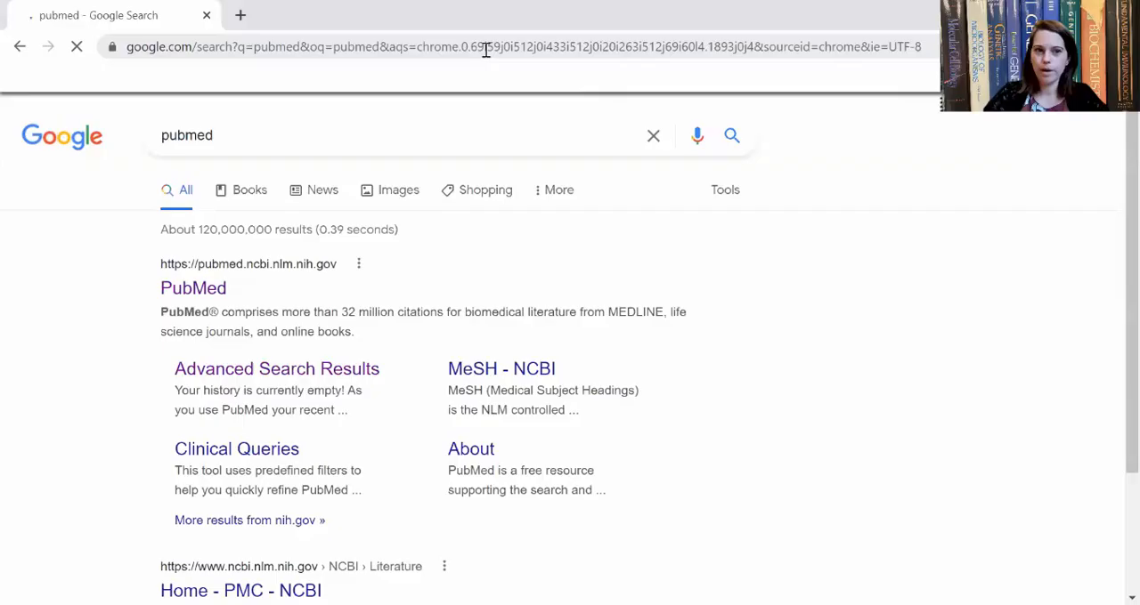
{"action": "left_click", "coordinate": [193, 289]}
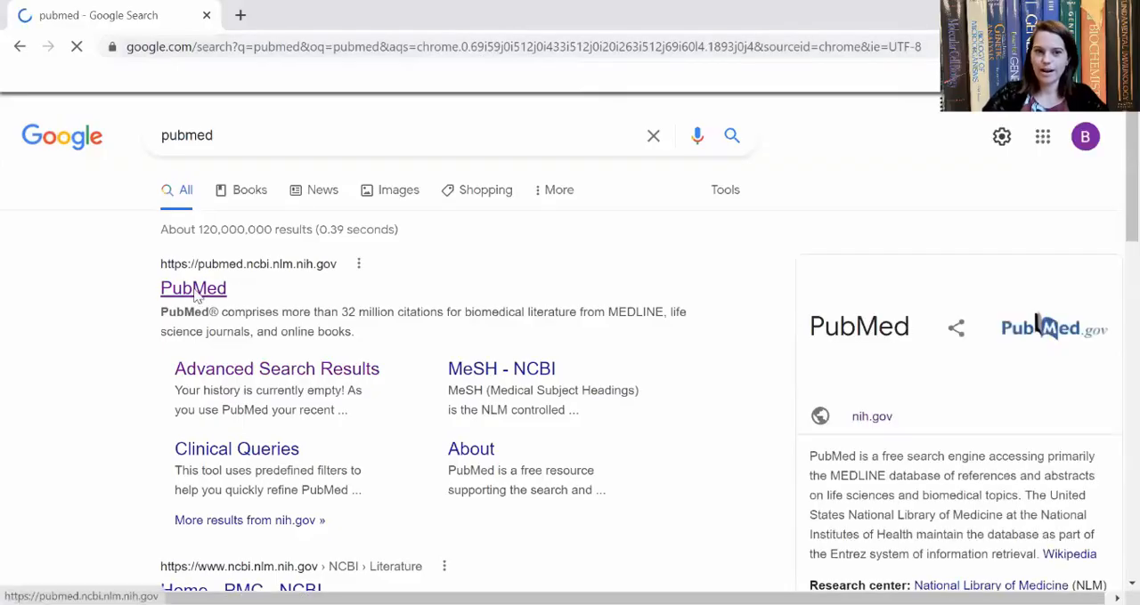
{"action": "left_click", "coordinate": [192, 289]}
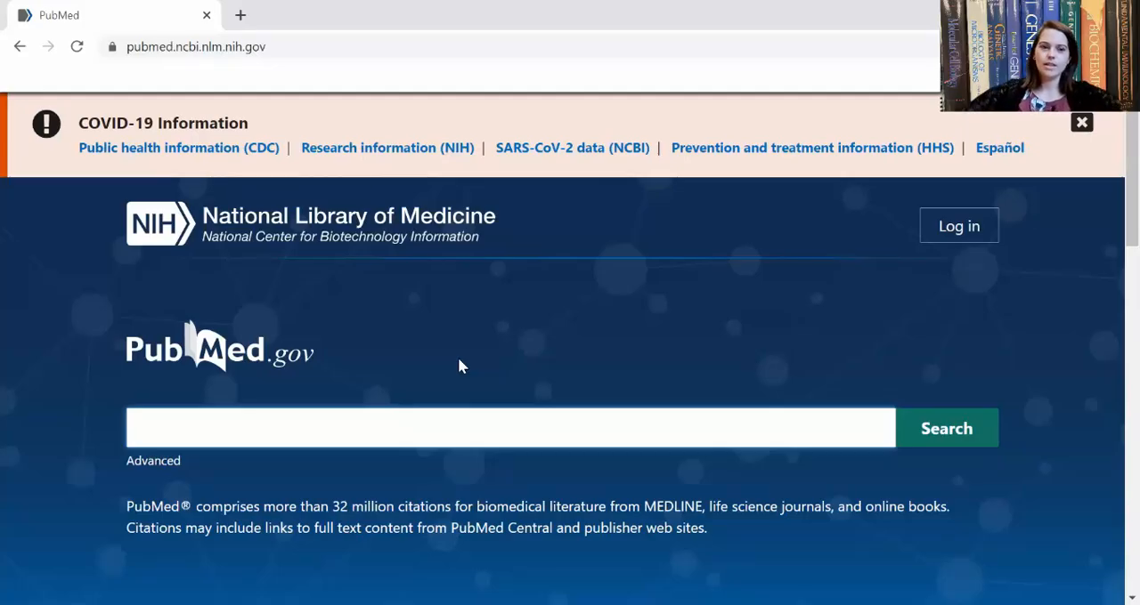
{"action": "left_click", "coordinate": [509, 427]}
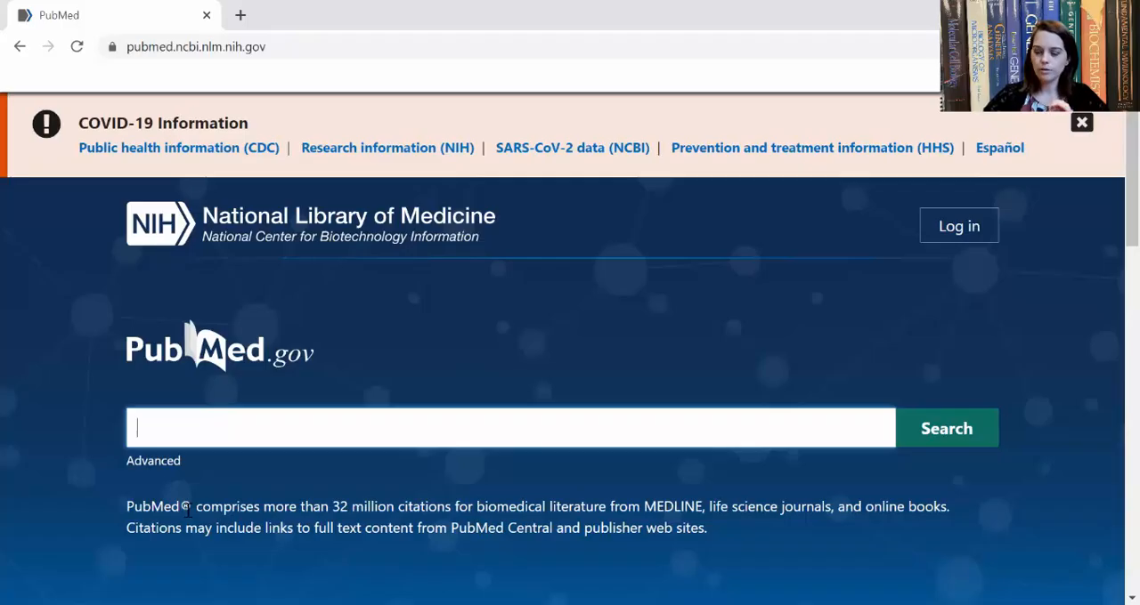
Step: Enter the query chytrid* AND itraconazole NOT amphotericin without submitting it
{"action": "type", "text": "chytrid"}
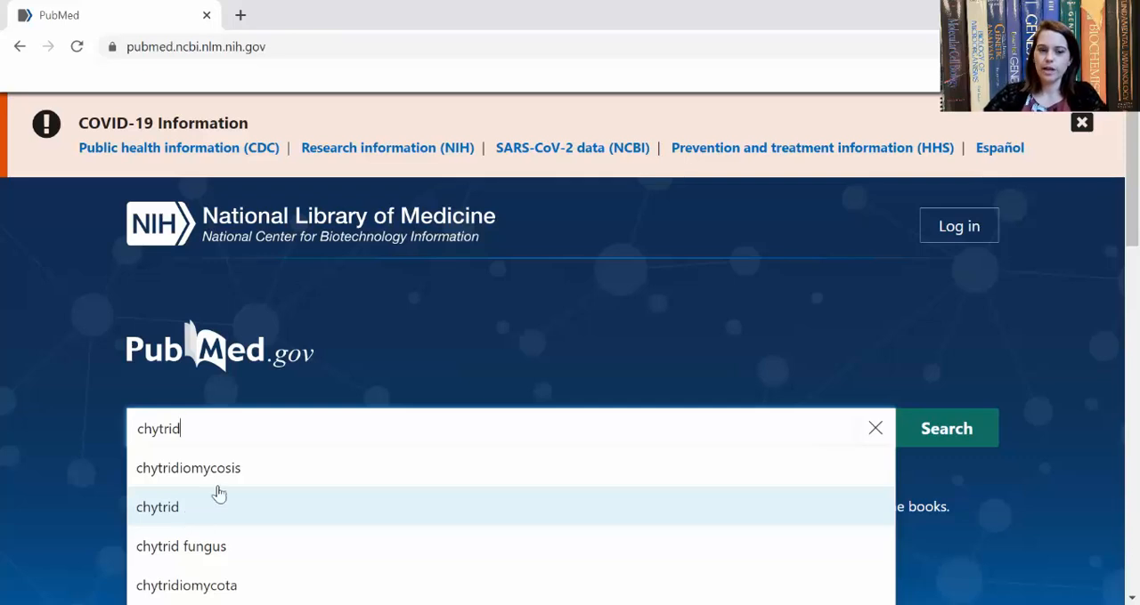
{"action": "mouse_move", "coordinate": [239, 474]}
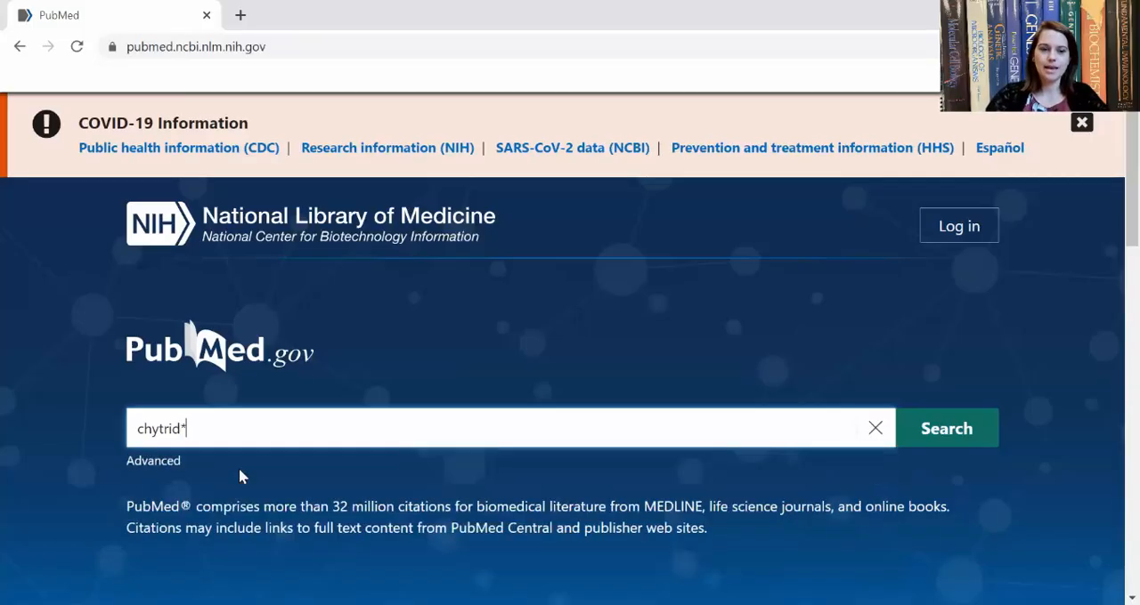
{"action": "key", "text": "Backspace"}
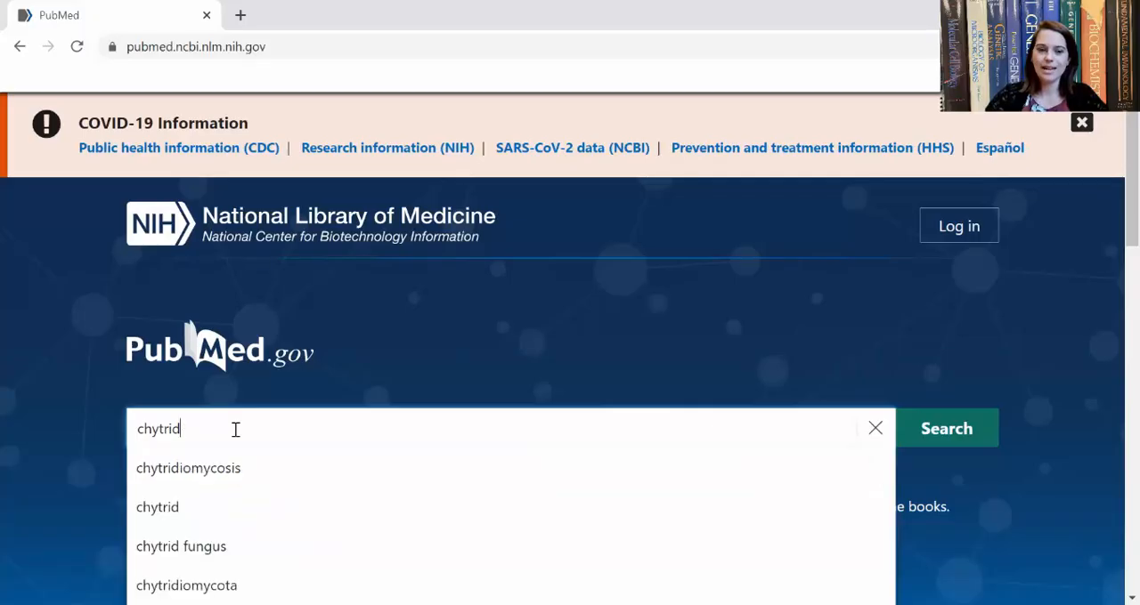
{"action": "mouse_move", "coordinate": [199, 435]}
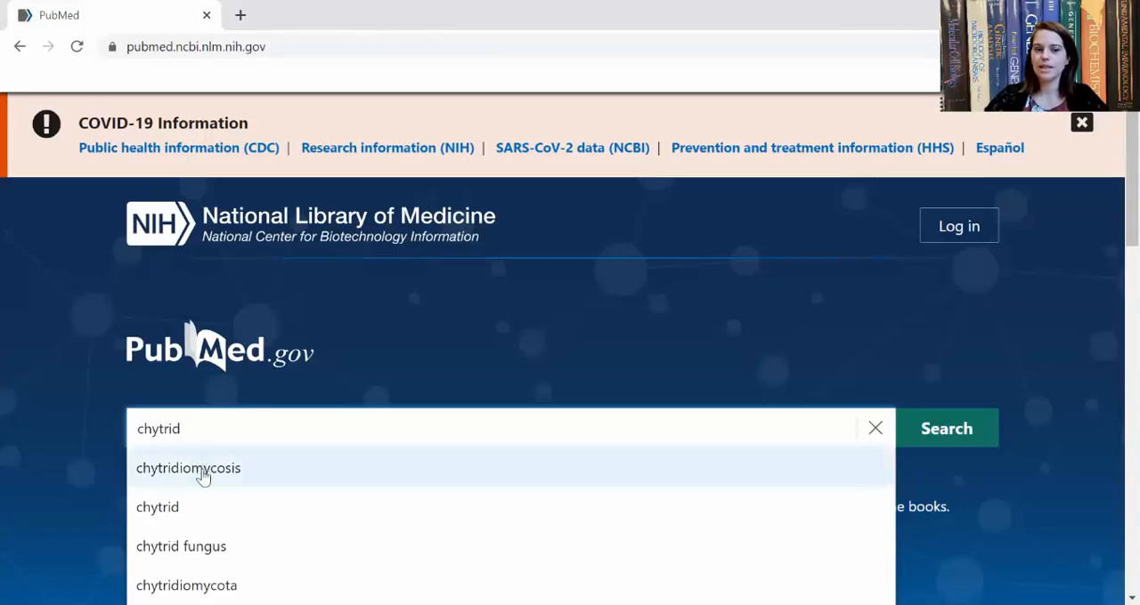
{"action": "mouse_move", "coordinate": [204, 508]}
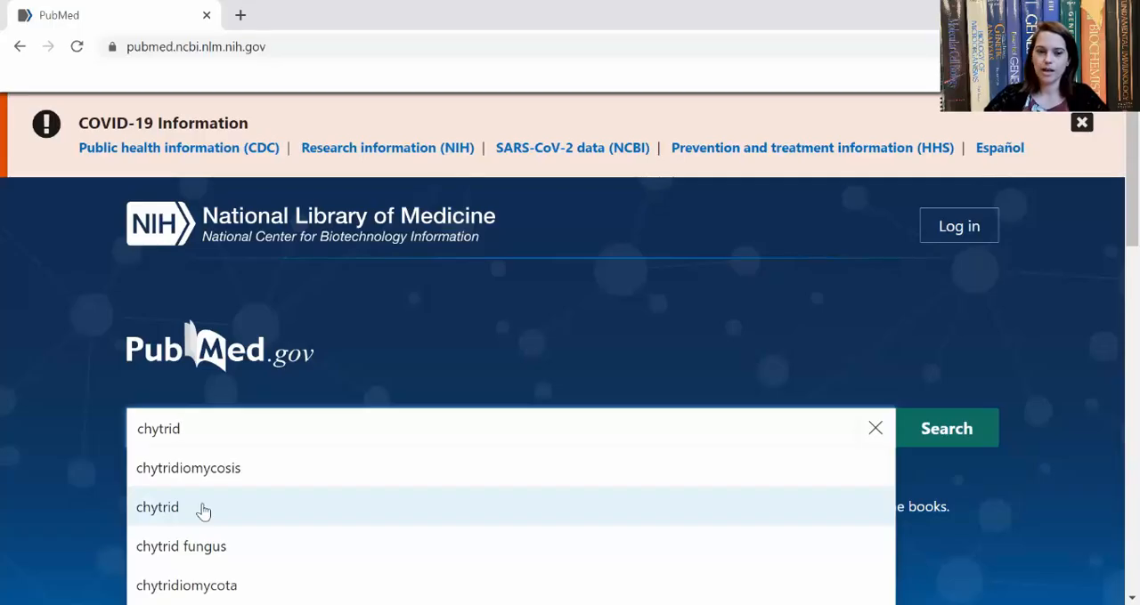
{"action": "mouse_move", "coordinate": [210, 547]}
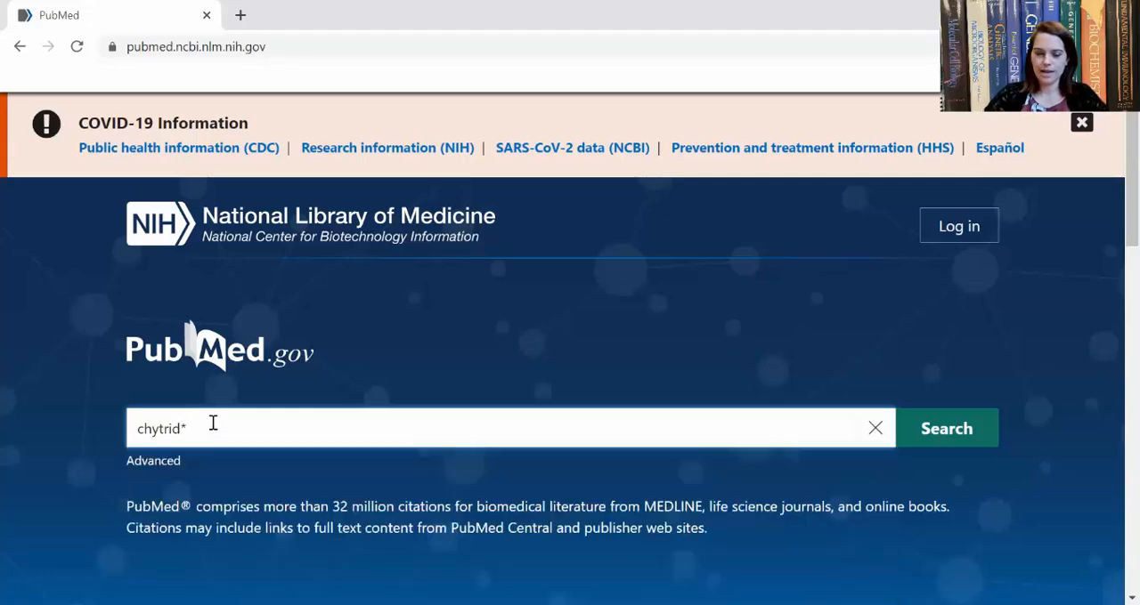
{"action": "type", "text": "AND"}
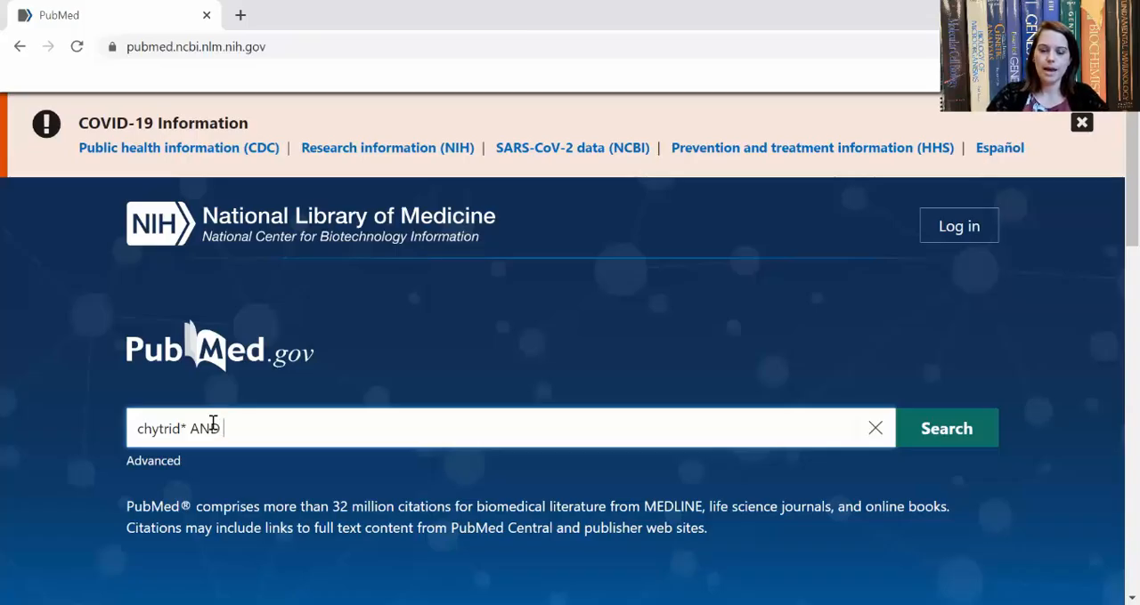
{"action": "type", "text": "itraconazole"}
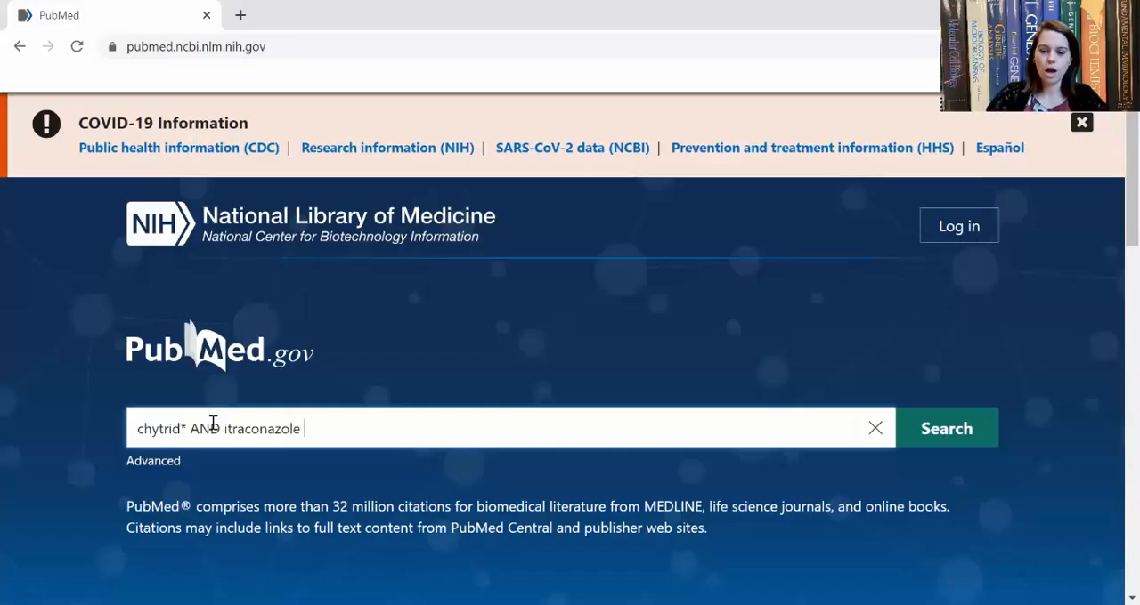
{"action": "type", "text": "NOT amph"}
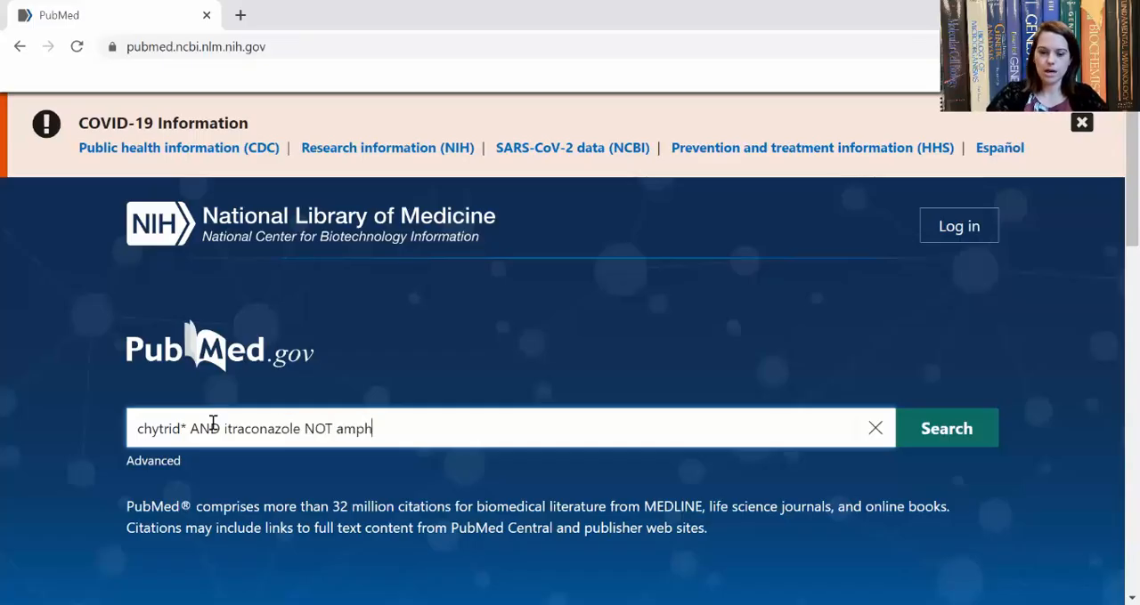
{"action": "type", "text": "oteri"}
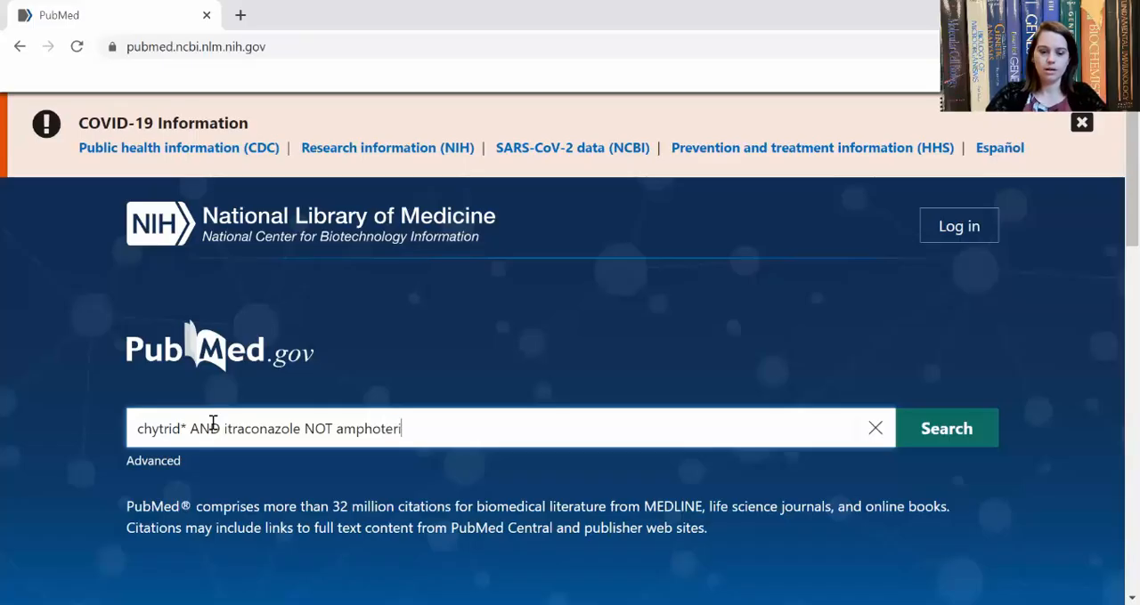
{"action": "type", "text": "cin"}
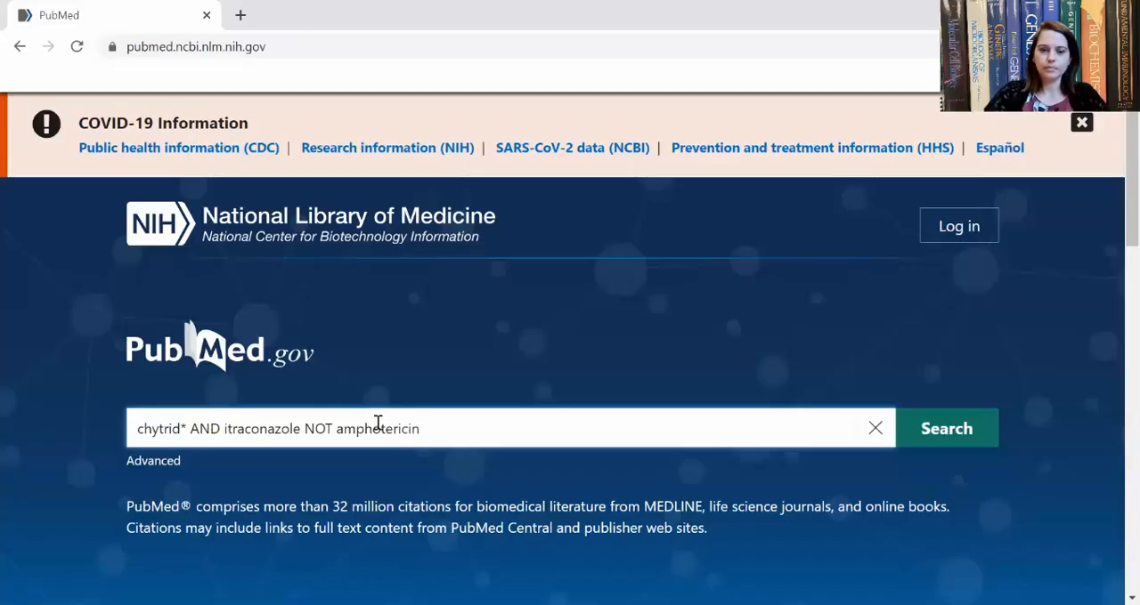
{"action": "mouse_move", "coordinate": [470, 431]}
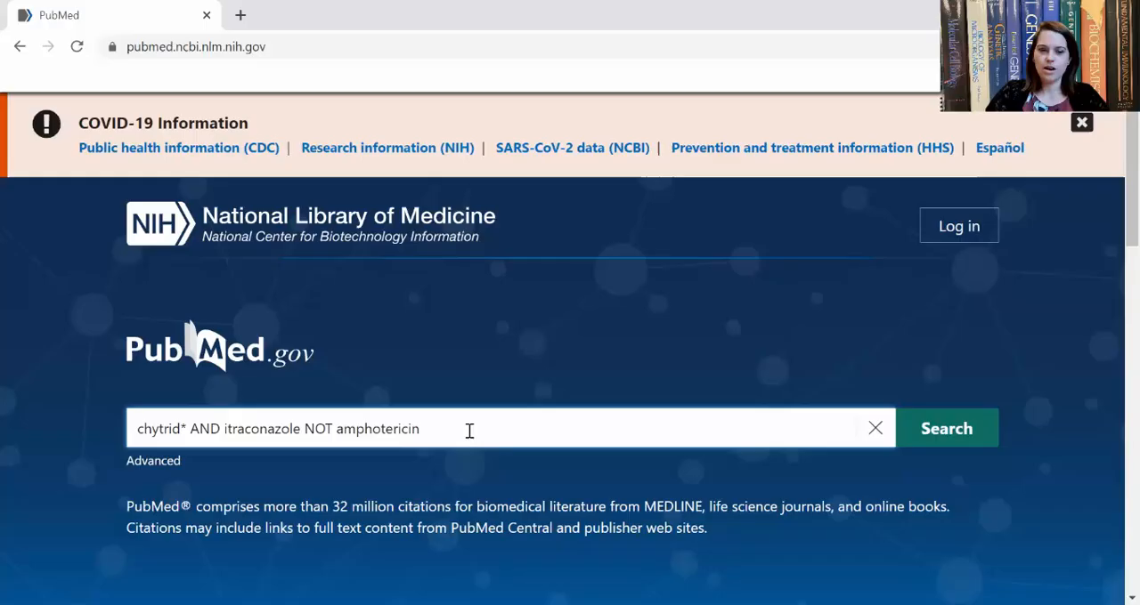
Step: Run the combined search, then briefly search chytrid* on its own
{"action": "left_click", "coordinate": [945, 428]}
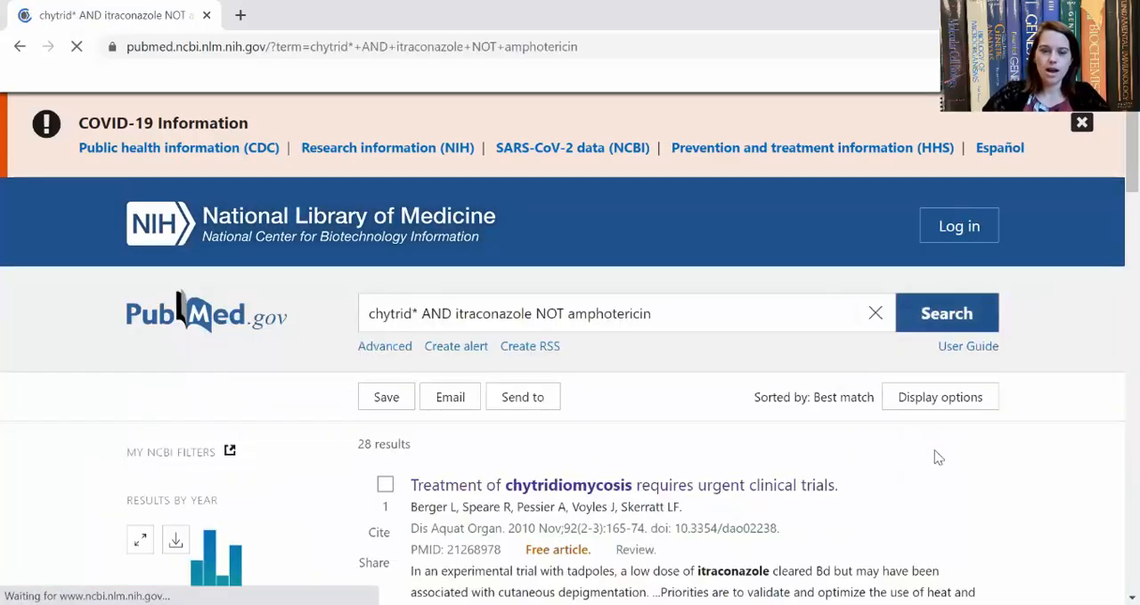
{"action": "left_click", "coordinate": [1081, 121]}
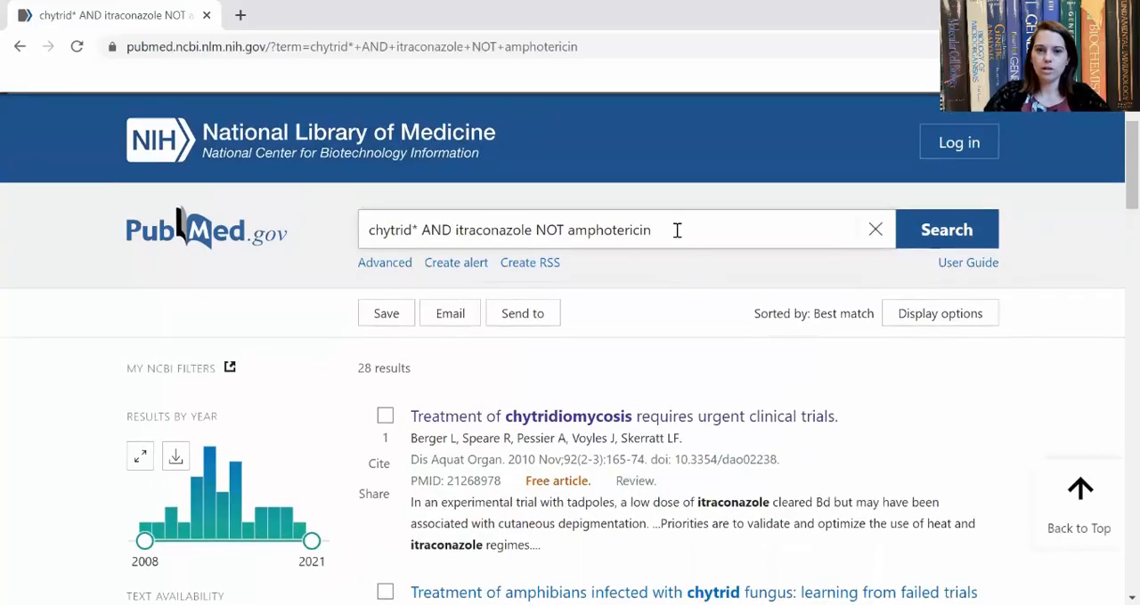
{"action": "left_click_drag", "start_coordinate": [419, 229], "coordinate": [677, 230]}
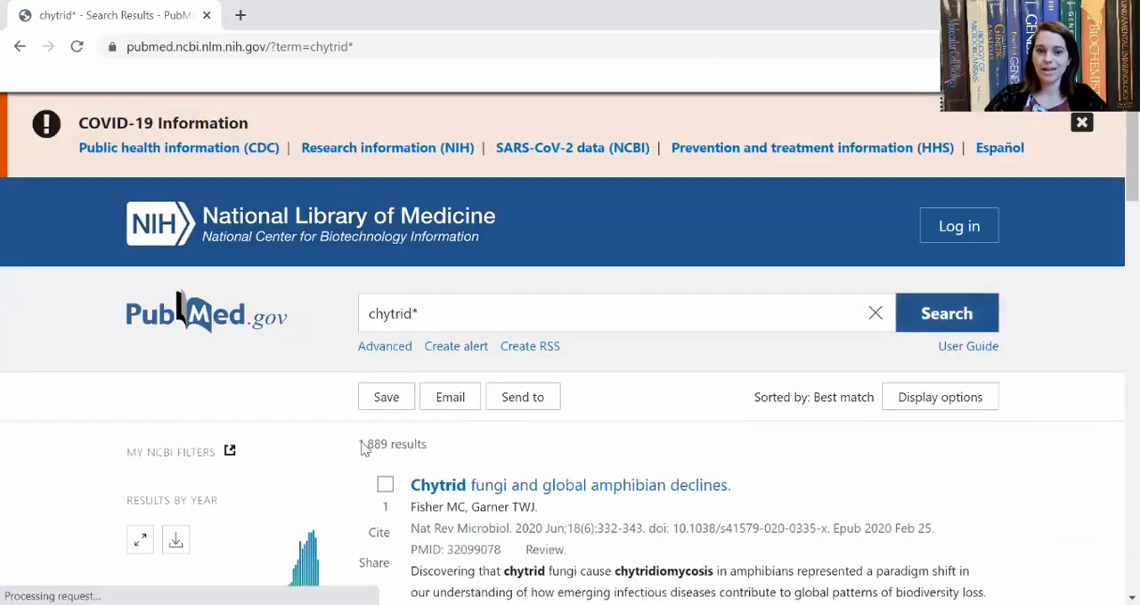
Step: Re-add AND itraconazole NOT amphotericin and rerun the full query for 28 results
{"action": "type", "text": "AND itraconazole NOT amphotericin"}
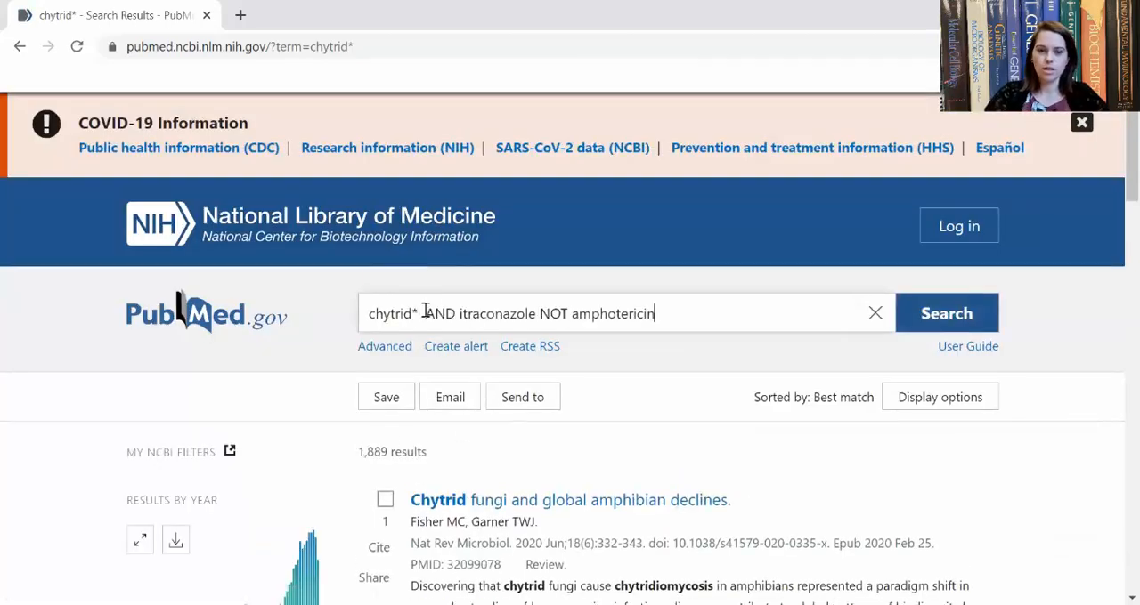
{"action": "left_click", "coordinate": [946, 313]}
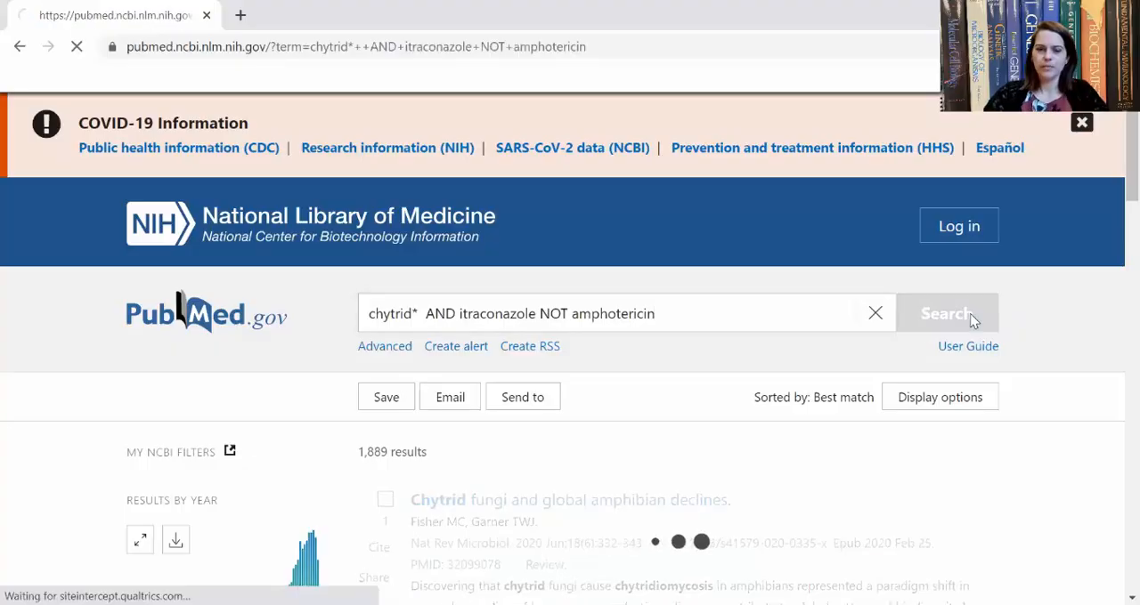
{"action": "left_click", "coordinate": [947, 314]}
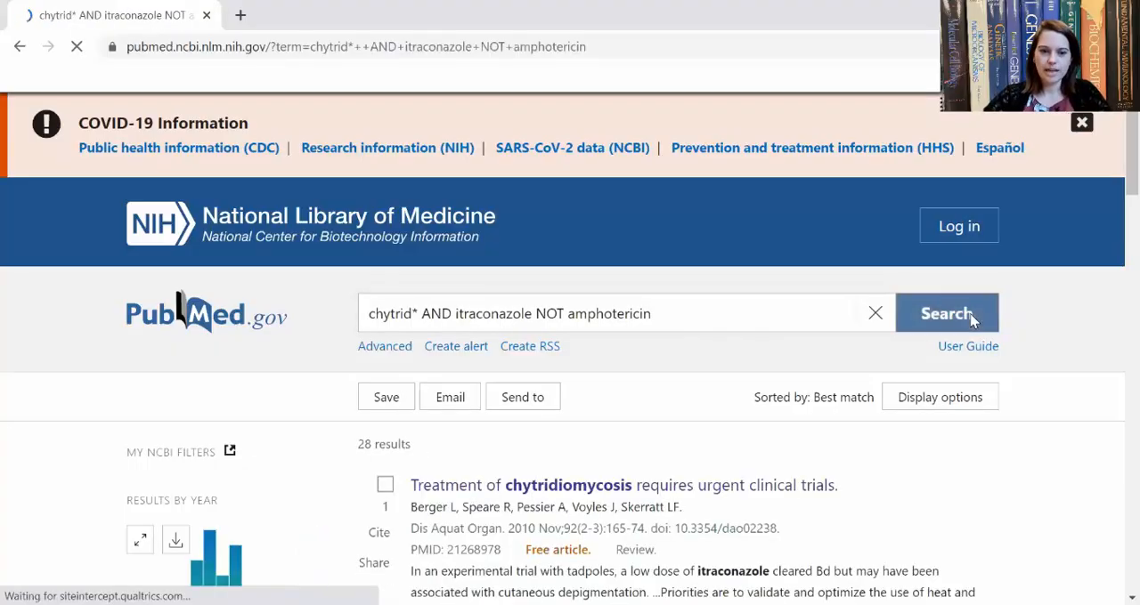
{"action": "left_click", "coordinate": [945, 314]}
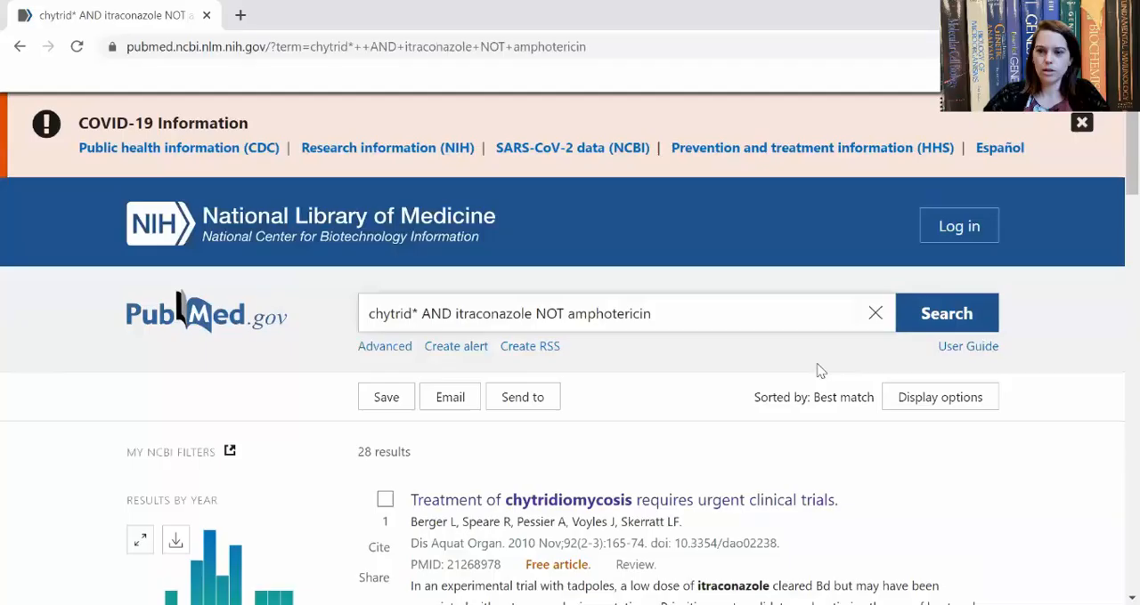
{"action": "mouse_move", "coordinate": [674, 377]}
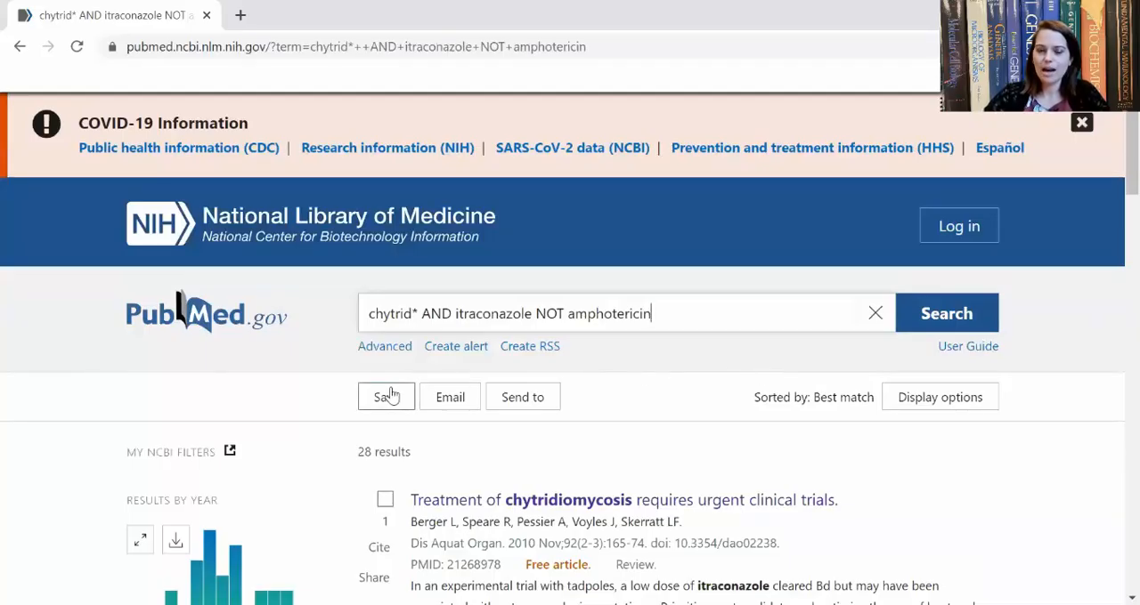
{"action": "mouse_move", "coordinate": [448, 397]}
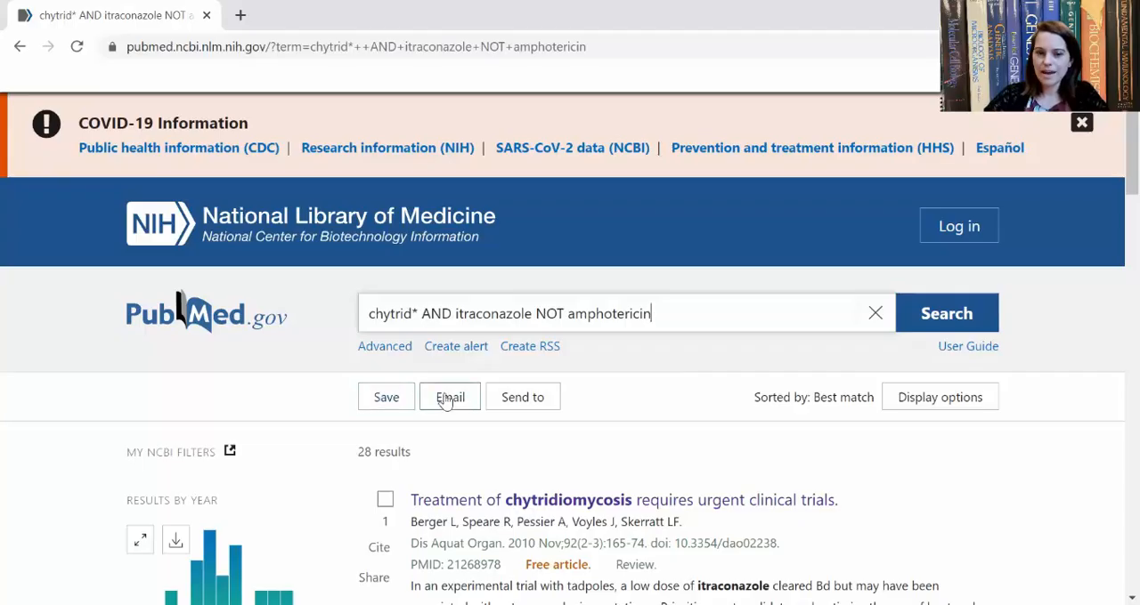
{"action": "left_click", "coordinate": [522, 397]}
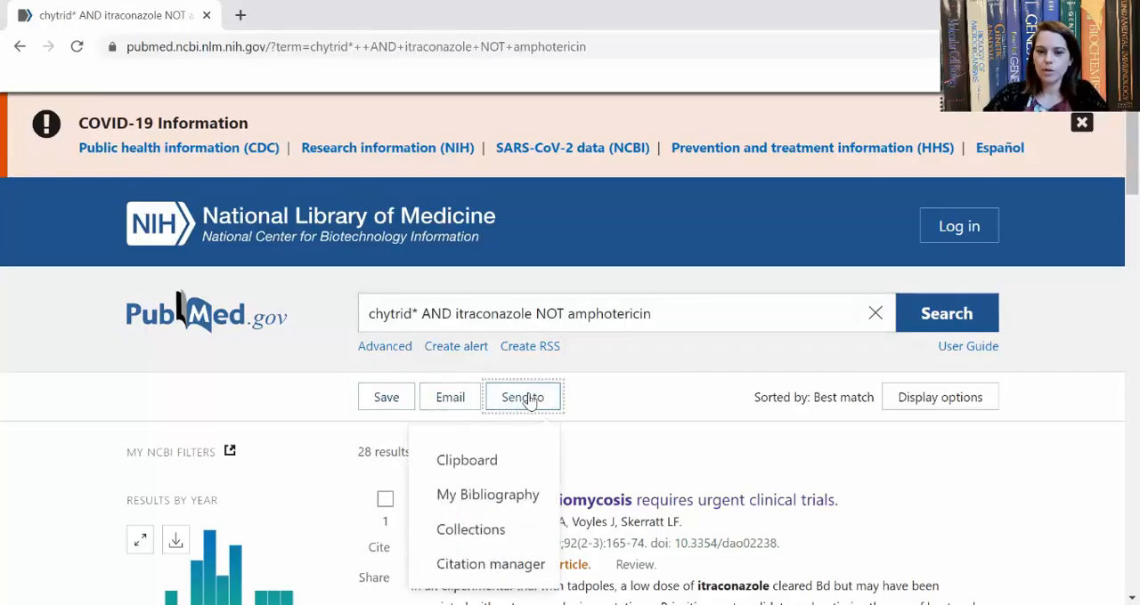
{"action": "mouse_move", "coordinate": [466, 460]}
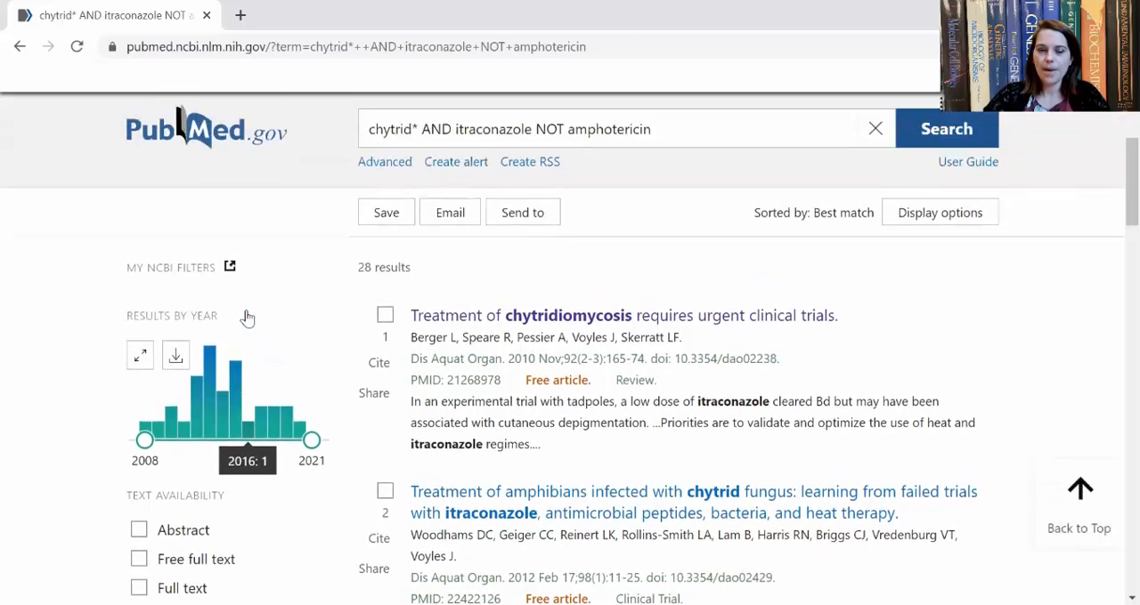
{"action": "scroll", "scroll_direction": "down", "scroll_amount": 3}
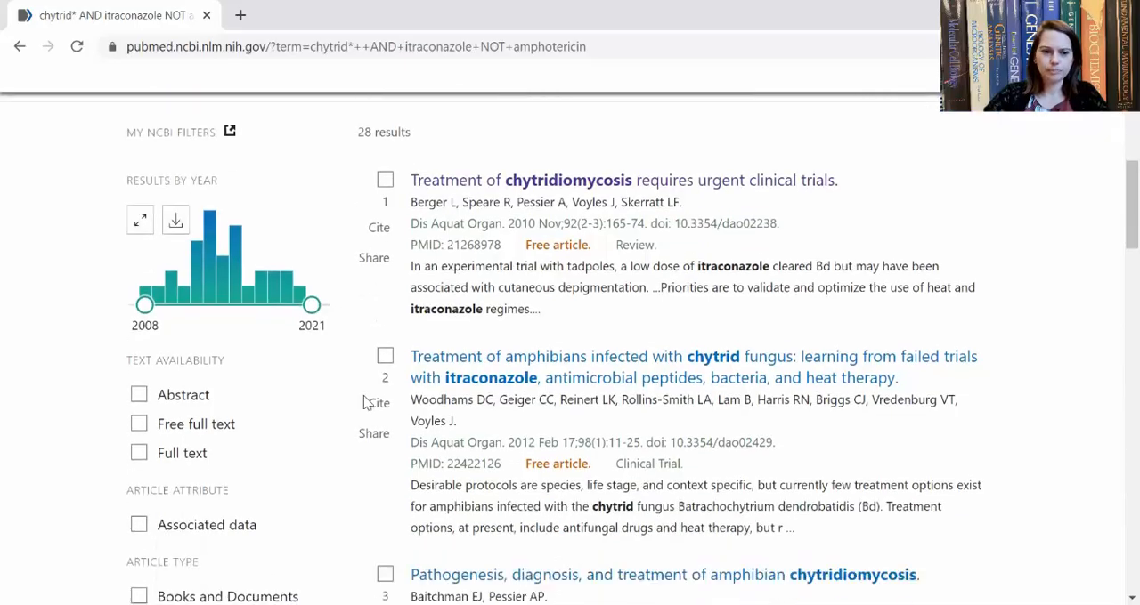
Step: Apply the Free full text filter and look through the 14 remaining results
{"action": "scroll", "scroll_direction": "down", "scroll_amount": 3}
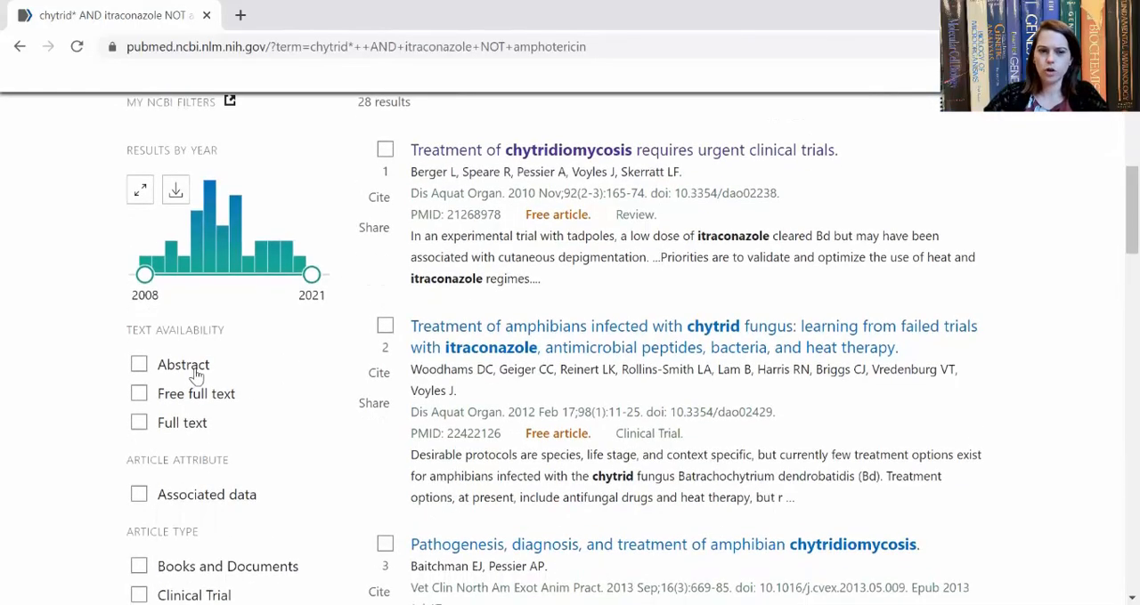
{"action": "mouse_move", "coordinate": [139, 395]}
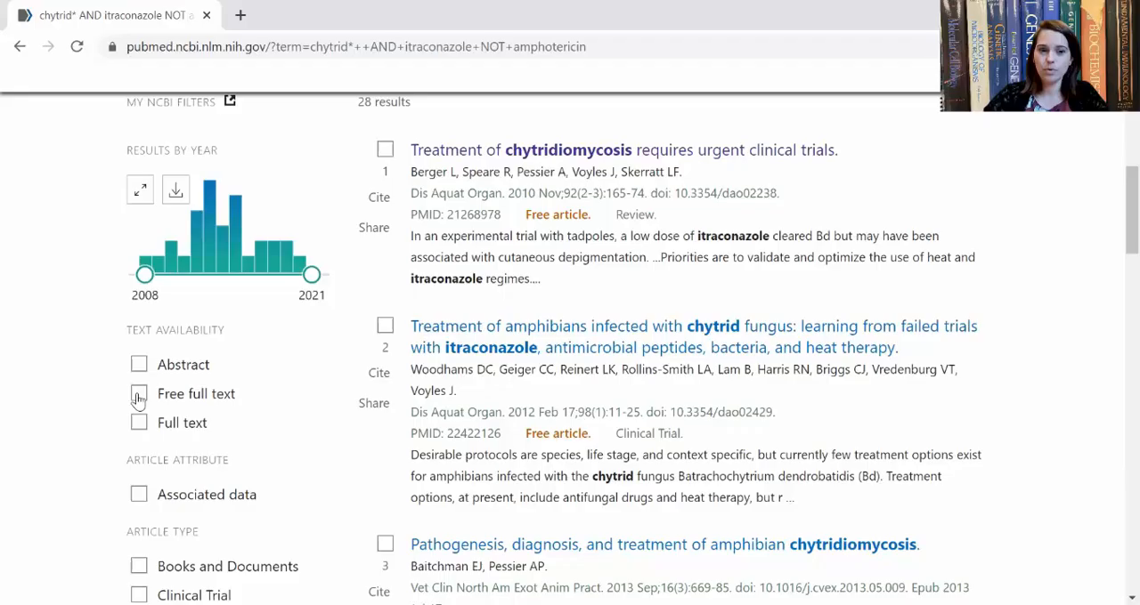
{"action": "left_click", "coordinate": [139, 394]}
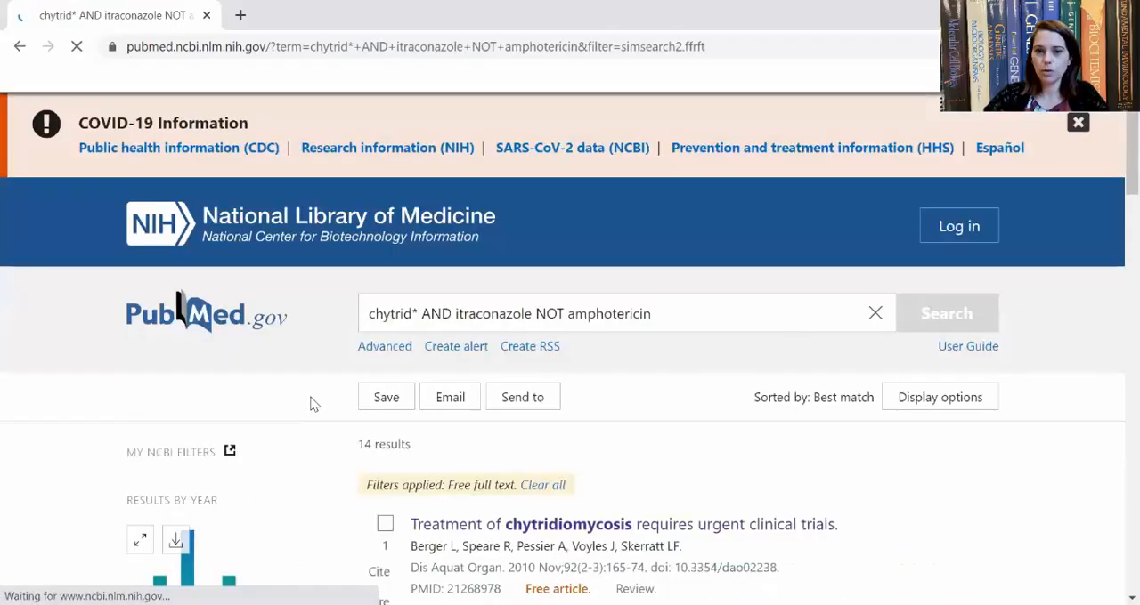
{"action": "scroll", "scroll_direction": "down", "scroll_amount": 3}
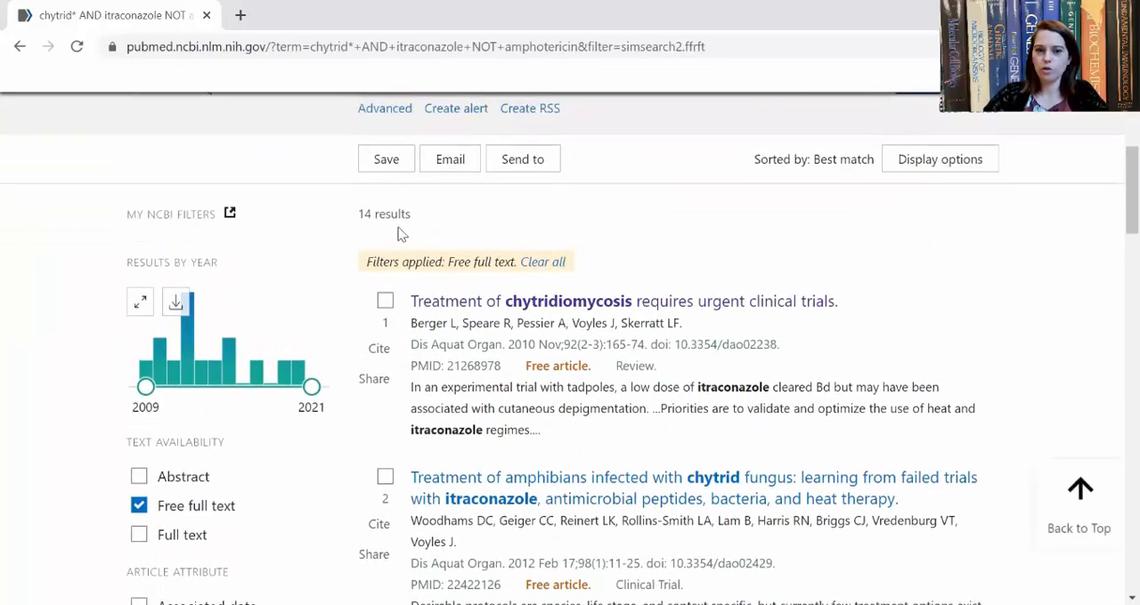
{"action": "scroll", "scroll_direction": "down", "scroll_amount": 3}
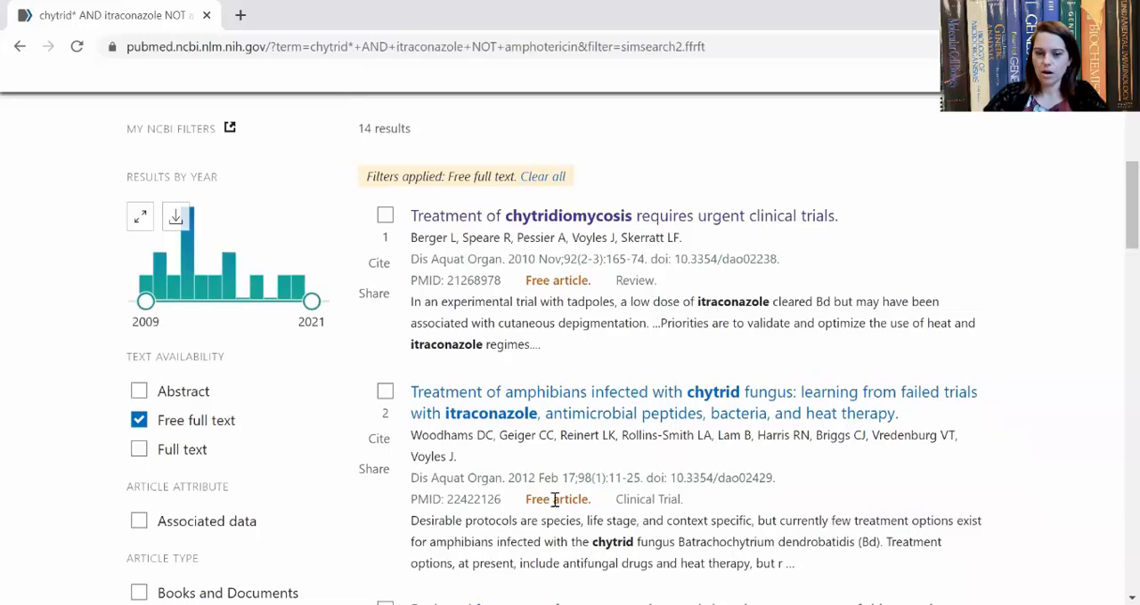
{"action": "scroll", "scroll_direction": "down", "scroll_amount": 3}
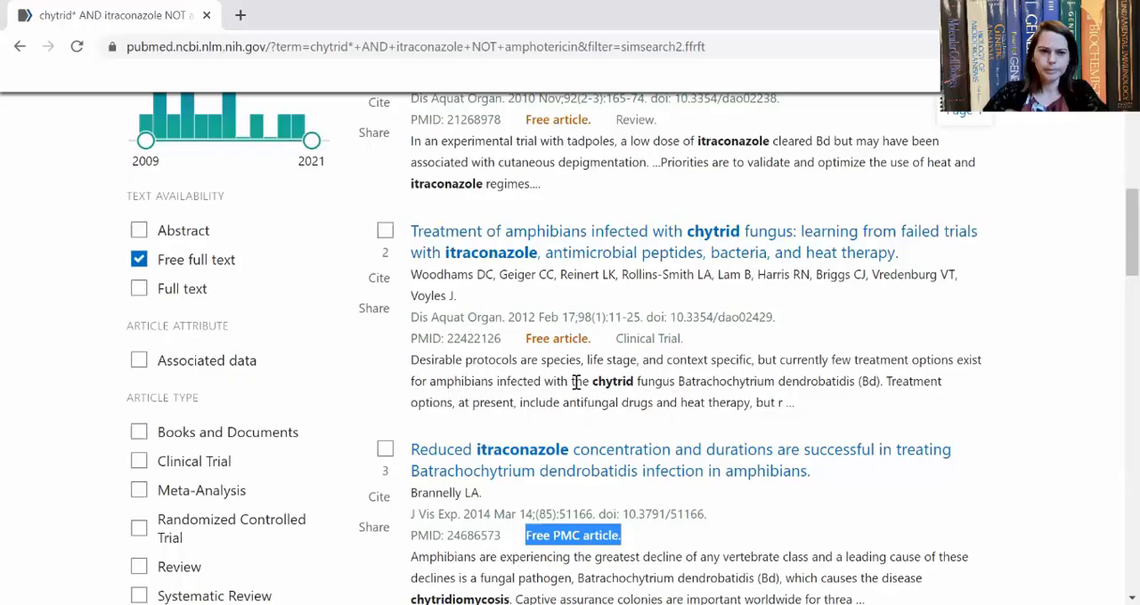
{"action": "scroll", "scroll_direction": "down", "scroll_amount": 3}
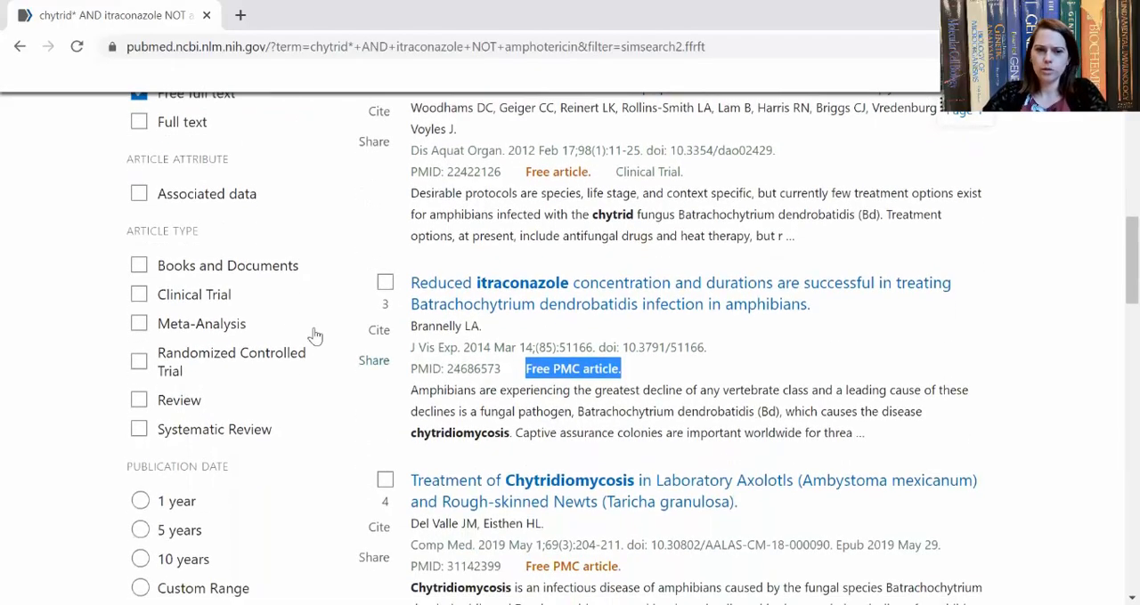
{"action": "mouse_move", "coordinate": [146, 289]}
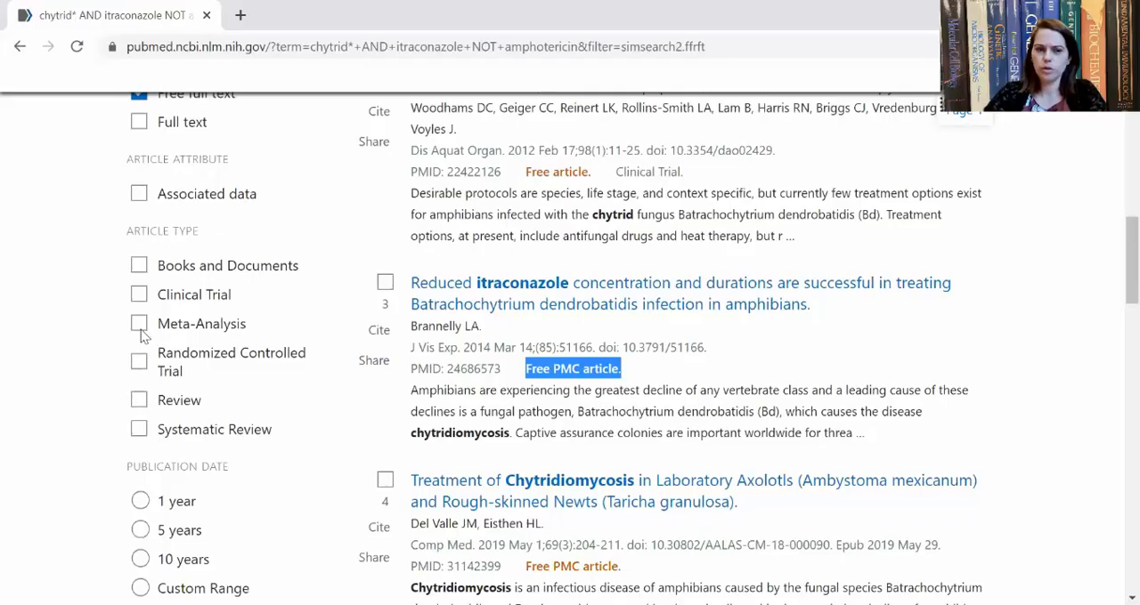
{"action": "mouse_move", "coordinate": [132, 312]}
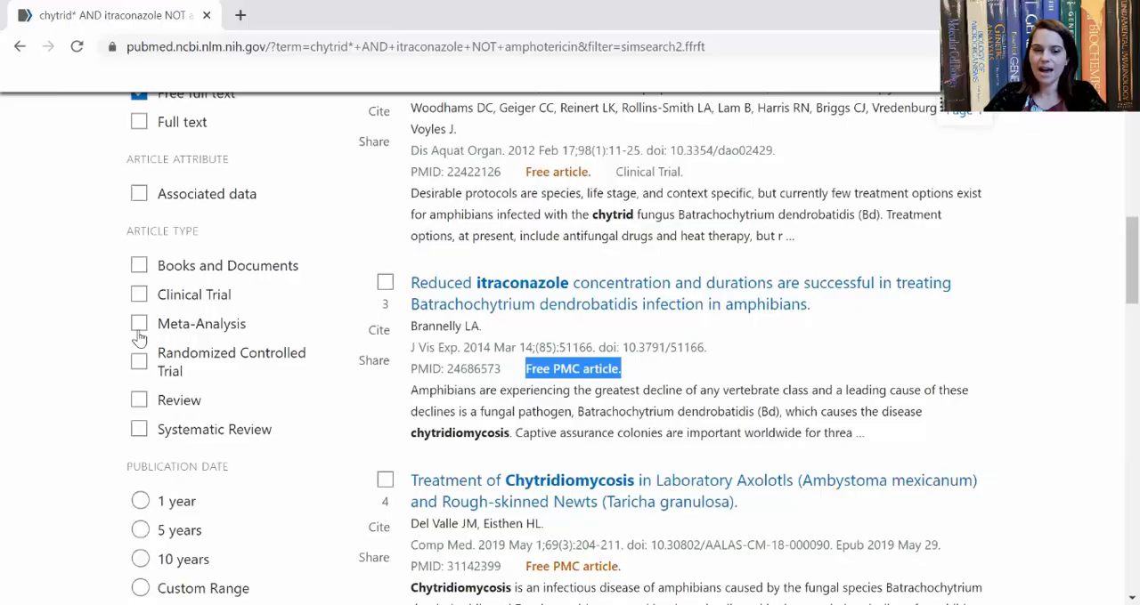
{"action": "mouse_move", "coordinate": [146, 367]}
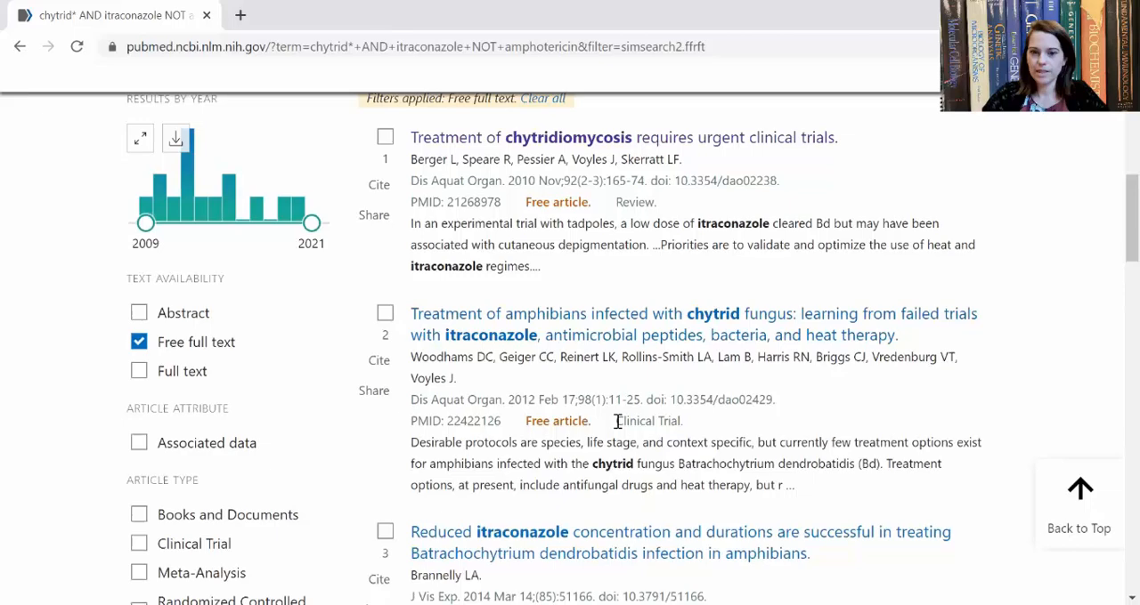
{"action": "scroll", "scroll_direction": "down", "scroll_amount": 3}
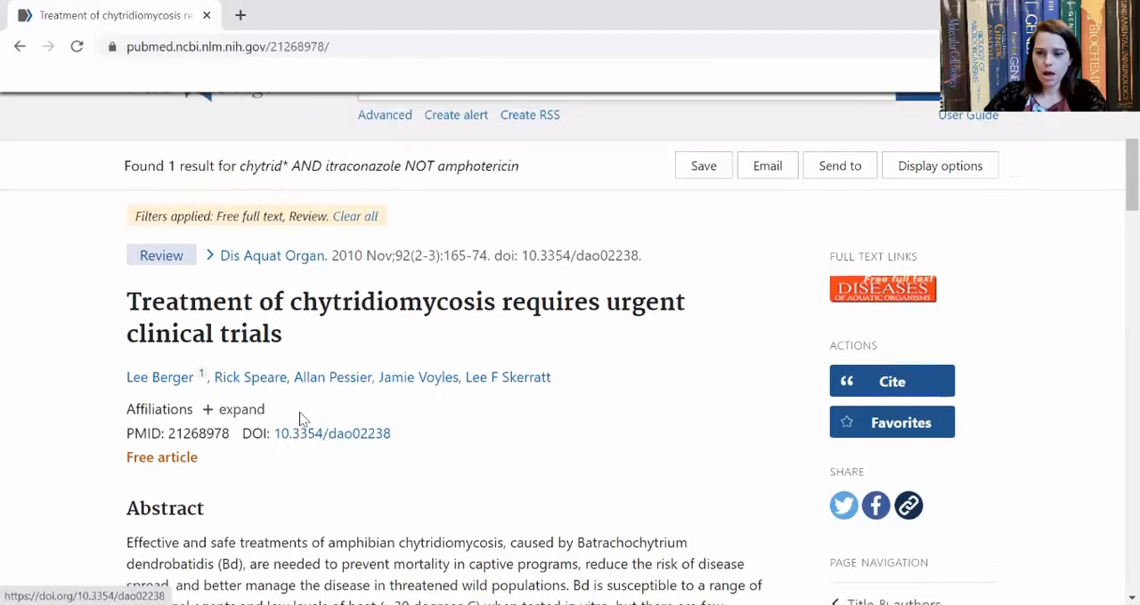
Step: Read down the chytridiomycosis review record through abstract, similar articles, cited-by and MeSH terms
{"action": "scroll", "scroll_direction": "up", "scroll_amount": 3}
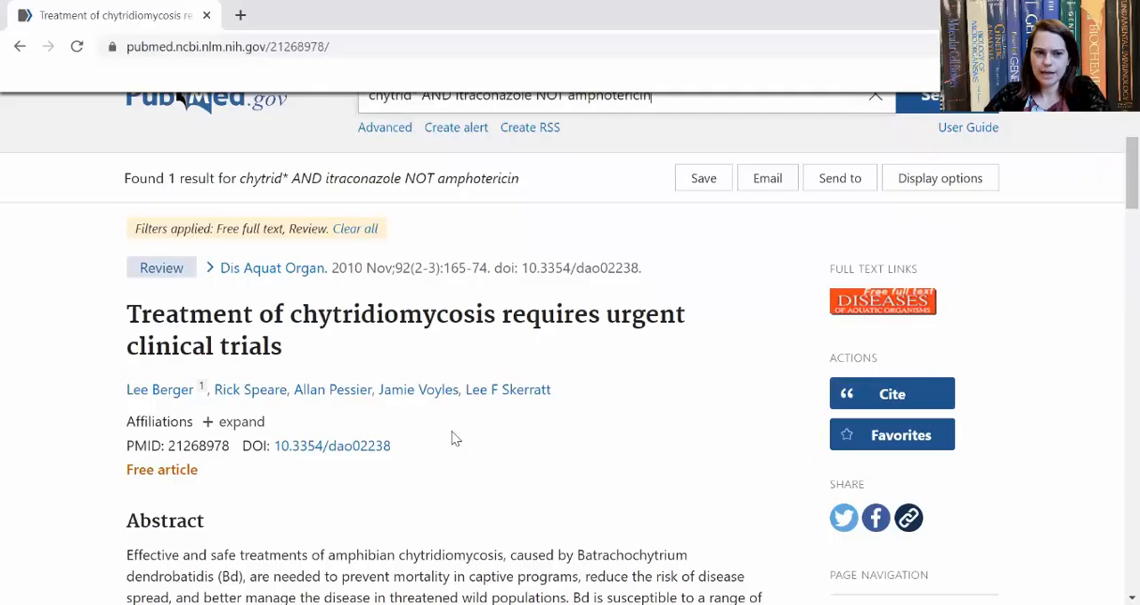
{"action": "scroll", "scroll_direction": "down", "scroll_amount": 3}
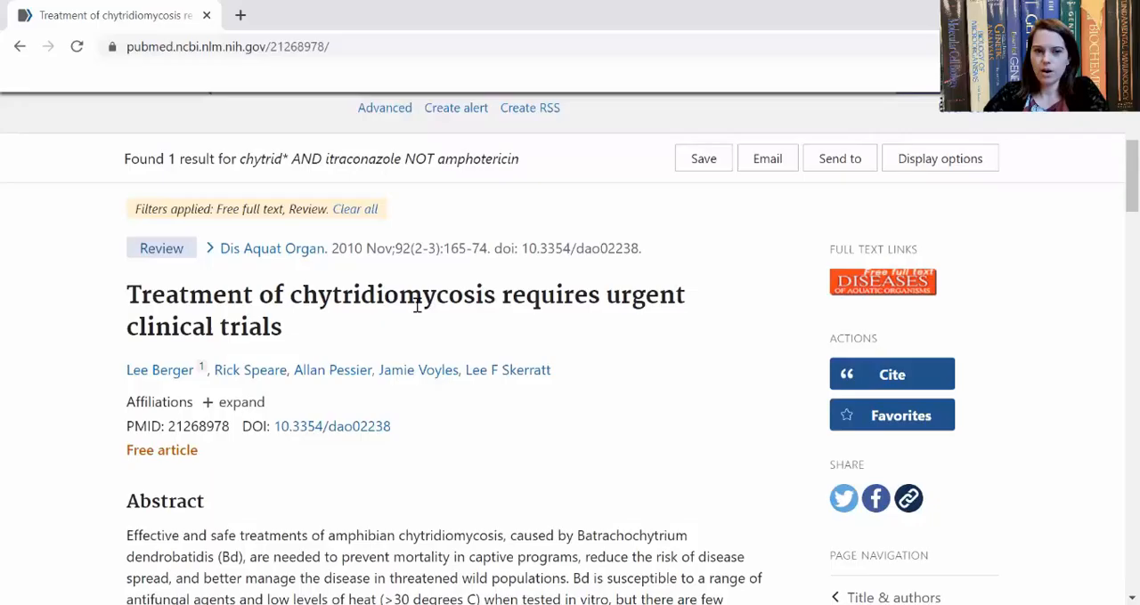
{"action": "mouse_move", "coordinate": [164, 385]}
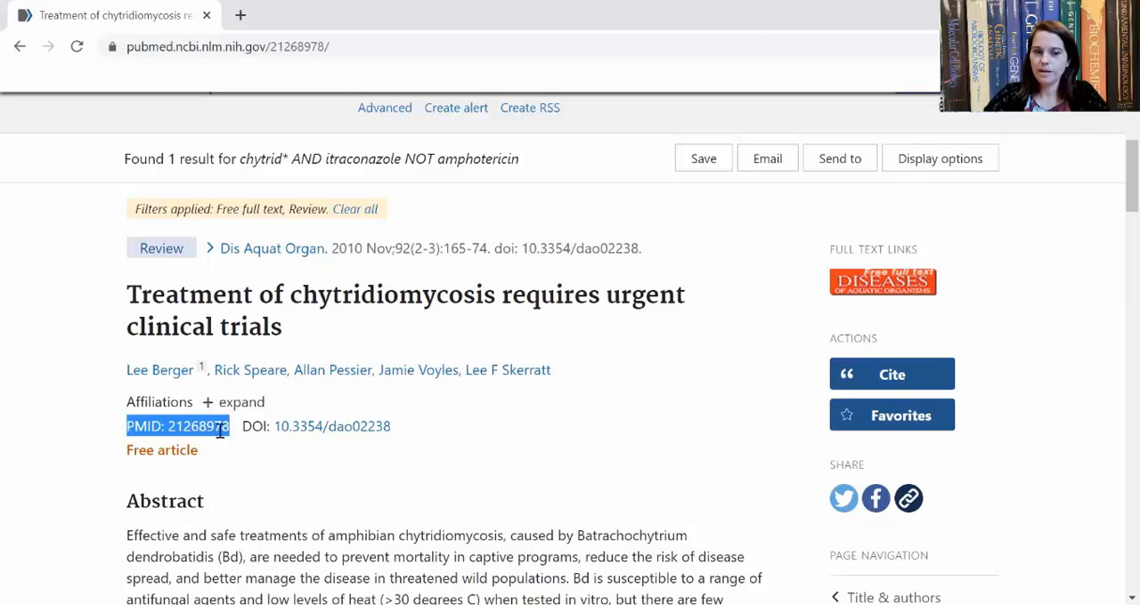
{"action": "mouse_move", "coordinate": [298, 510]}
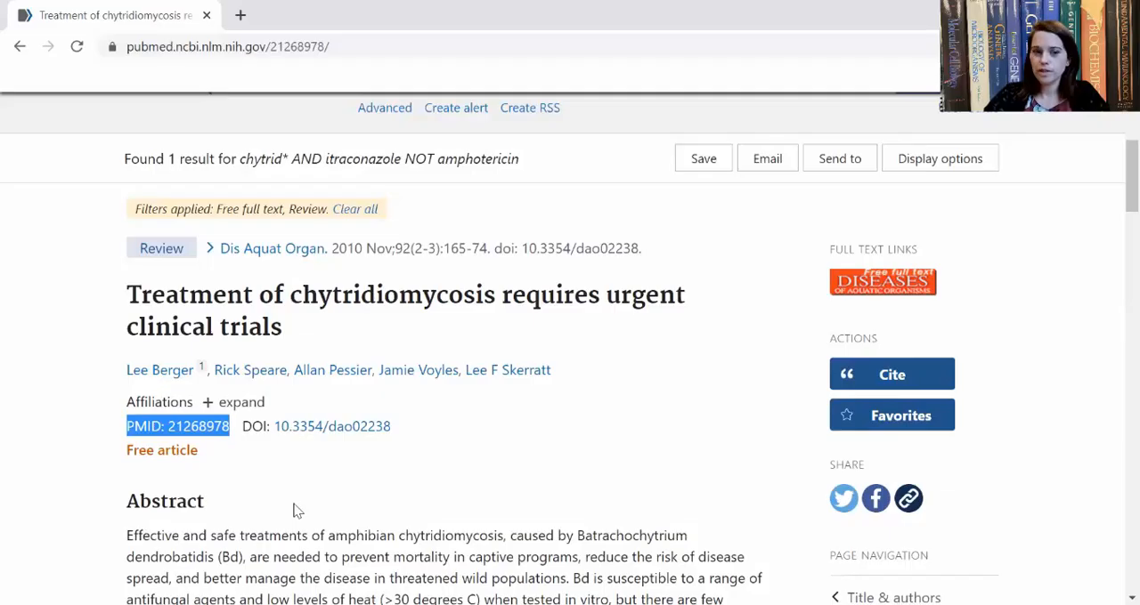
{"action": "mouse_move", "coordinate": [203, 427]}
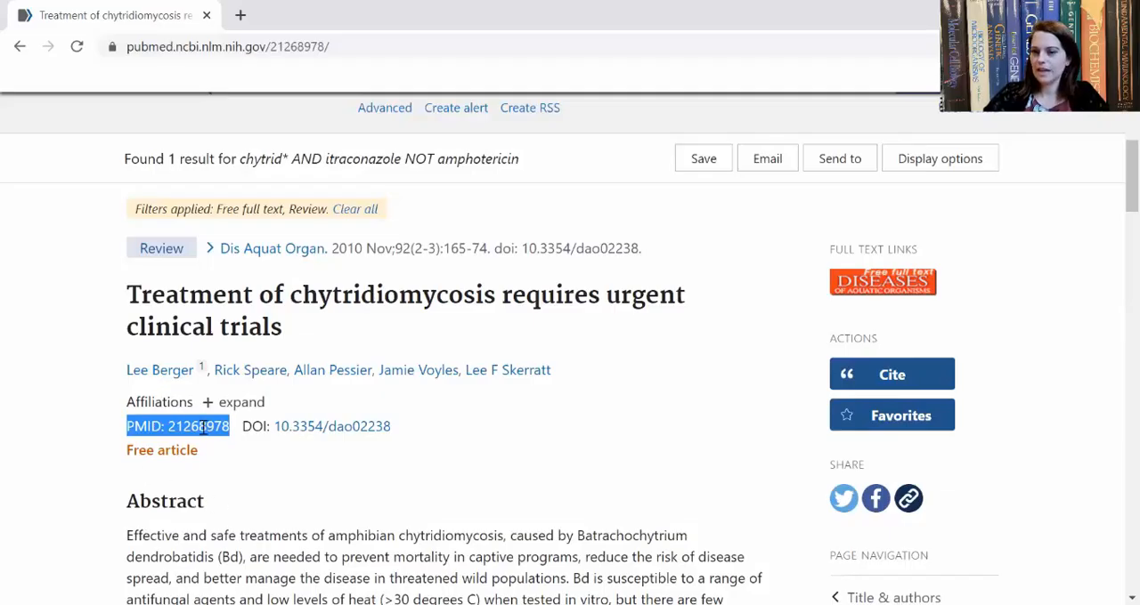
{"action": "mouse_move", "coordinate": [601, 403]}
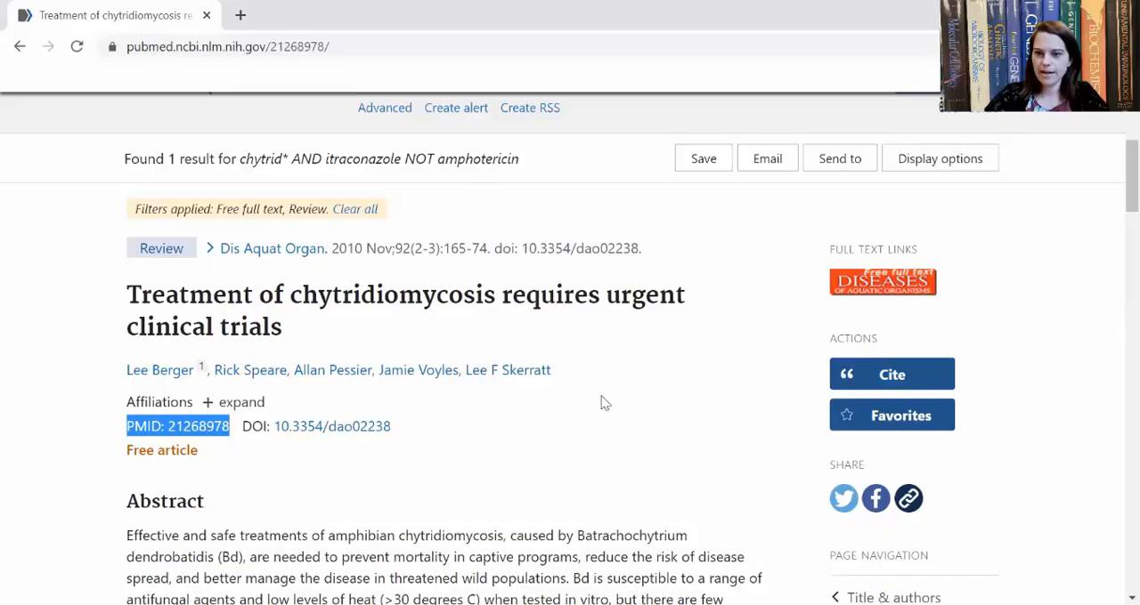
{"action": "scroll", "scroll_direction": "down", "scroll_amount": 3}
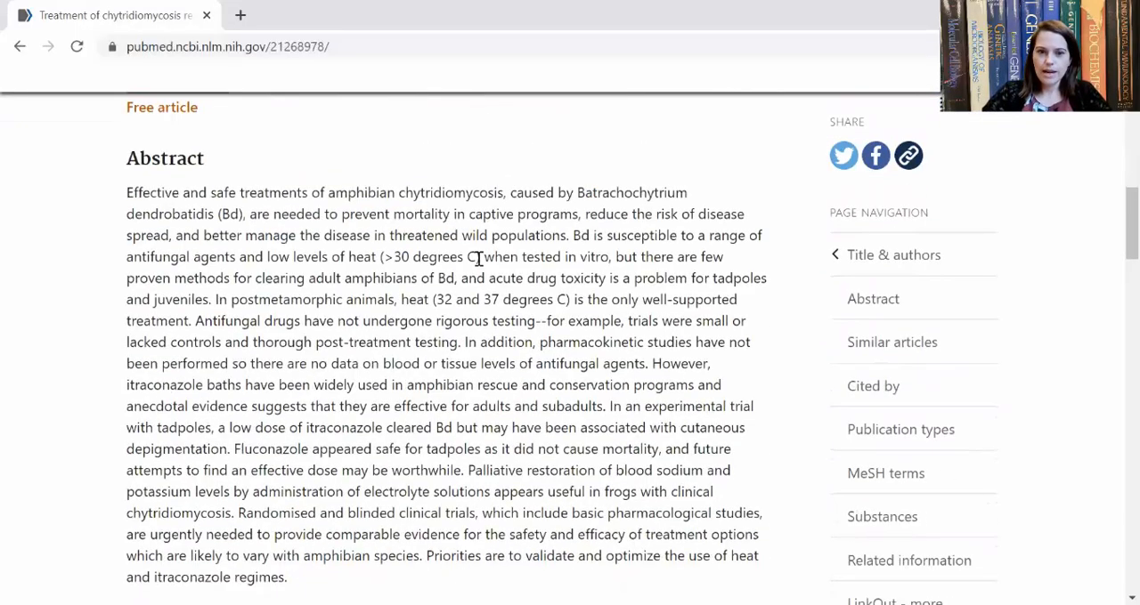
{"action": "scroll", "scroll_direction": "down", "scroll_amount": 3}
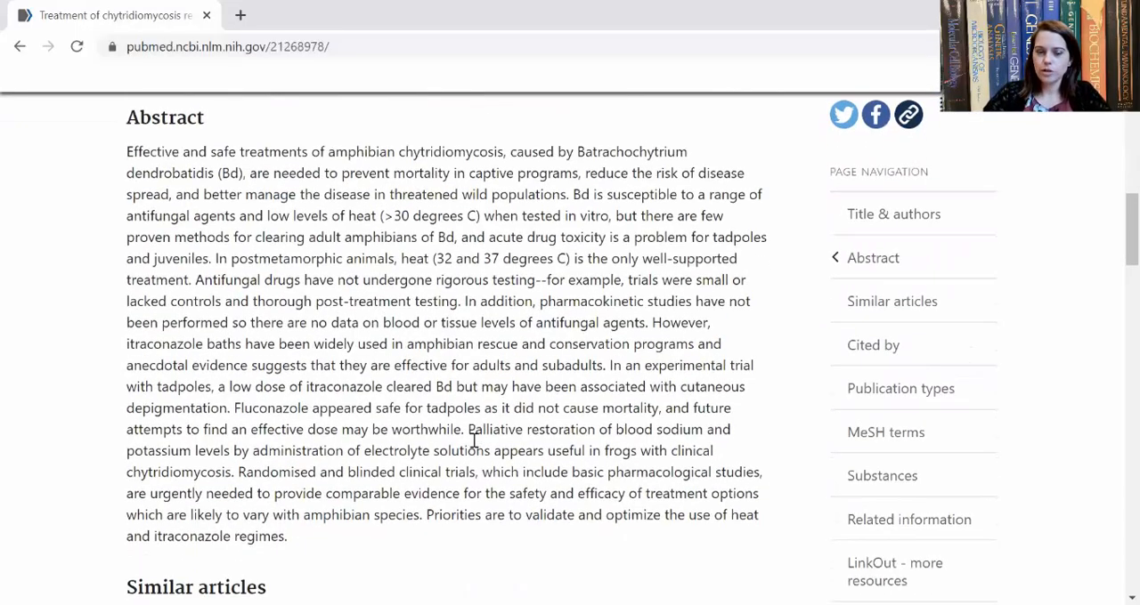
{"action": "scroll", "scroll_direction": "down", "scroll_amount": 3}
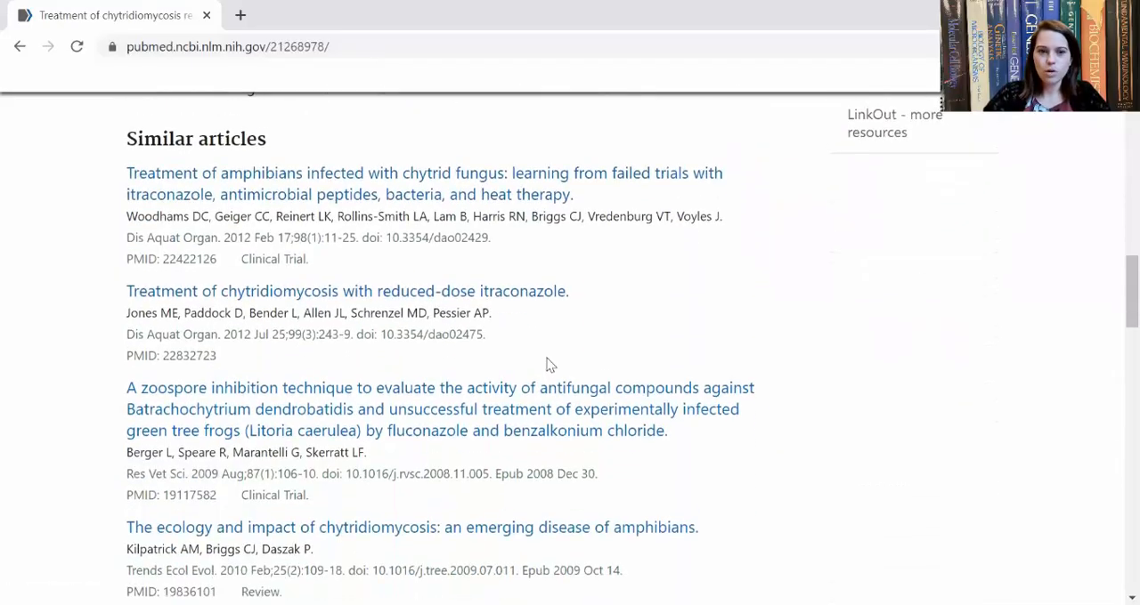
{"action": "mouse_move", "coordinate": [427, 302]}
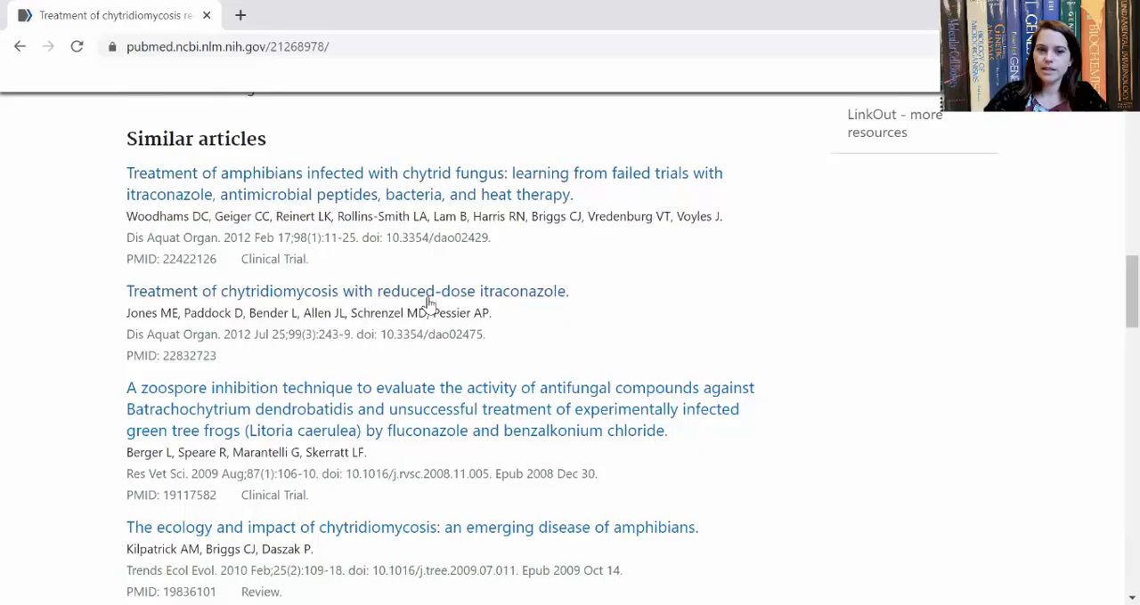
{"action": "mouse_move", "coordinate": [513, 471]}
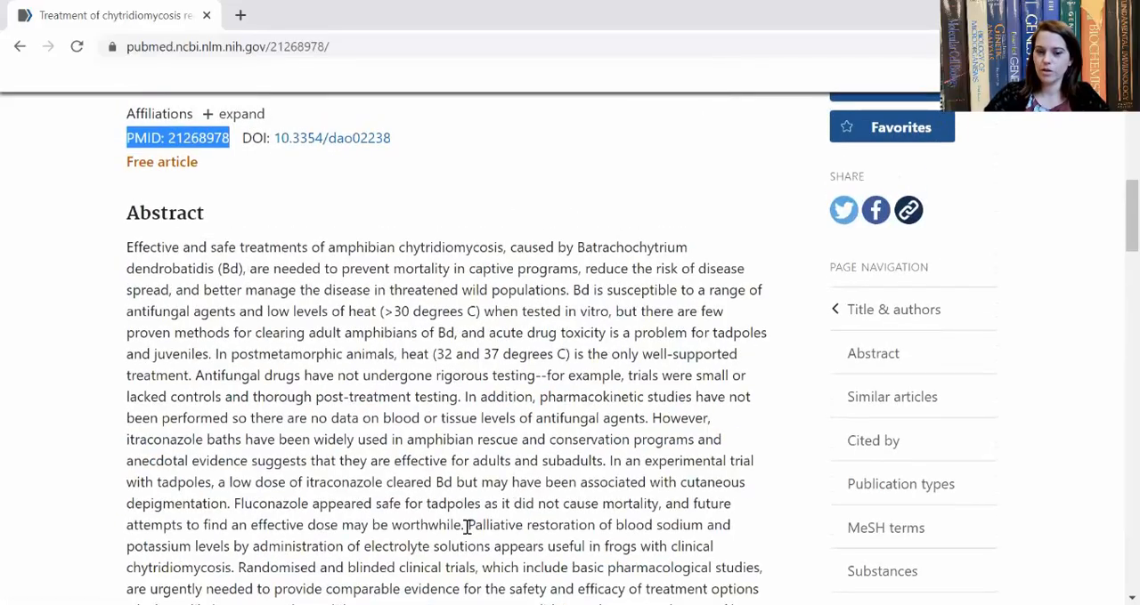
{"action": "scroll", "scroll_direction": "down", "scroll_amount": 3}
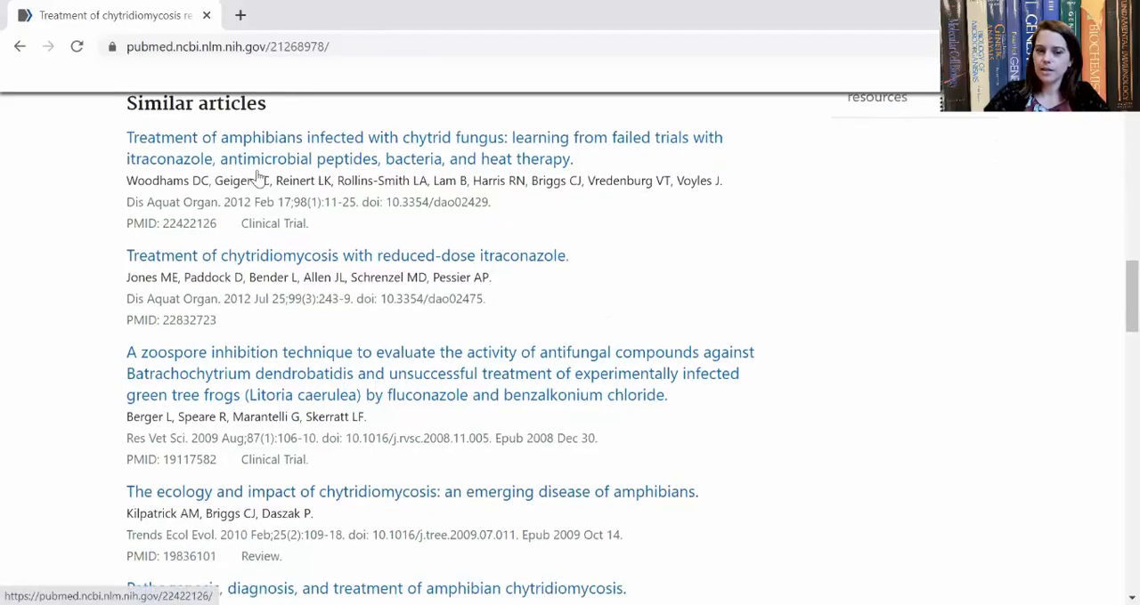
{"action": "scroll", "scroll_direction": "down", "scroll_amount": 3}
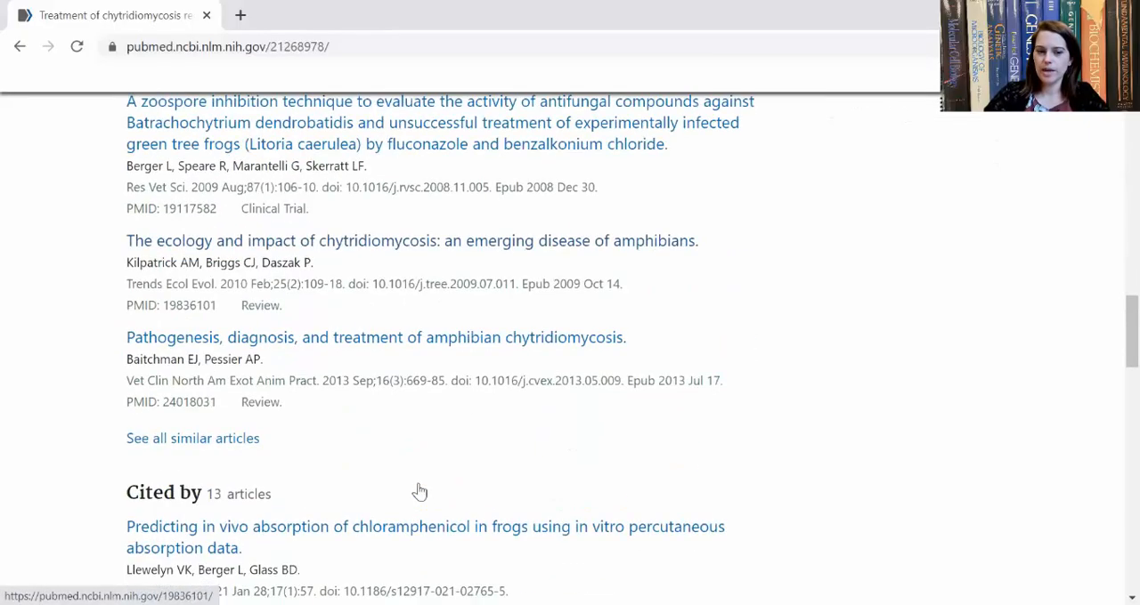
{"action": "scroll", "scroll_direction": "down", "scroll_amount": 3}
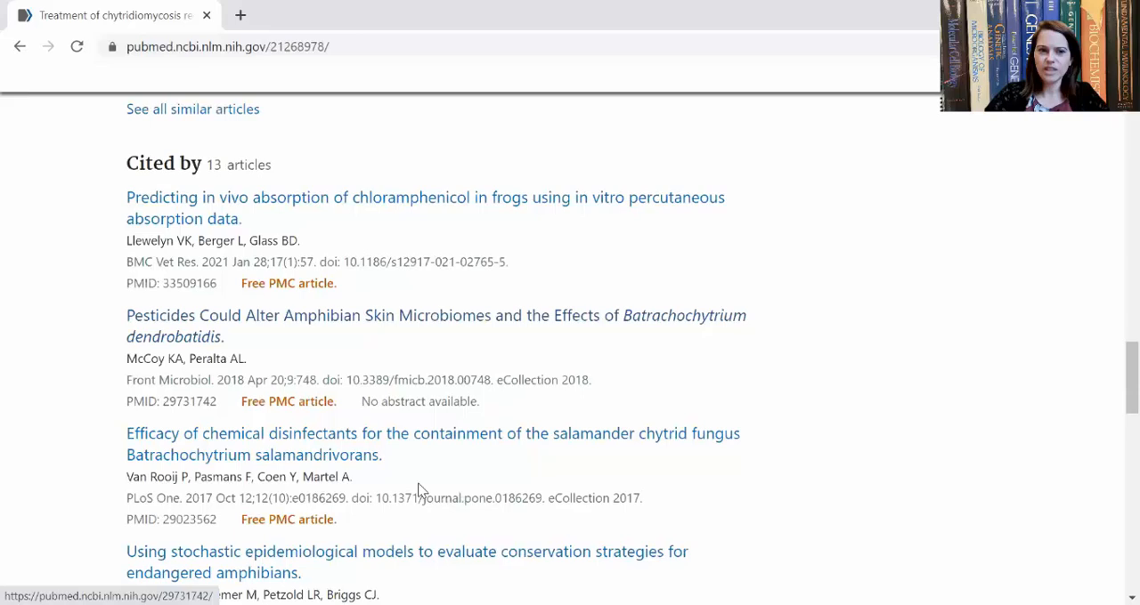
{"action": "scroll", "scroll_direction": "down", "scroll_amount": 3}
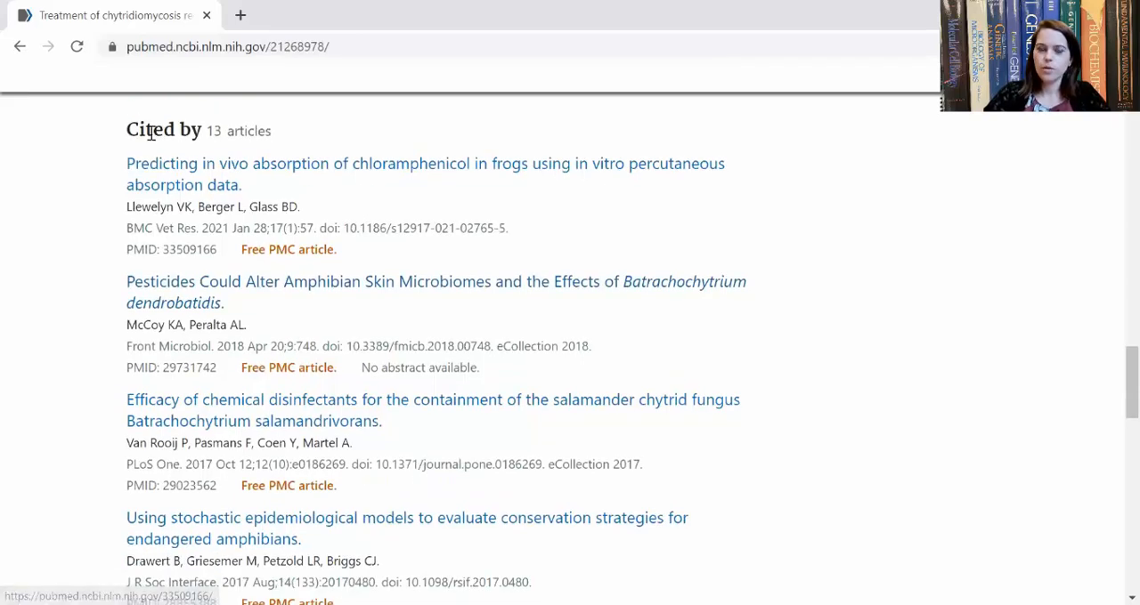
{"action": "mouse_move", "coordinate": [281, 287]}
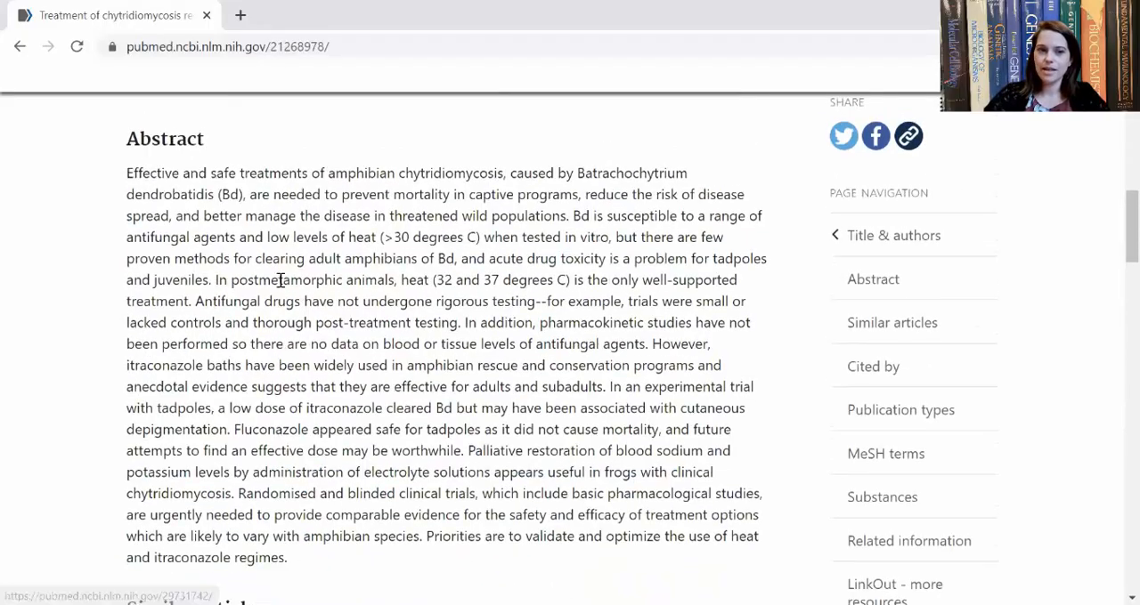
{"action": "scroll", "scroll_direction": "down", "scroll_amount": 3}
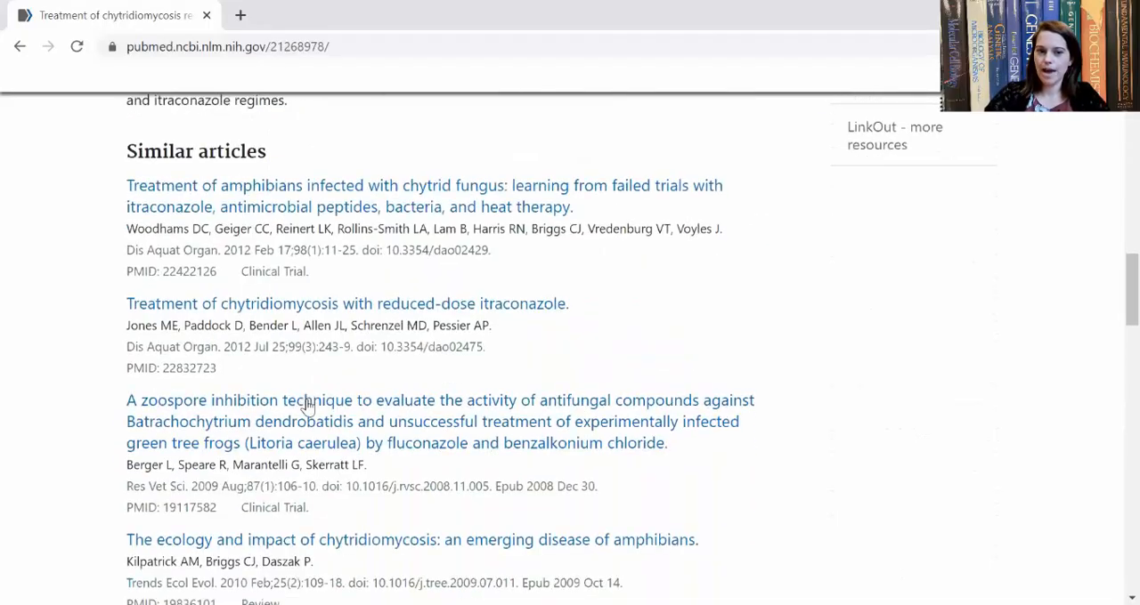
{"action": "scroll", "scroll_direction": "down", "scroll_amount": 3}
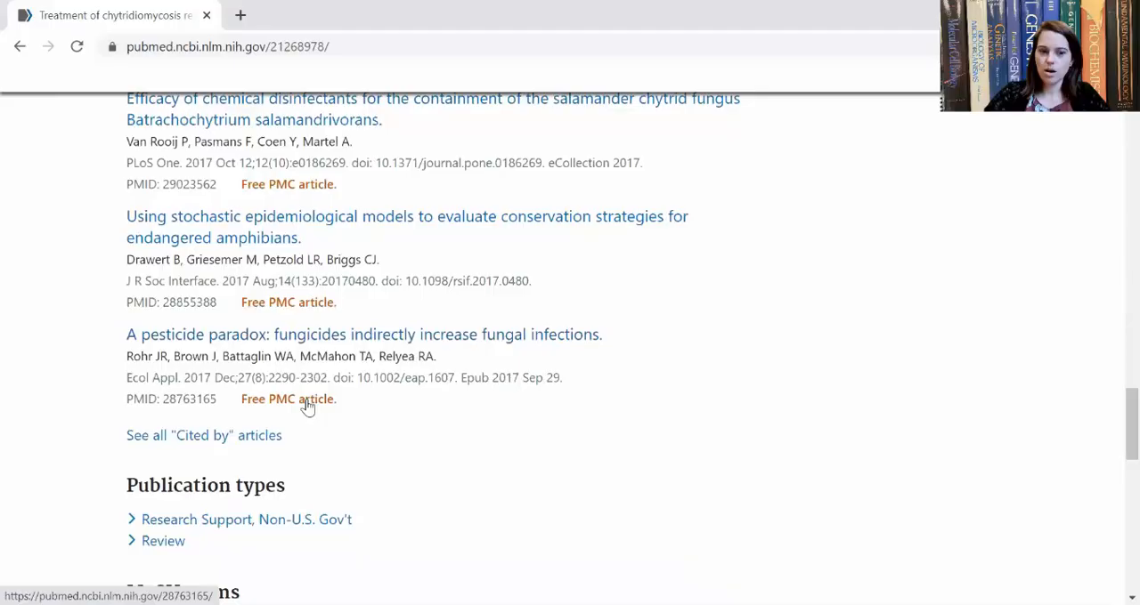
{"action": "scroll", "scroll_direction": "down", "scroll_amount": 3}
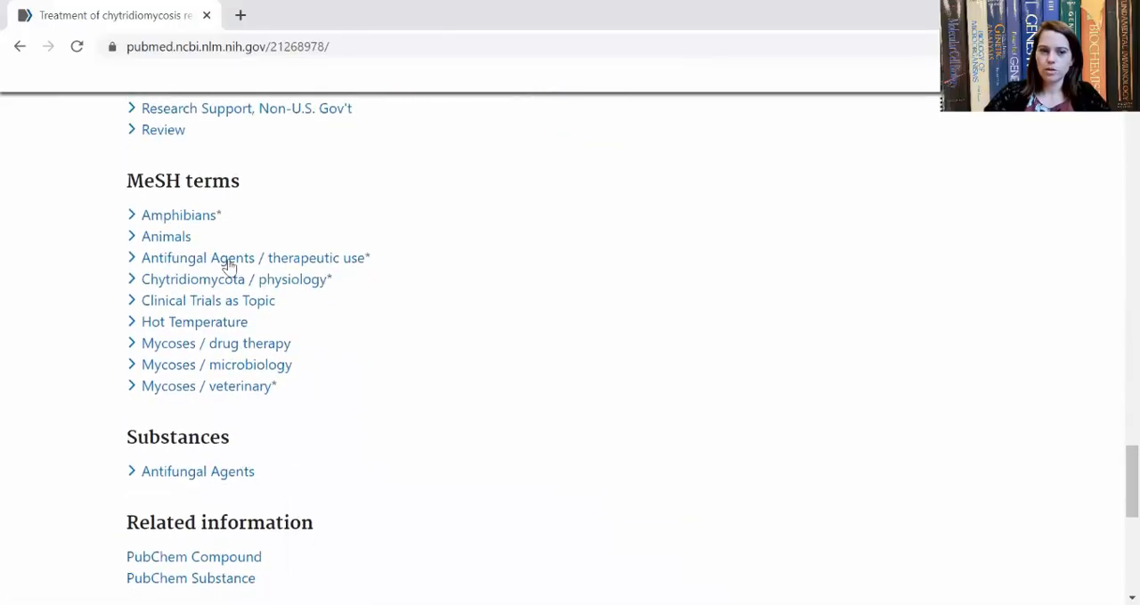
{"action": "scroll", "scroll_direction": "down", "scroll_amount": 3}
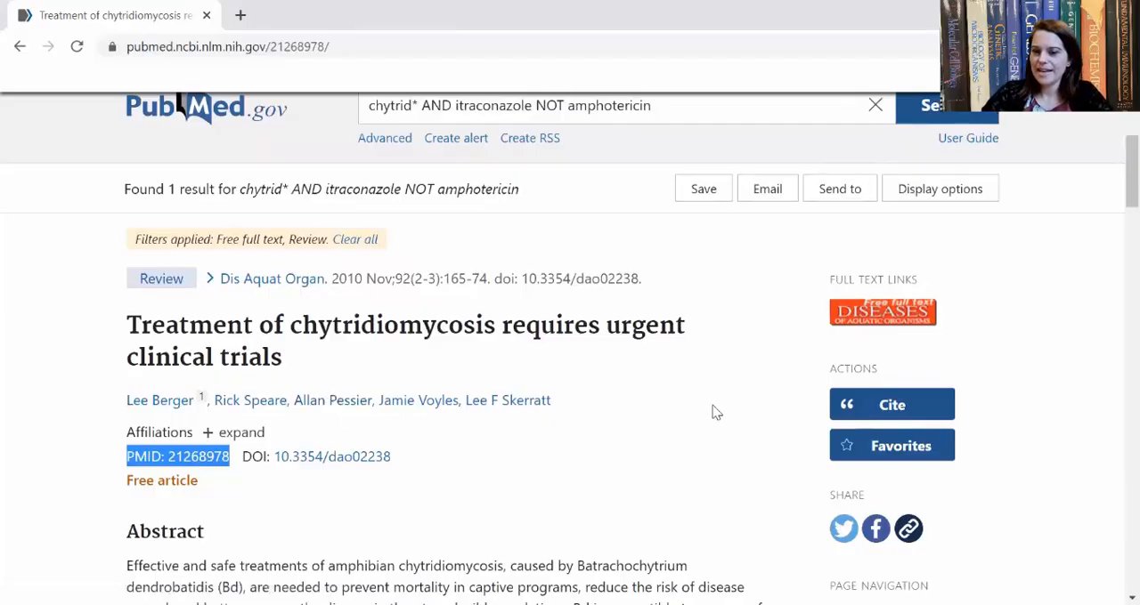
{"action": "mouse_move", "coordinate": [883, 313]}
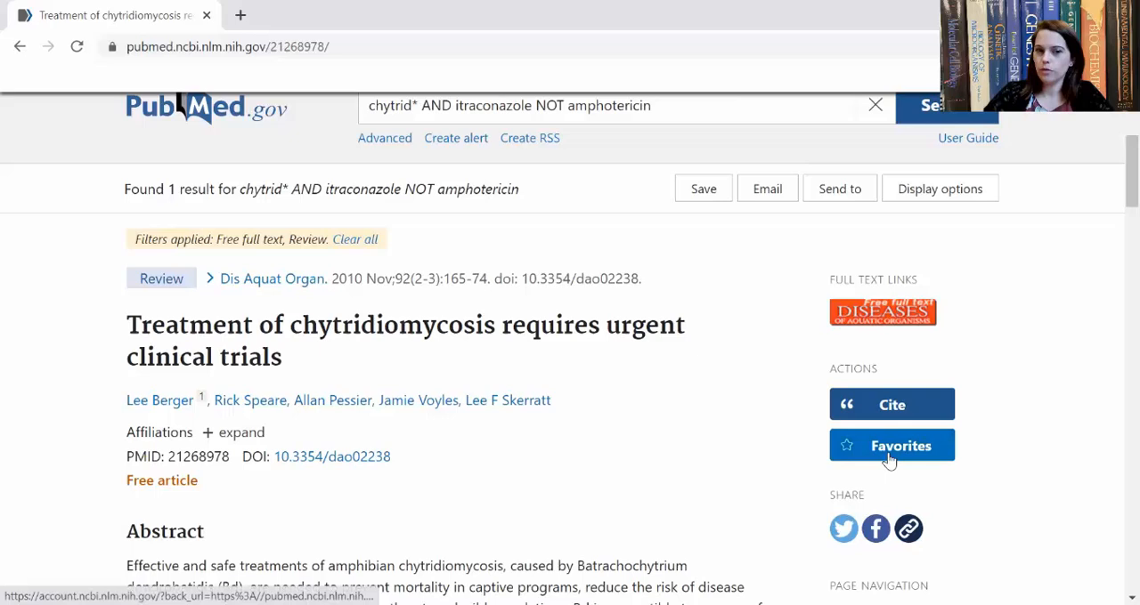
{"action": "mouse_move", "coordinate": [880, 456]}
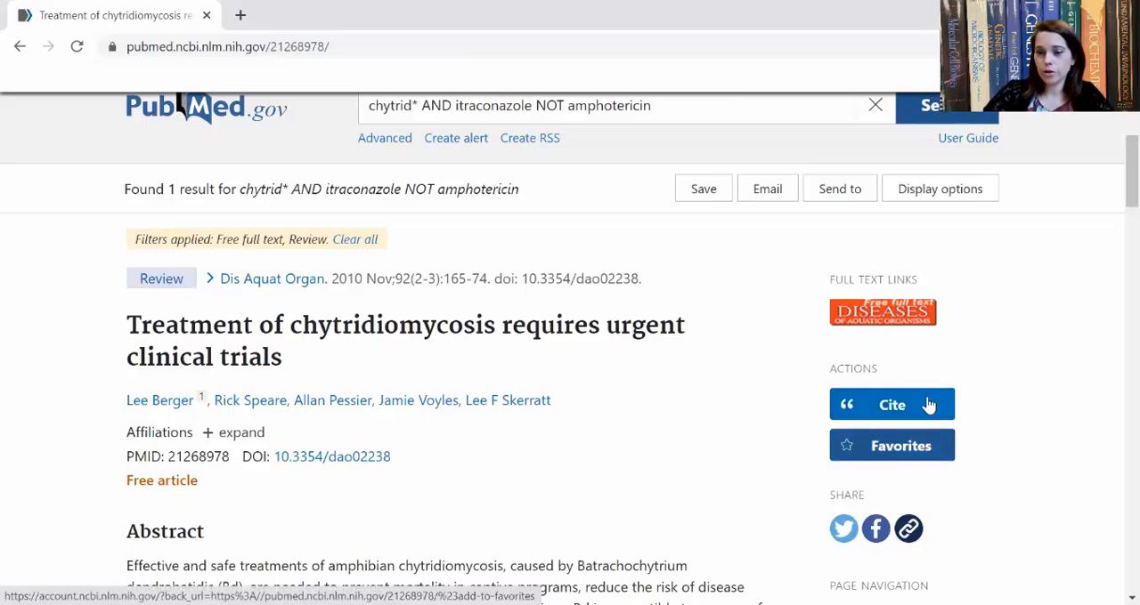
Step: Show the Cite dialog with the review's APA-formatted reference
{"action": "left_click", "coordinate": [890, 404]}
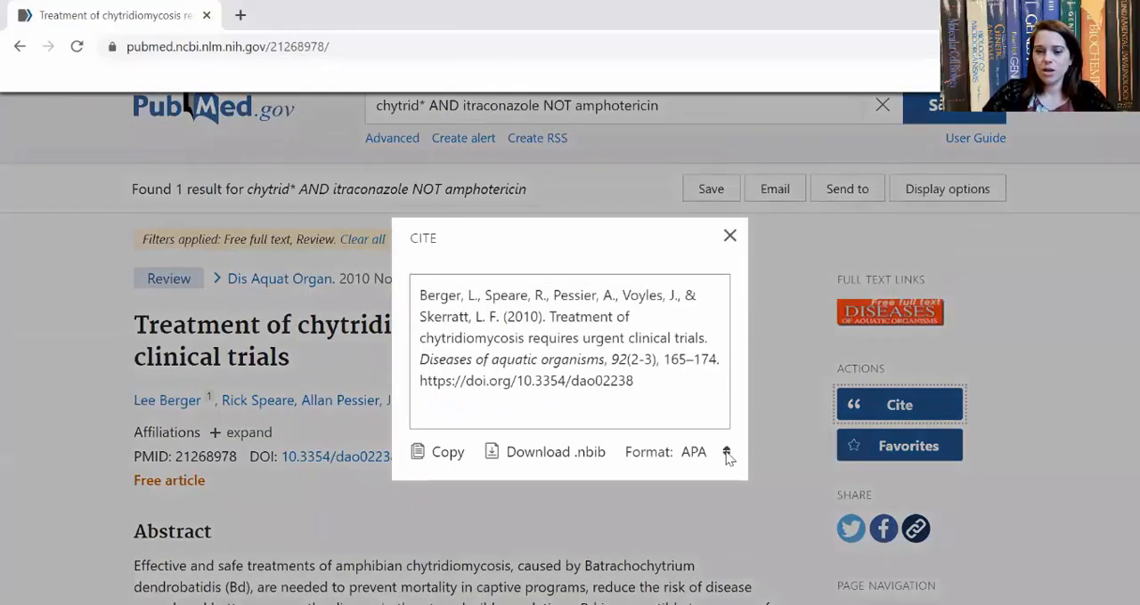
Step: Keep APA as the citation format, copy the citation and dismiss the dialog
{"action": "left_click", "coordinate": [704, 453]}
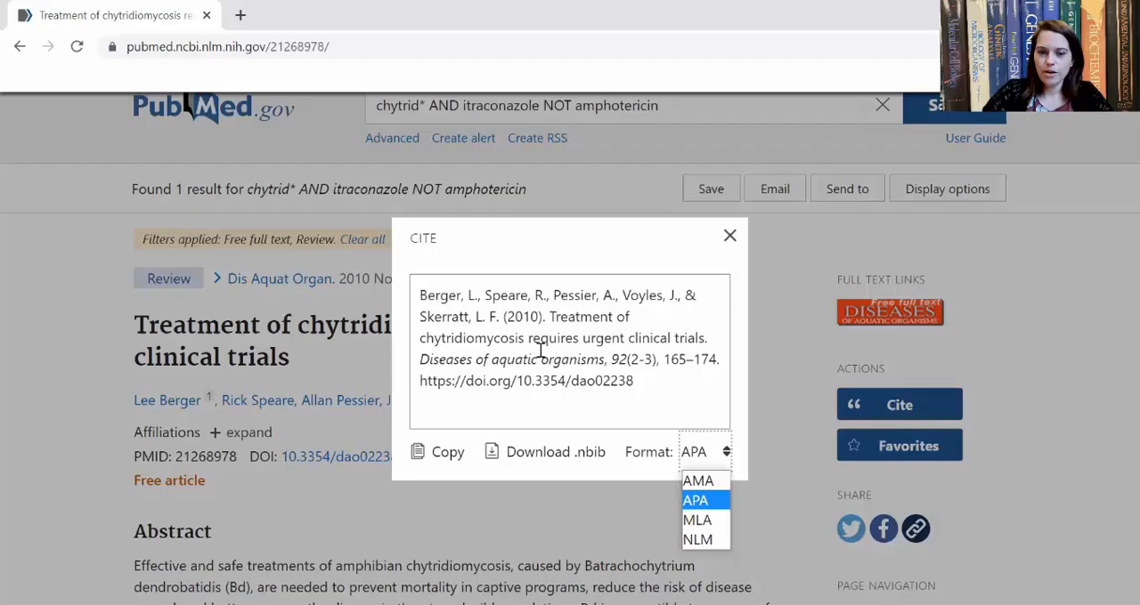
{"action": "left_click", "coordinate": [436, 452]}
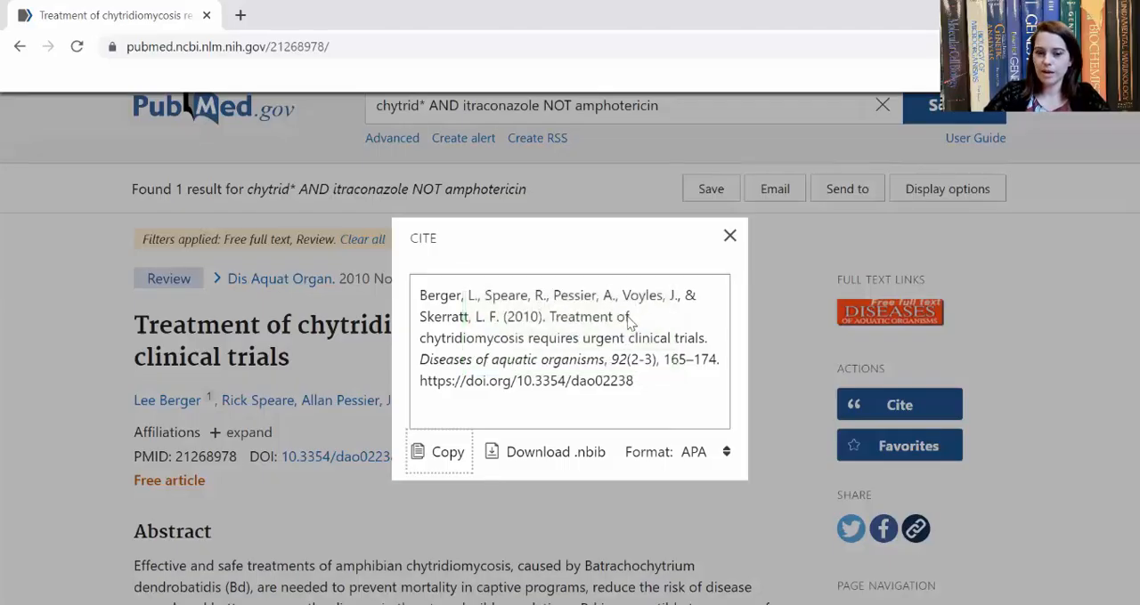
{"action": "mouse_move", "coordinate": [555, 453]}
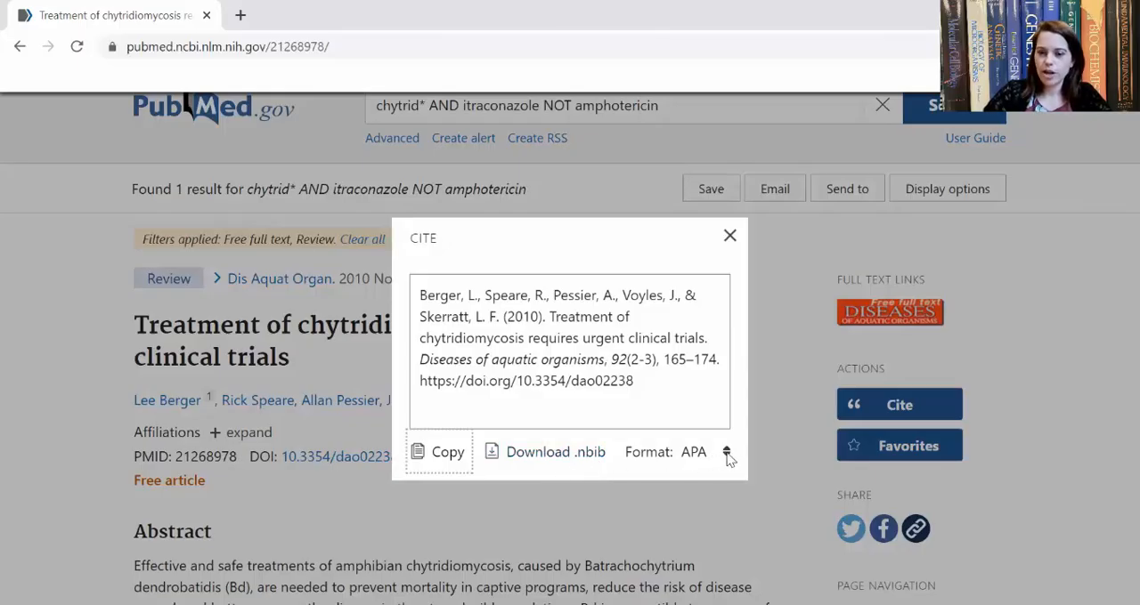
{"action": "left_click", "coordinate": [704, 453]}
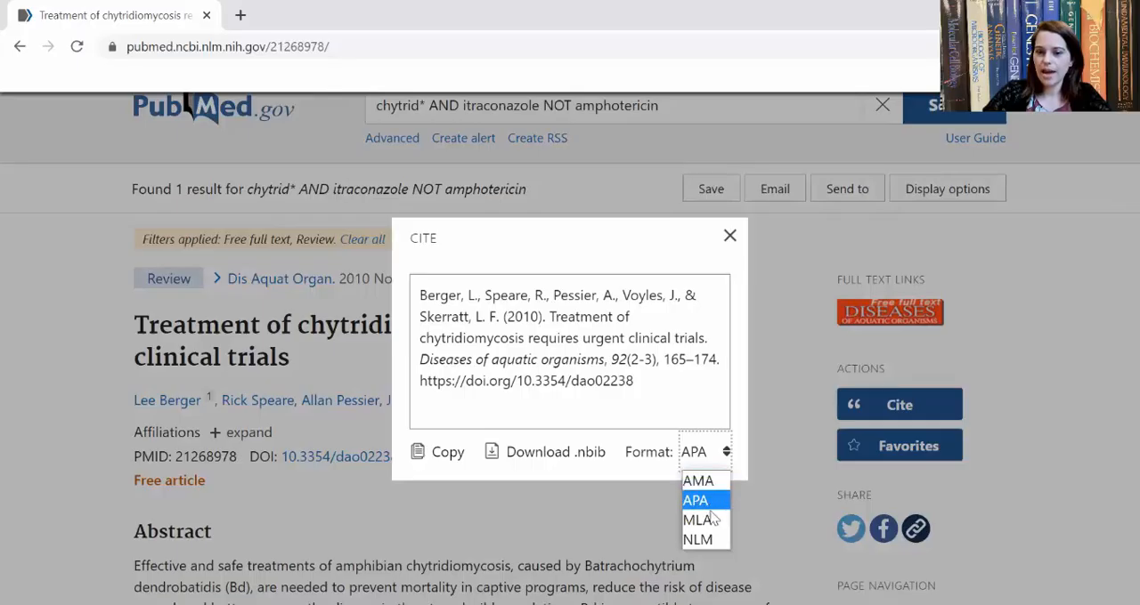
{"action": "mouse_move", "coordinate": [698, 481]}
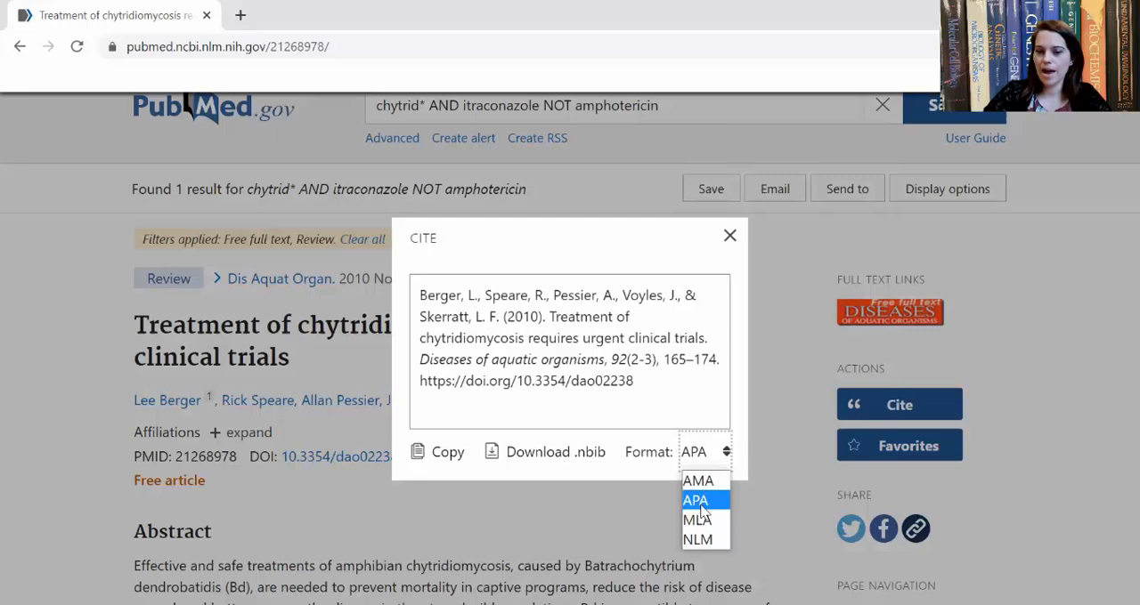
{"action": "left_click", "coordinate": [439, 453]}
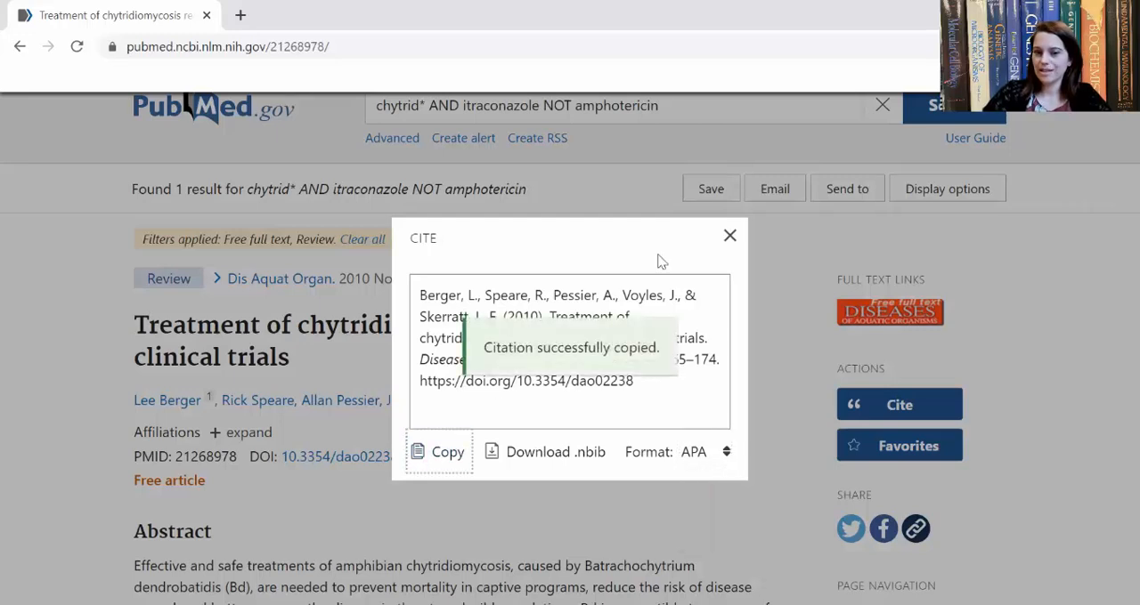
{"action": "mouse_move", "coordinate": [730, 235]}
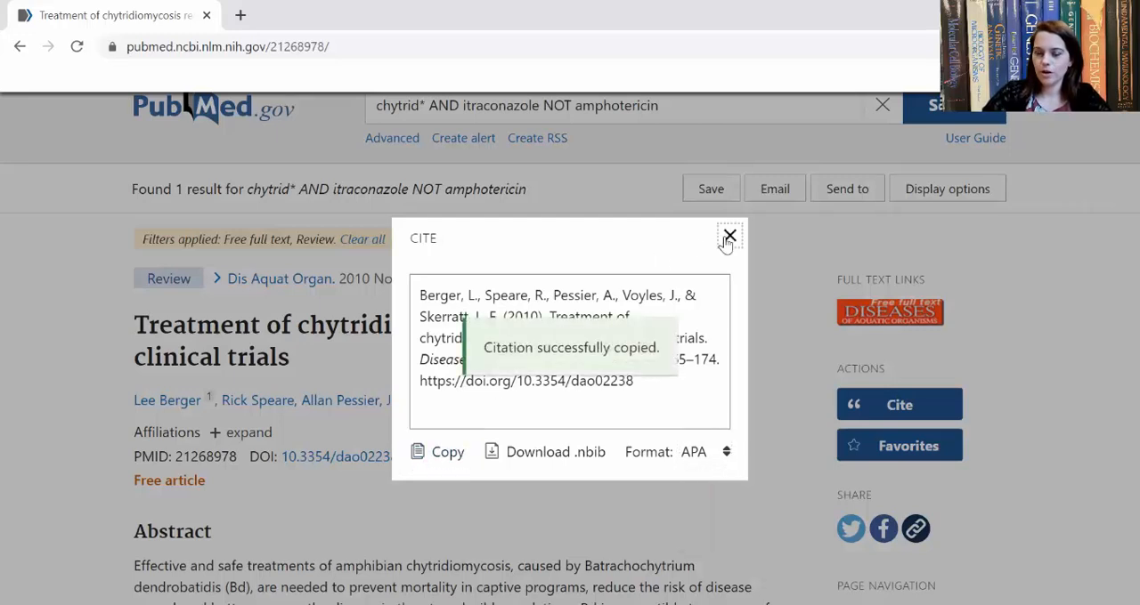
{"action": "left_click", "coordinate": [730, 235]}
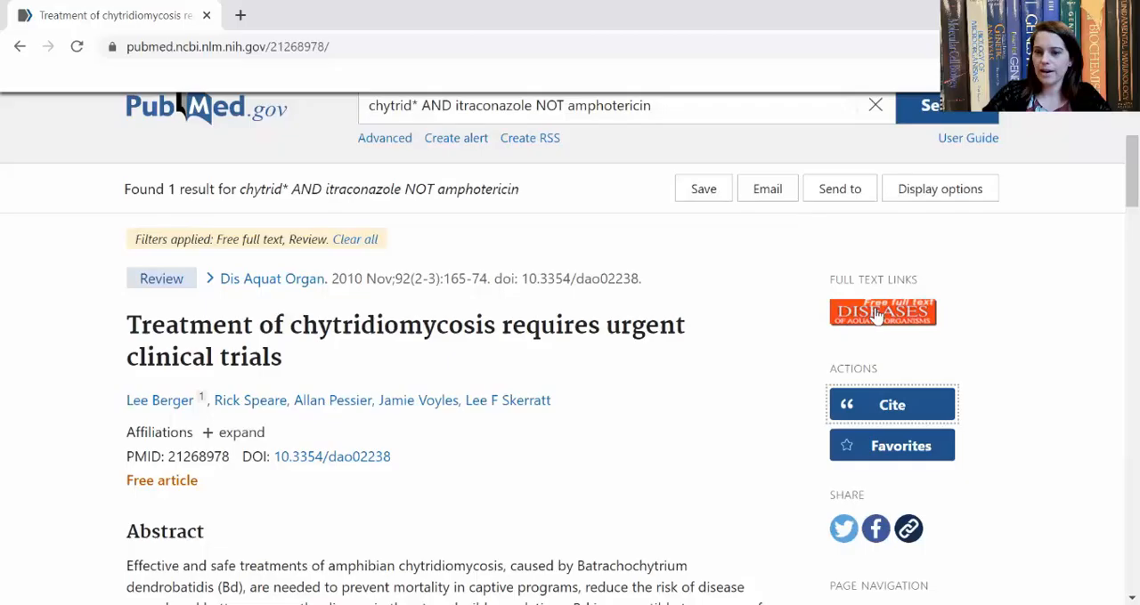
Step: View the review on the Diseases of Aquatic Organisms publisher page down to keywords and PDF link
{"action": "left_click", "coordinate": [881, 314]}
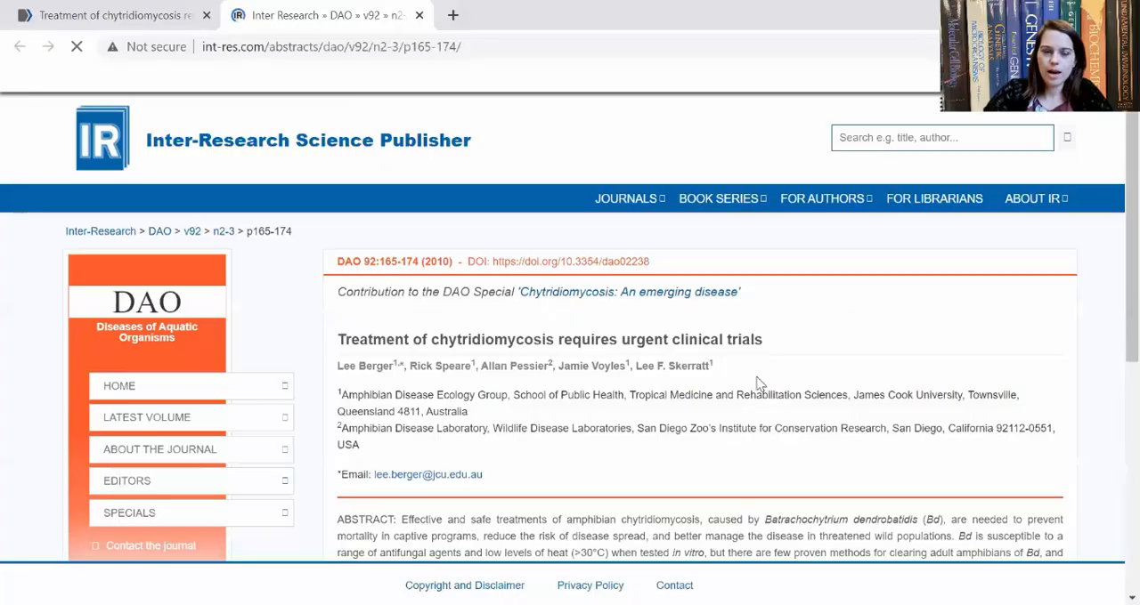
{"action": "scroll", "scroll_direction": "down", "scroll_amount": 3}
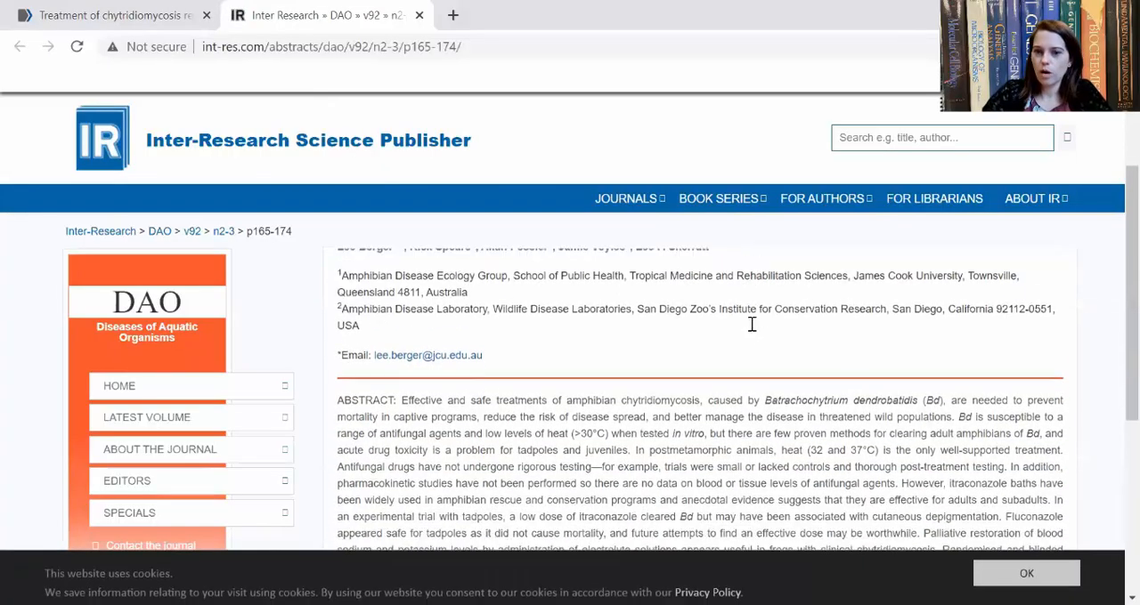
{"action": "scroll", "scroll_direction": "down", "scroll_amount": 3}
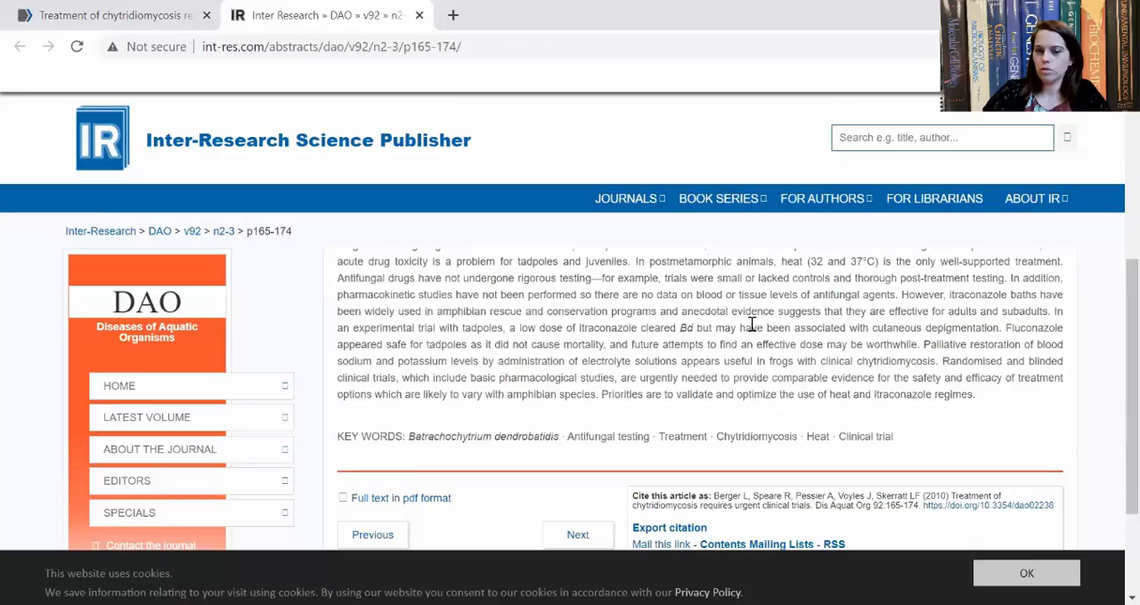
{"action": "scroll", "scroll_direction": "down", "scroll_amount": 3}
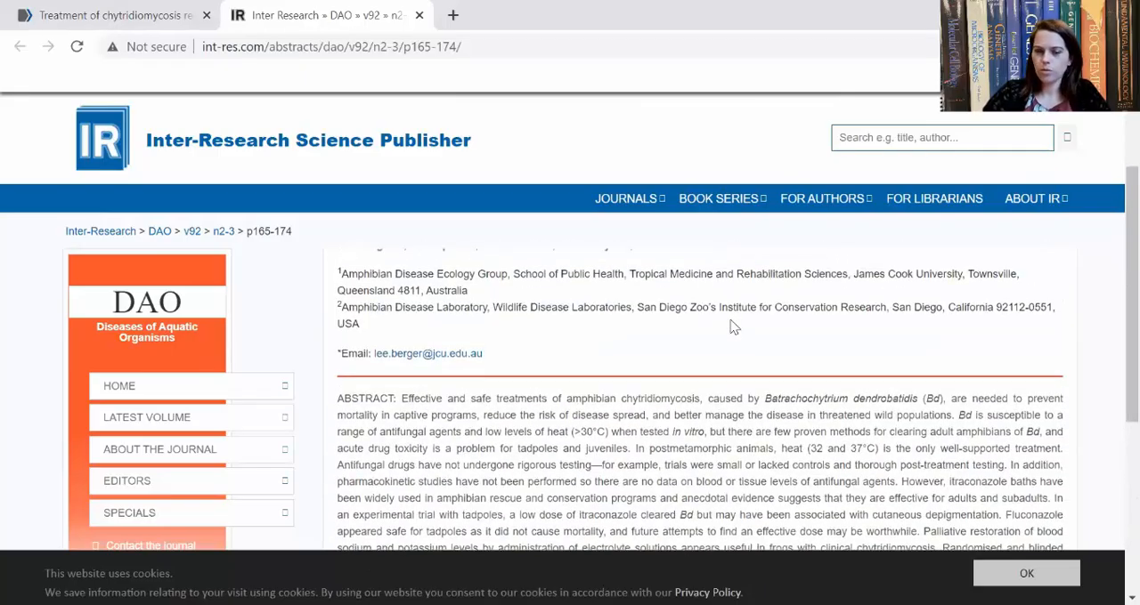
{"action": "scroll", "scroll_direction": "up", "scroll_amount": 3}
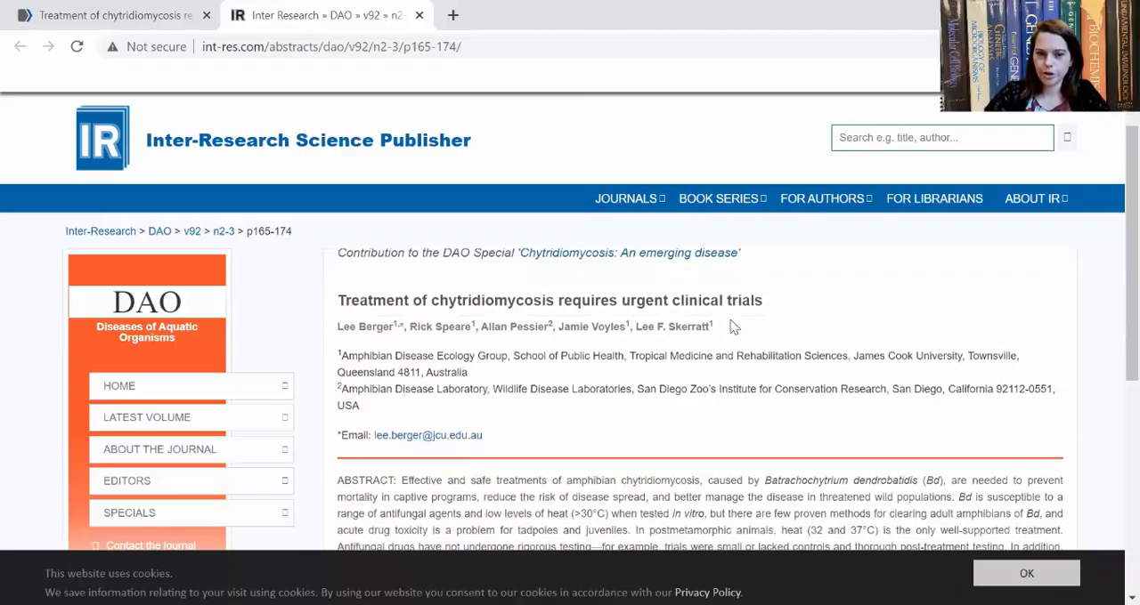
{"action": "scroll", "scroll_direction": "down", "scroll_amount": 3}
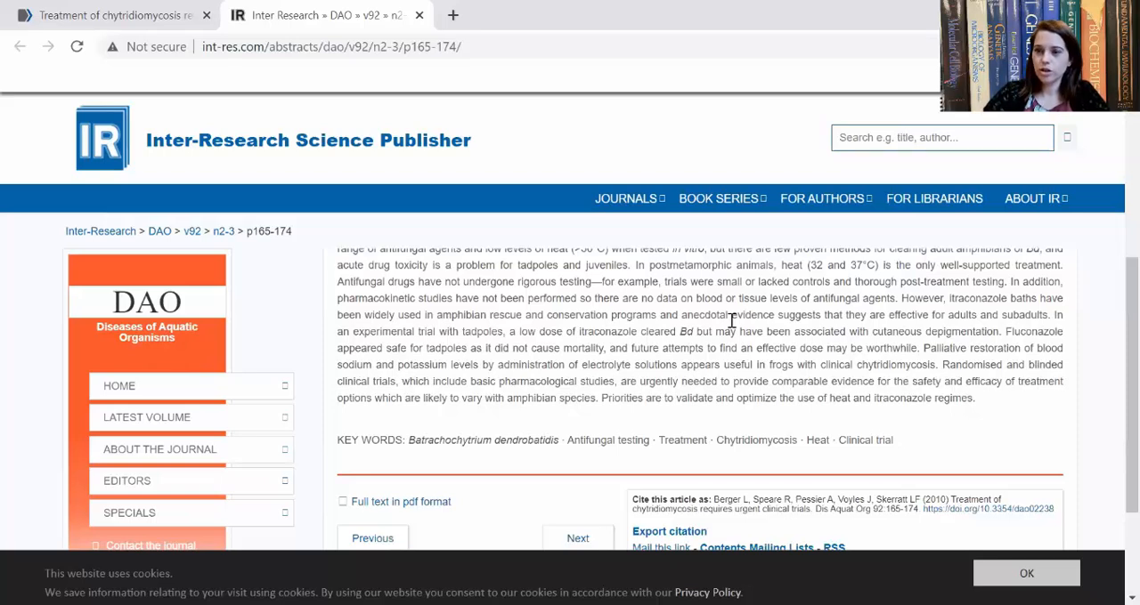
{"action": "scroll", "scroll_direction": "down", "scroll_amount": 3}
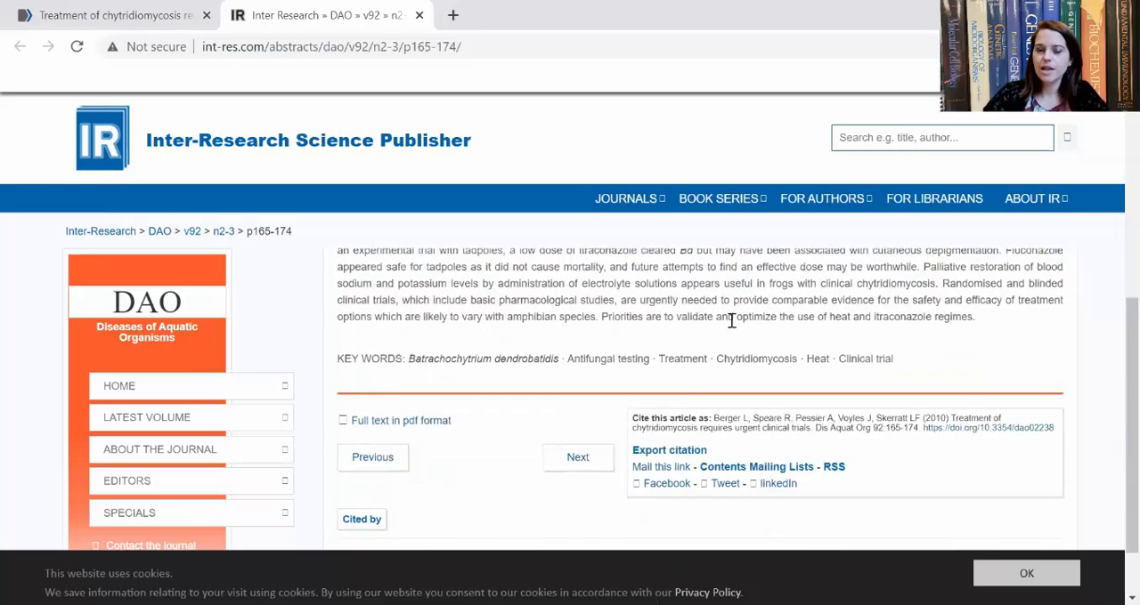
{"action": "scroll", "scroll_direction": "down", "scroll_amount": 3}
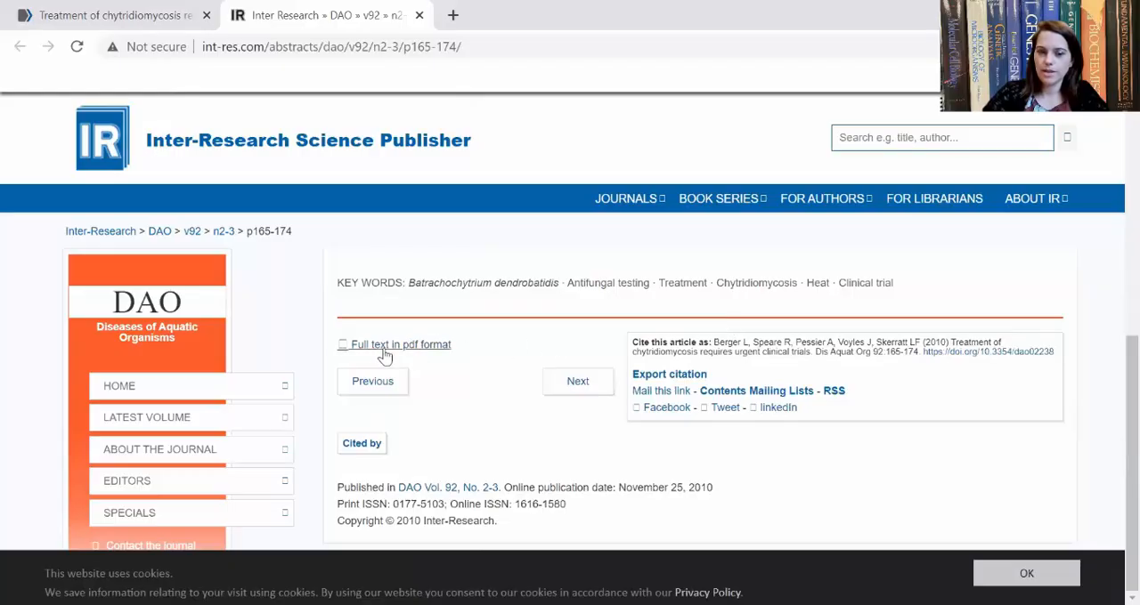
{"action": "mouse_move", "coordinate": [399, 347]}
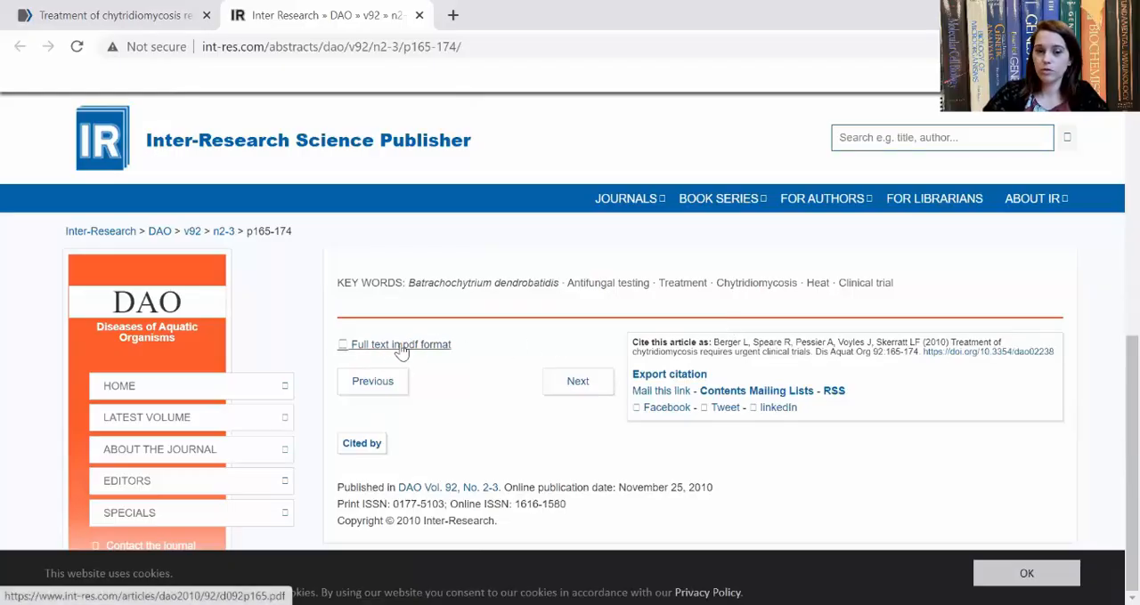
Step: Load the review's full-text PDF in Chrome's viewer and scroll toward its final page
{"action": "left_click", "coordinate": [400, 345]}
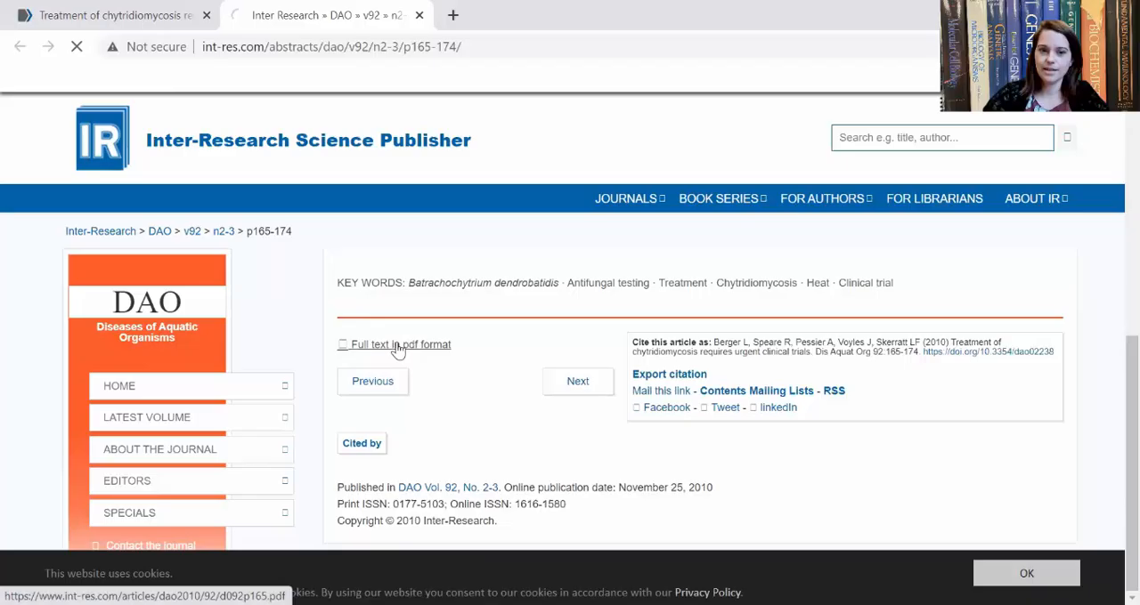
{"action": "left_click", "coordinate": [399, 346]}
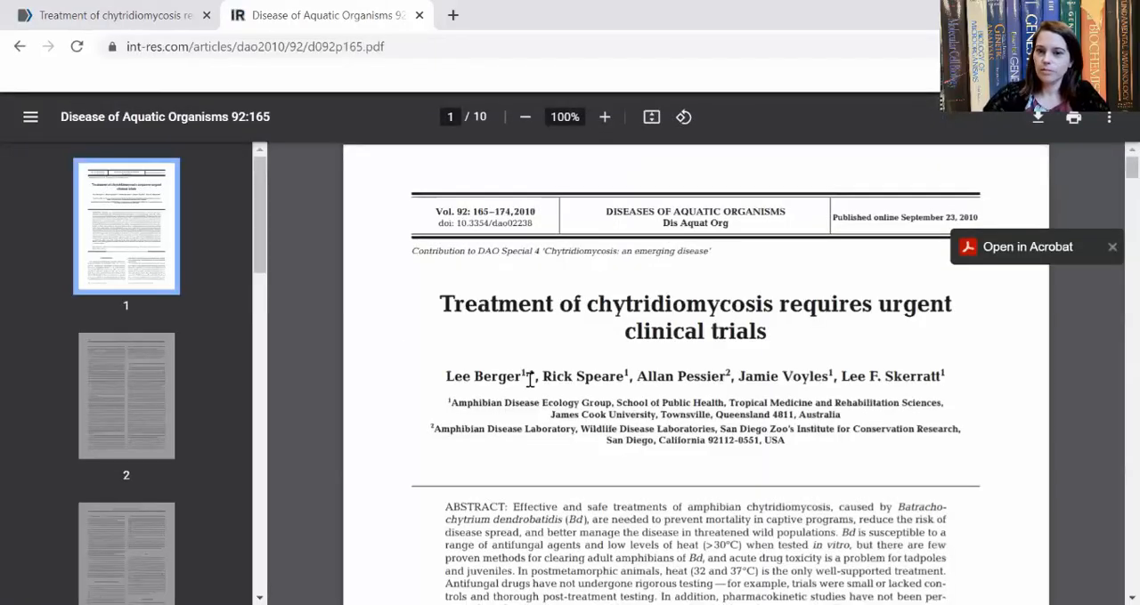
{"action": "scroll", "scroll_direction": "down", "scroll_amount": 3}
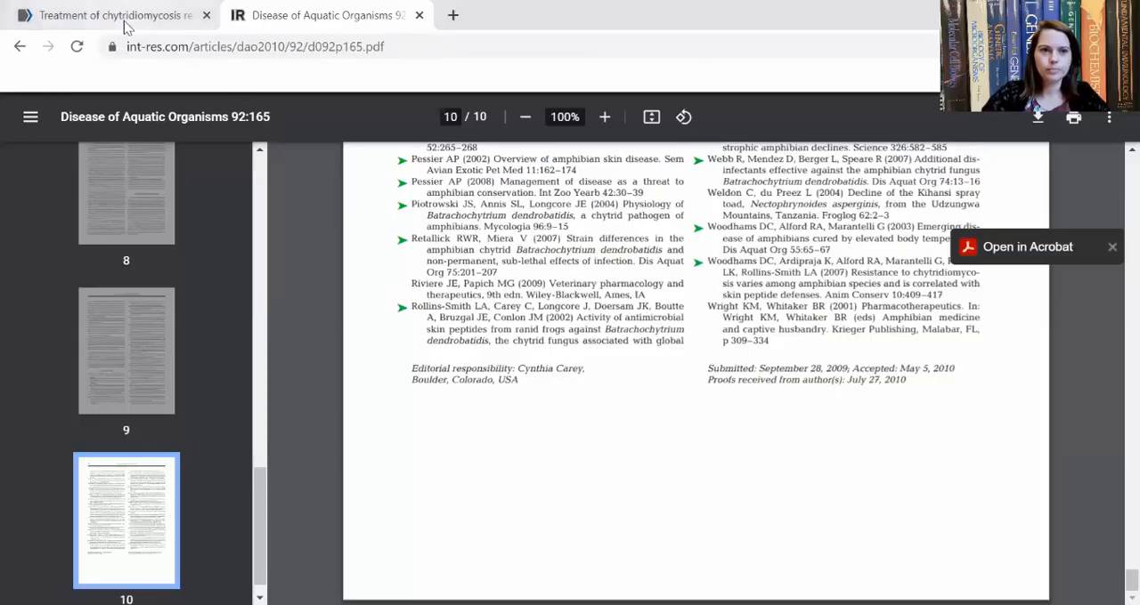
Step: Return to the filtered results and check the first result's citation formats
{"action": "left_click", "coordinate": [20, 46]}
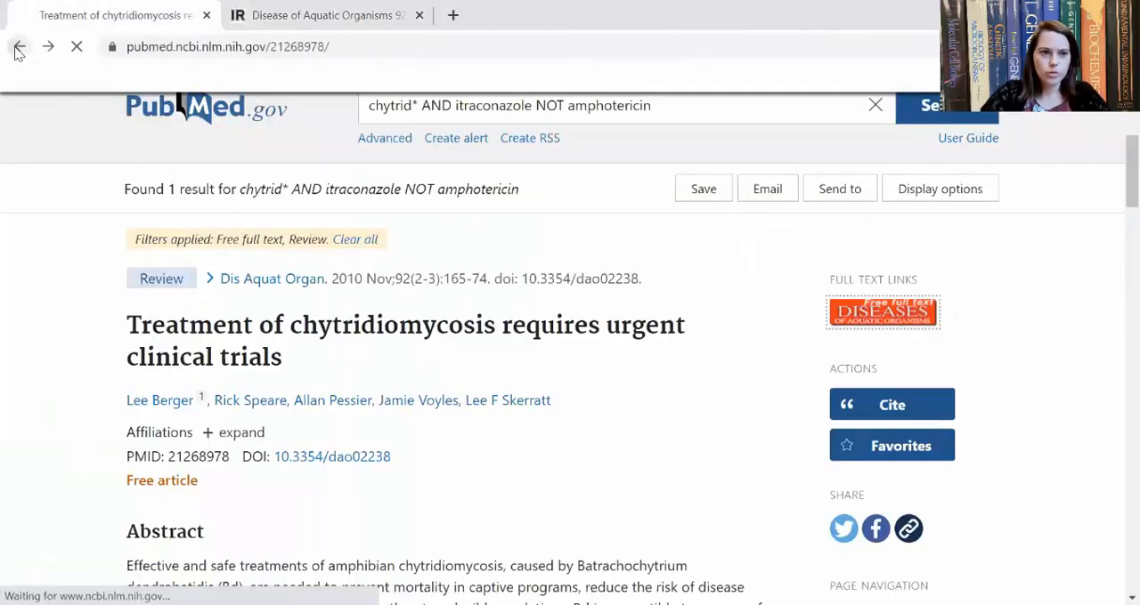
{"action": "left_click", "coordinate": [20, 46]}
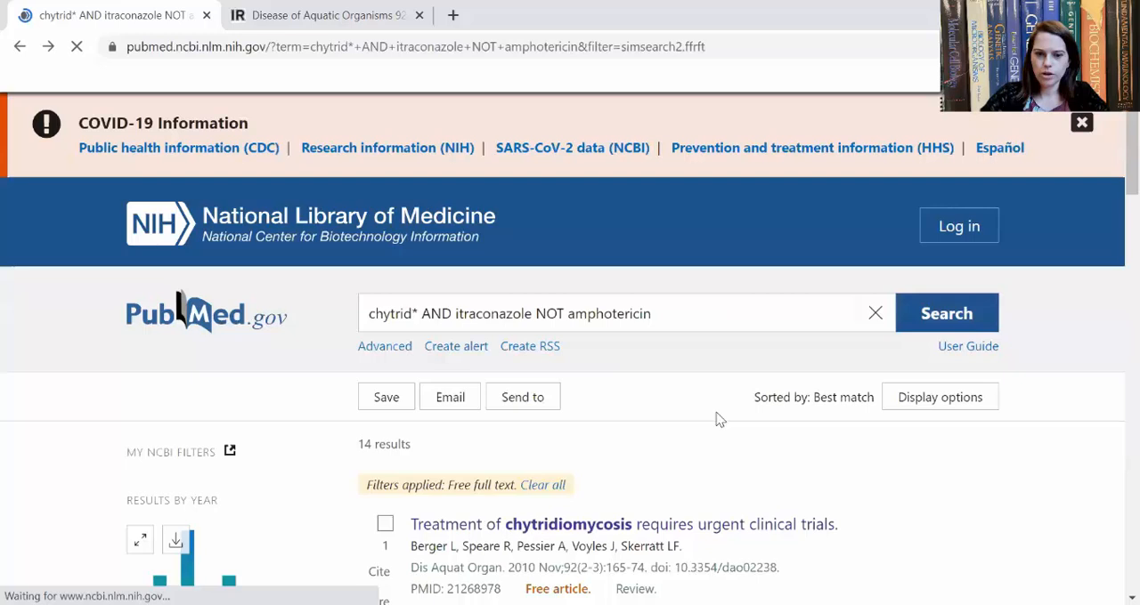
{"action": "scroll", "scroll_direction": "down", "scroll_amount": 3}
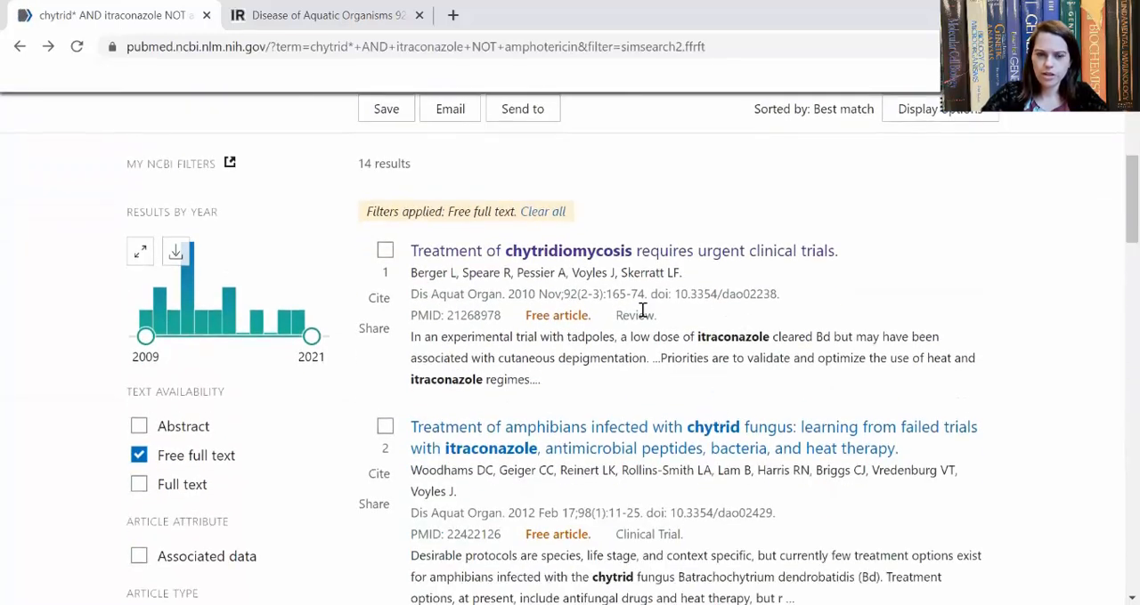
{"action": "double_click", "coordinate": [473, 315]}
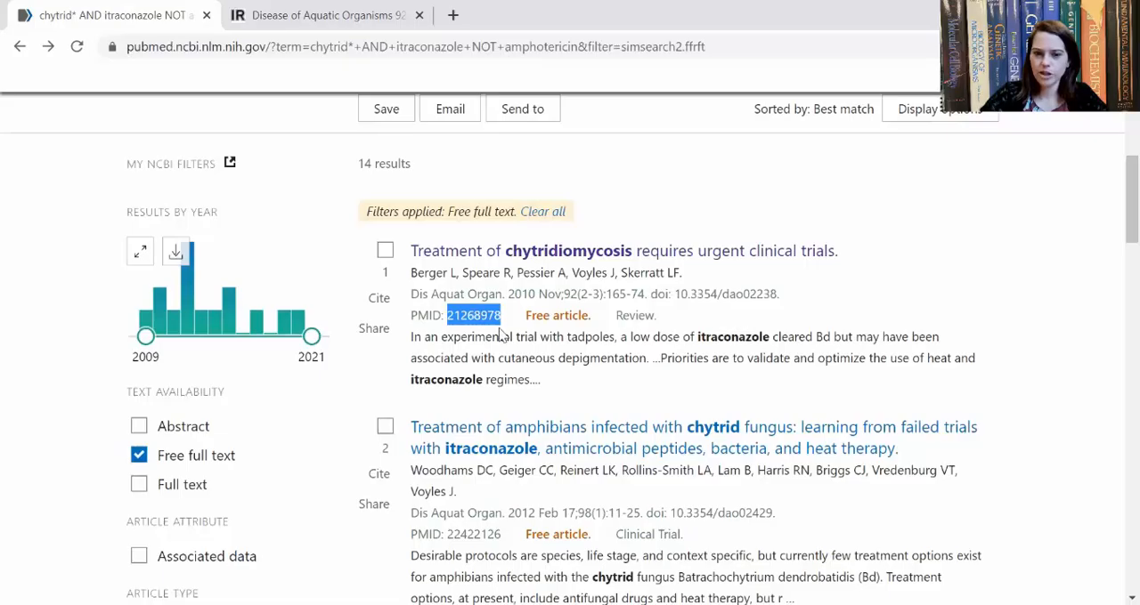
{"action": "left_click", "coordinate": [378, 297]}
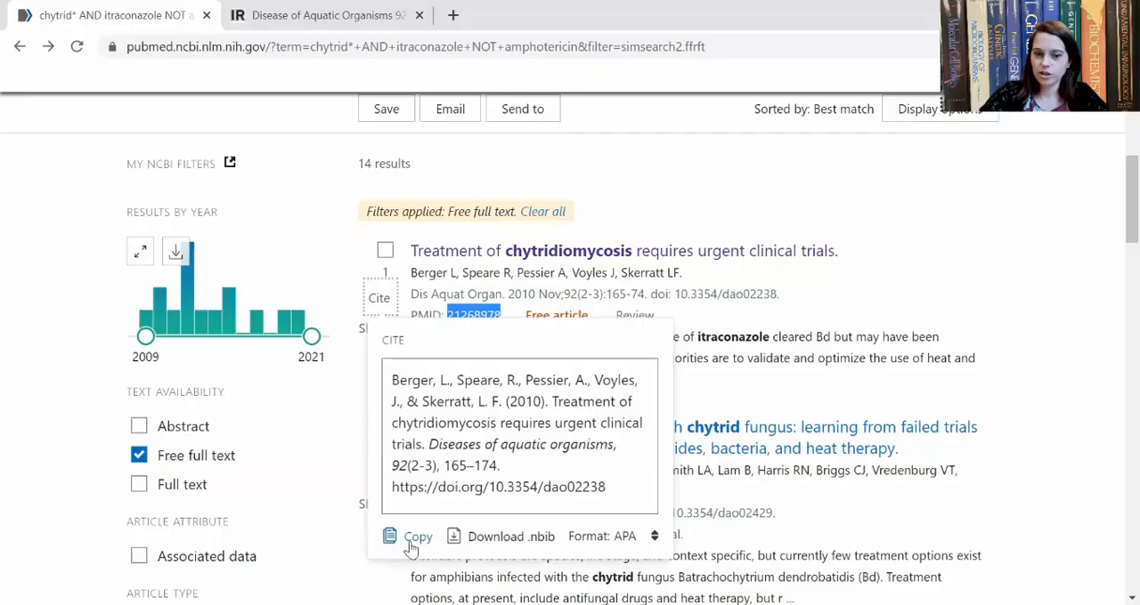
{"action": "left_click", "coordinate": [634, 535]}
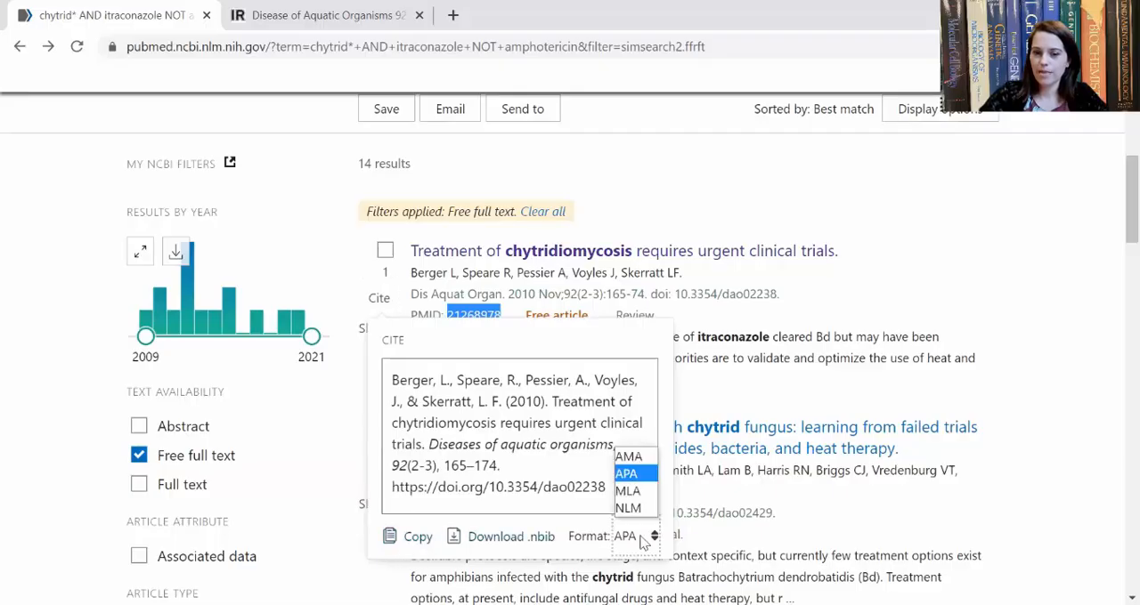
{"action": "left_click", "coordinate": [409, 536]}
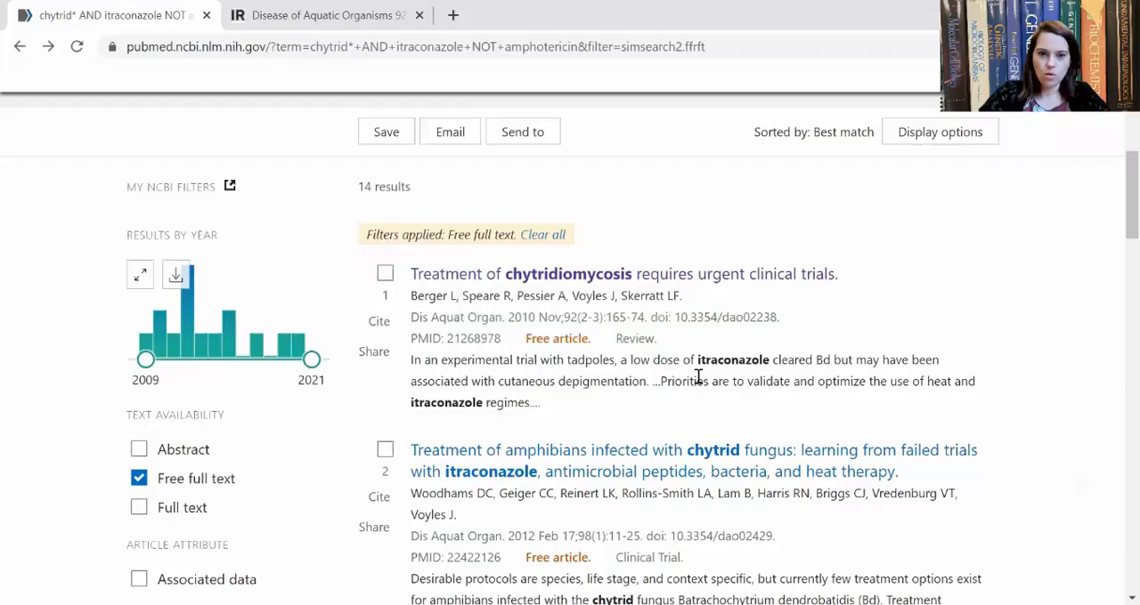
Step: Browse the broader chytrid* free full-text results and select the Peruvian Amazon frog article
{"action": "scroll", "scroll_direction": "up", "scroll_amount": 3}
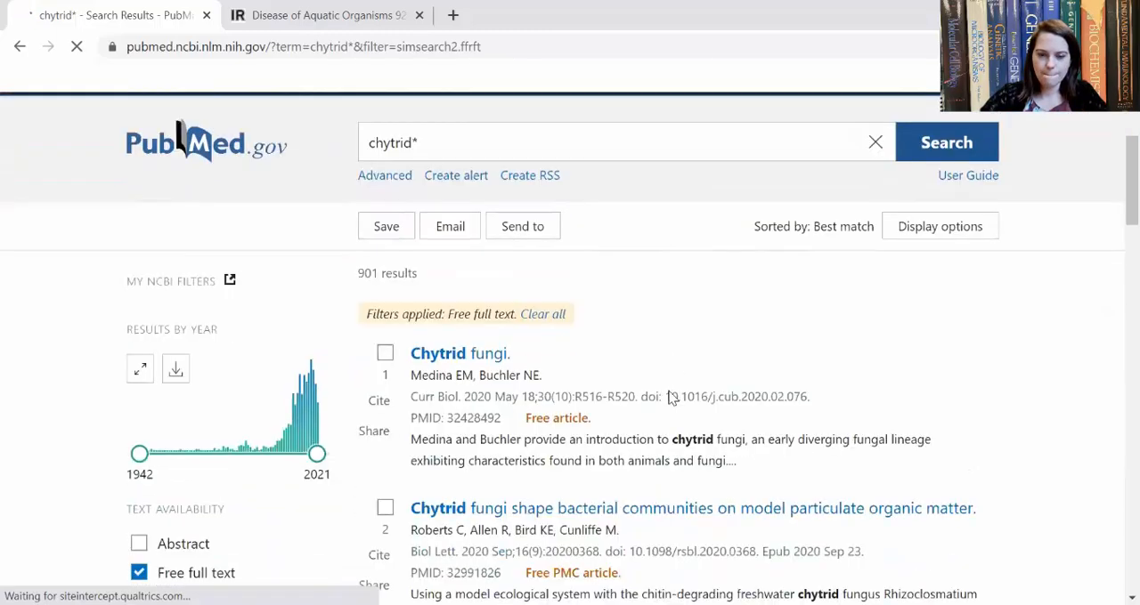
{"action": "scroll", "scroll_direction": "down", "scroll_amount": 3}
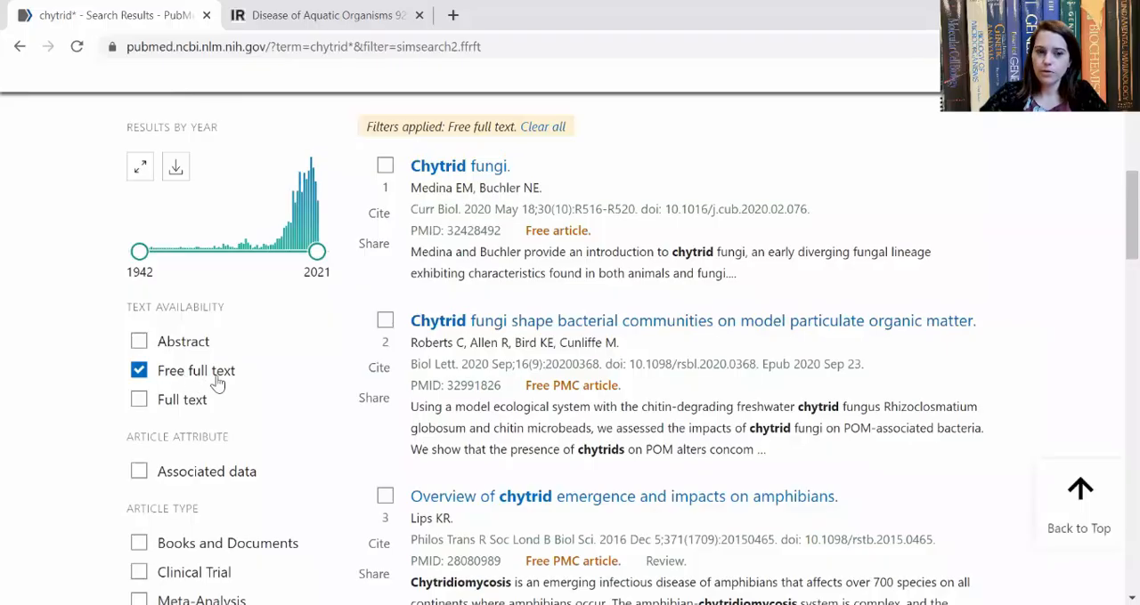
{"action": "scroll", "scroll_direction": "down", "scroll_amount": 3}
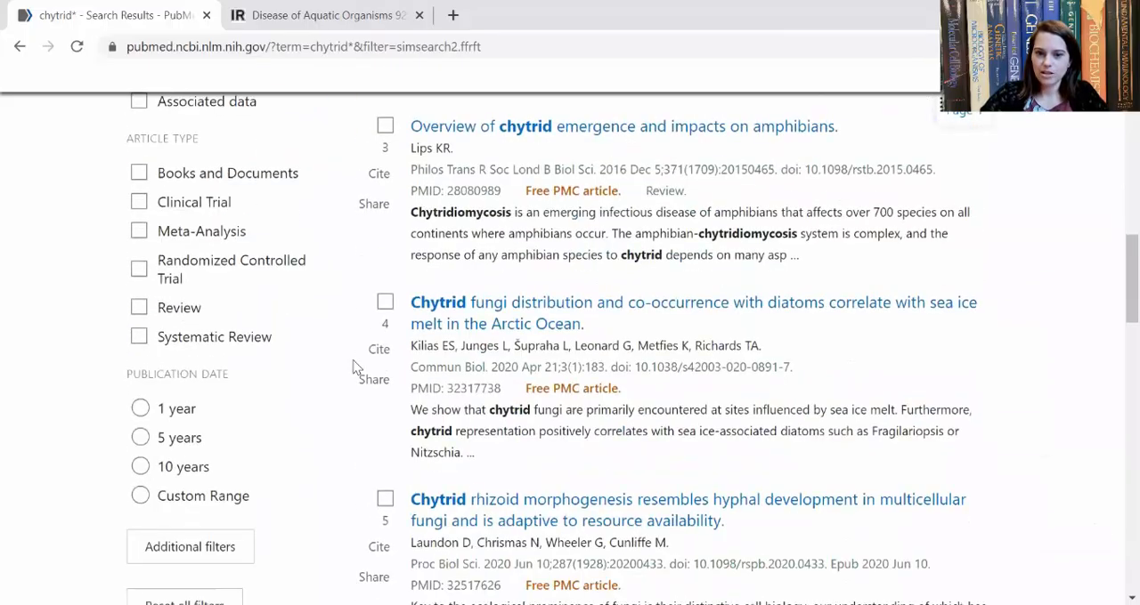
{"action": "scroll", "scroll_direction": "down", "scroll_amount": 3}
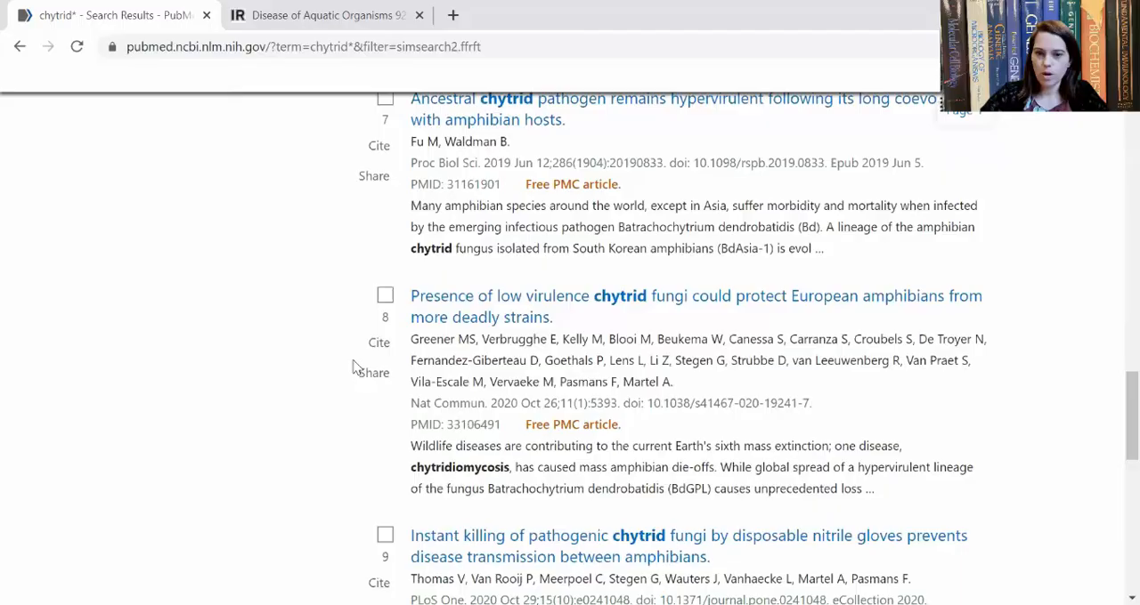
{"action": "scroll", "scroll_direction": "down", "scroll_amount": 3}
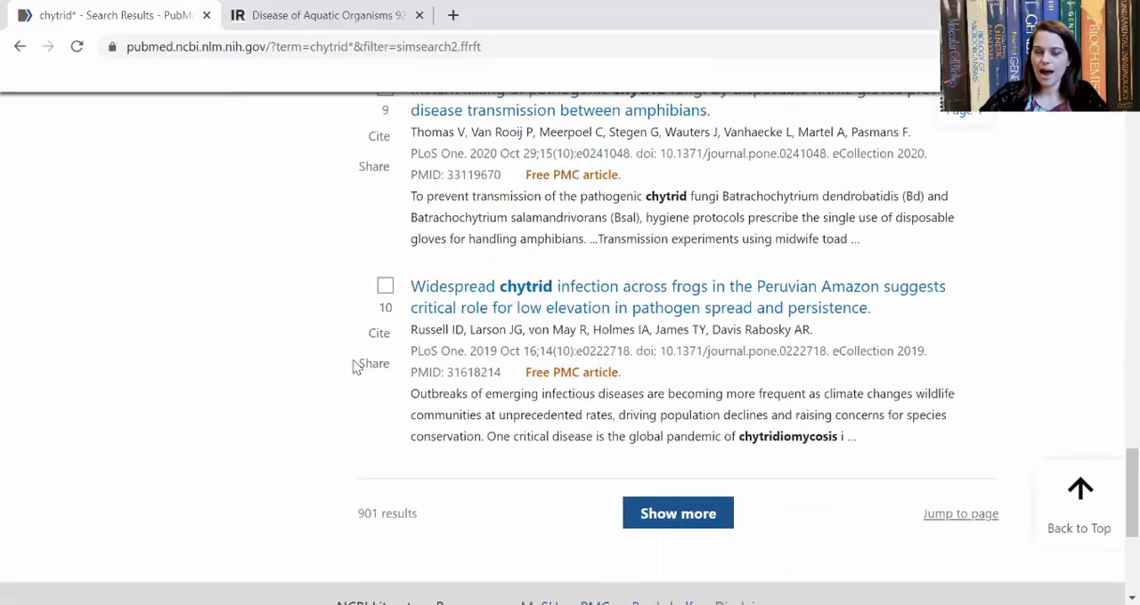
{"action": "left_click", "coordinate": [493, 296]}
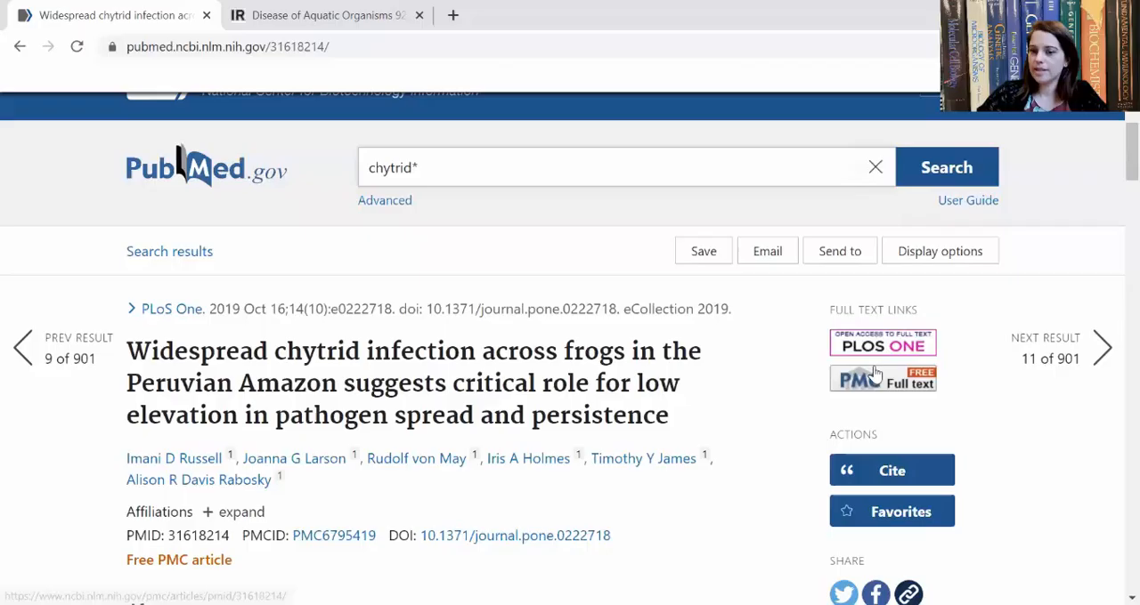
{"action": "mouse_move", "coordinate": [883, 344]}
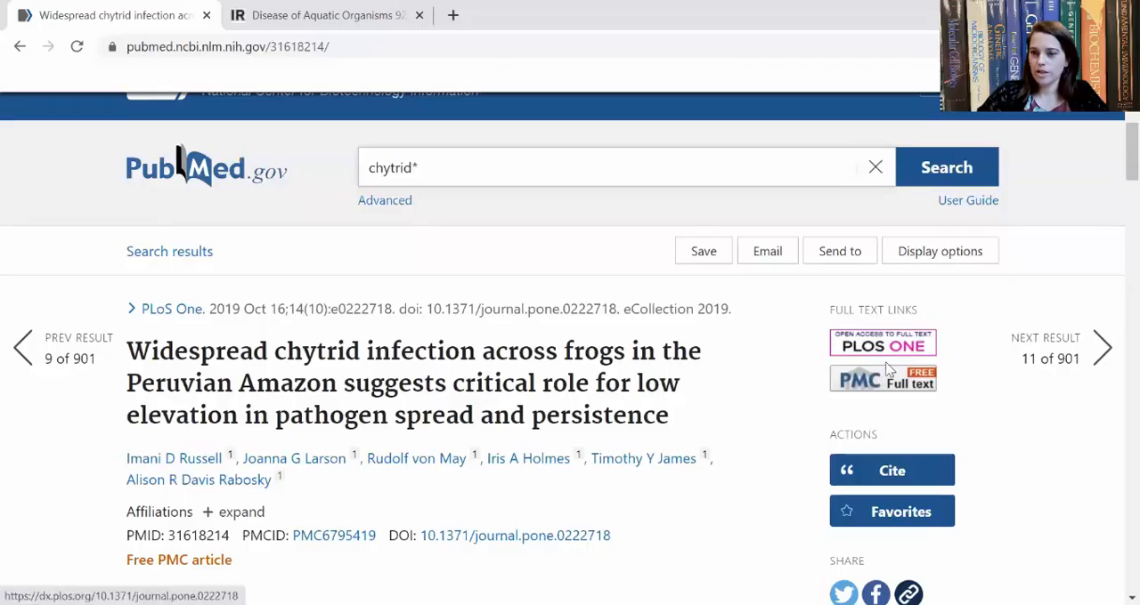
Step: Skim the Peruvian frog article's free full text on PMC, then return to its PubMed record
{"action": "left_click", "coordinate": [883, 377]}
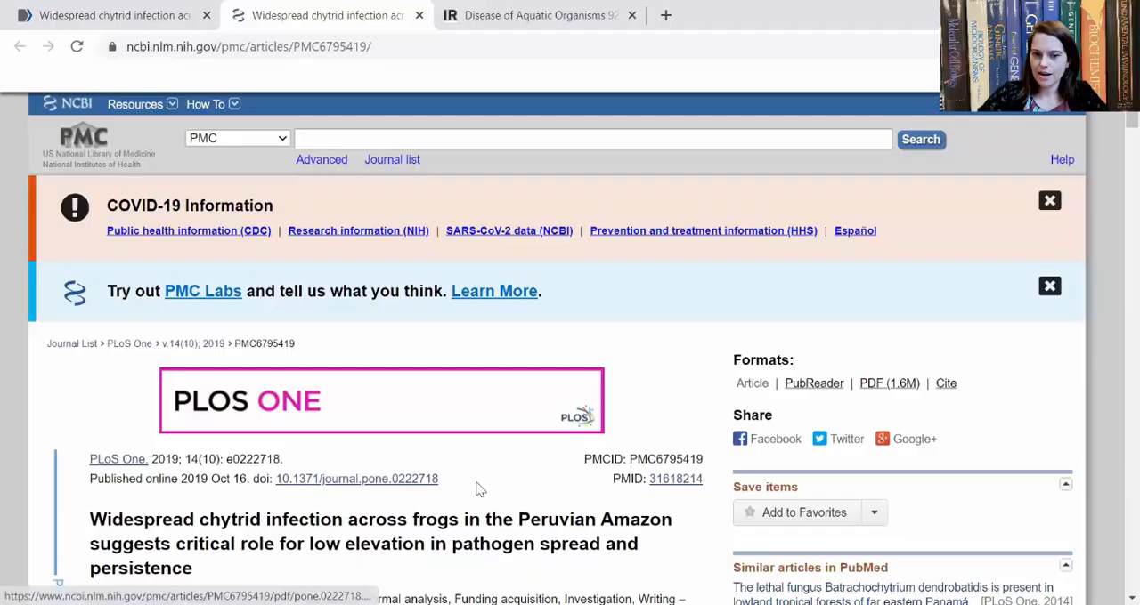
{"action": "scroll", "scroll_direction": "down", "scroll_amount": 3}
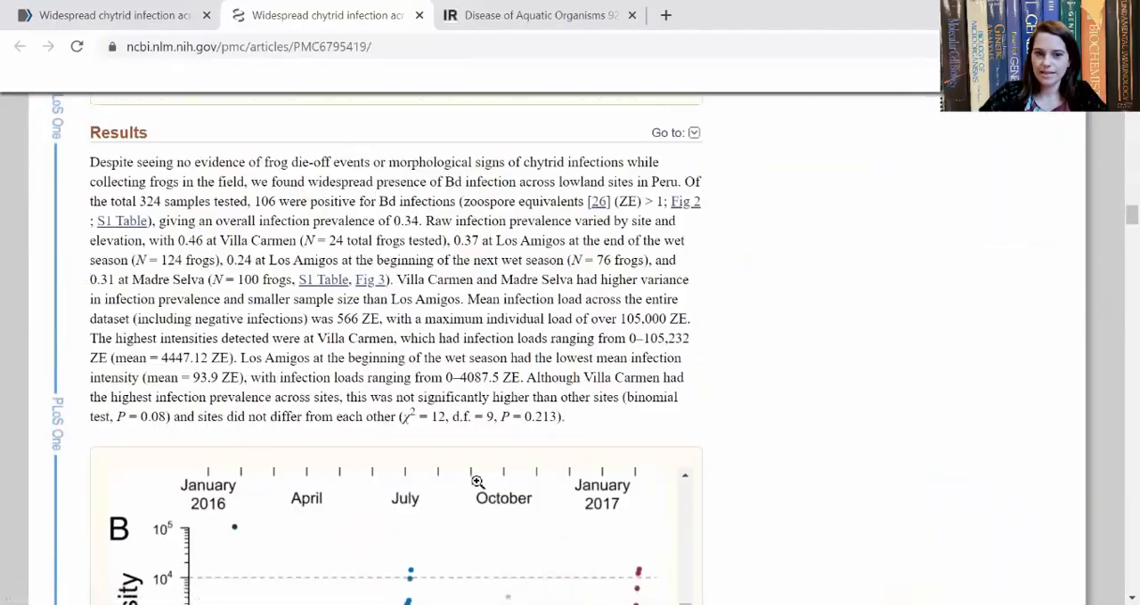
{"action": "scroll", "scroll_direction": "down", "scroll_amount": 3}
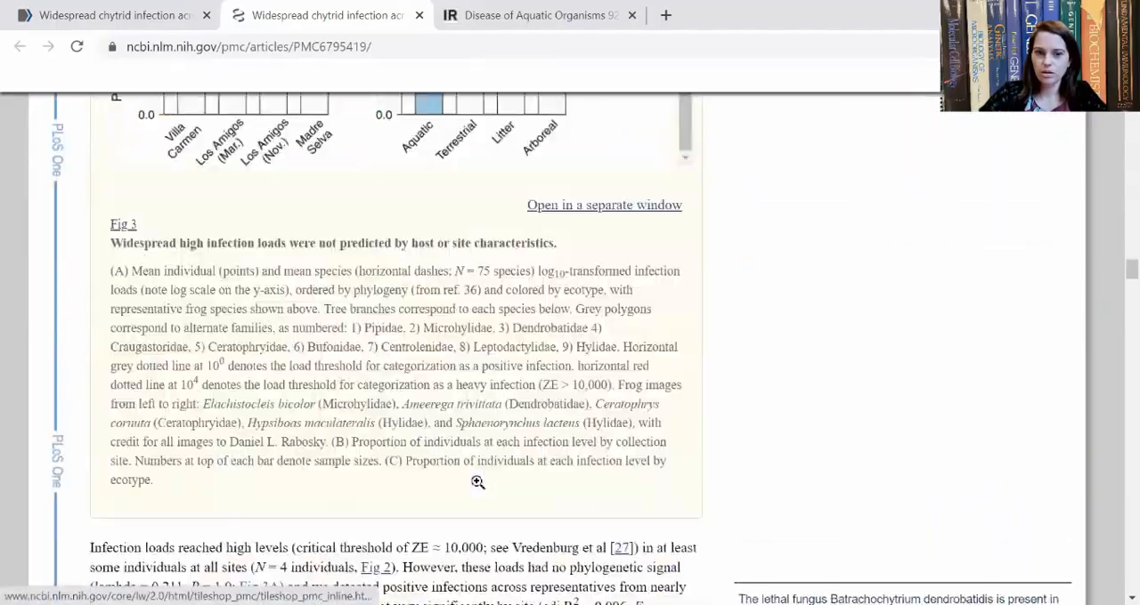
{"action": "scroll", "scroll_direction": "down", "scroll_amount": 3}
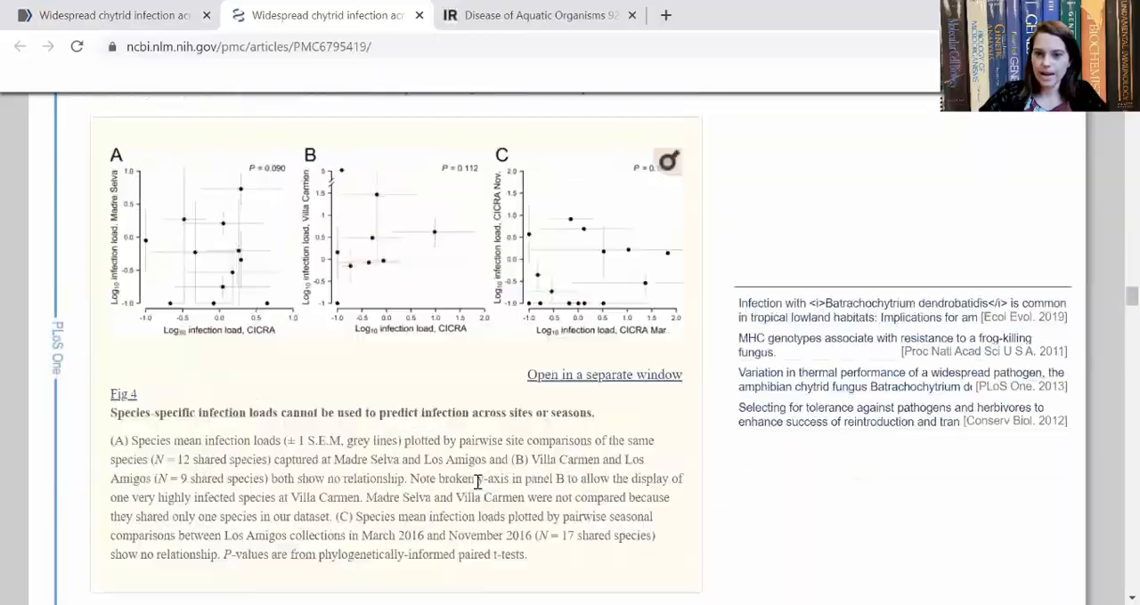
{"action": "scroll", "scroll_direction": "up", "scroll_amount": 3}
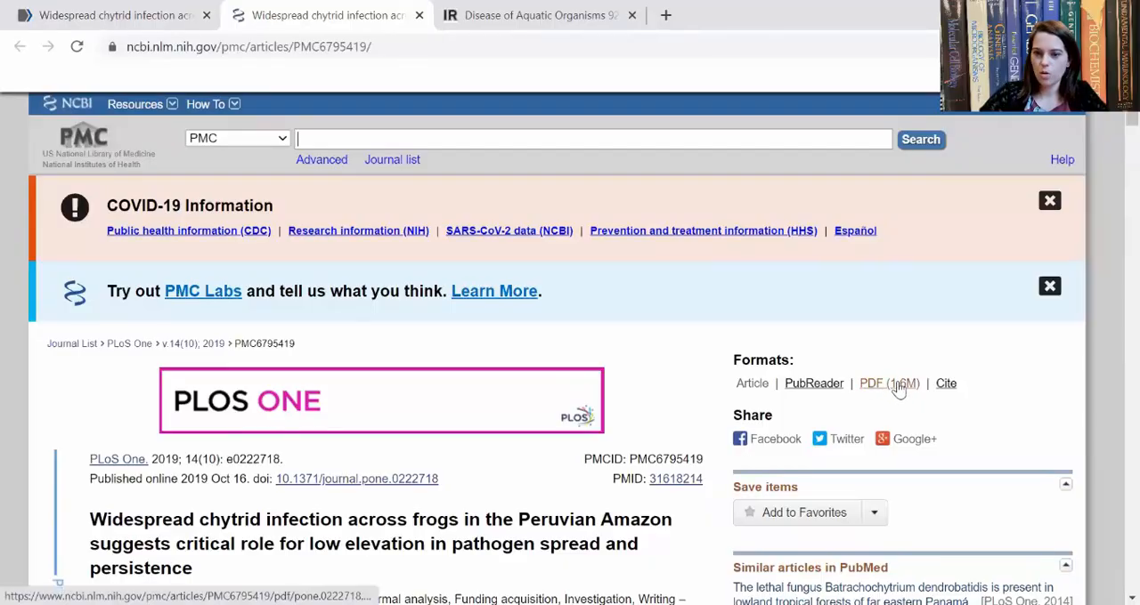
{"action": "left_click", "coordinate": [871, 383]}
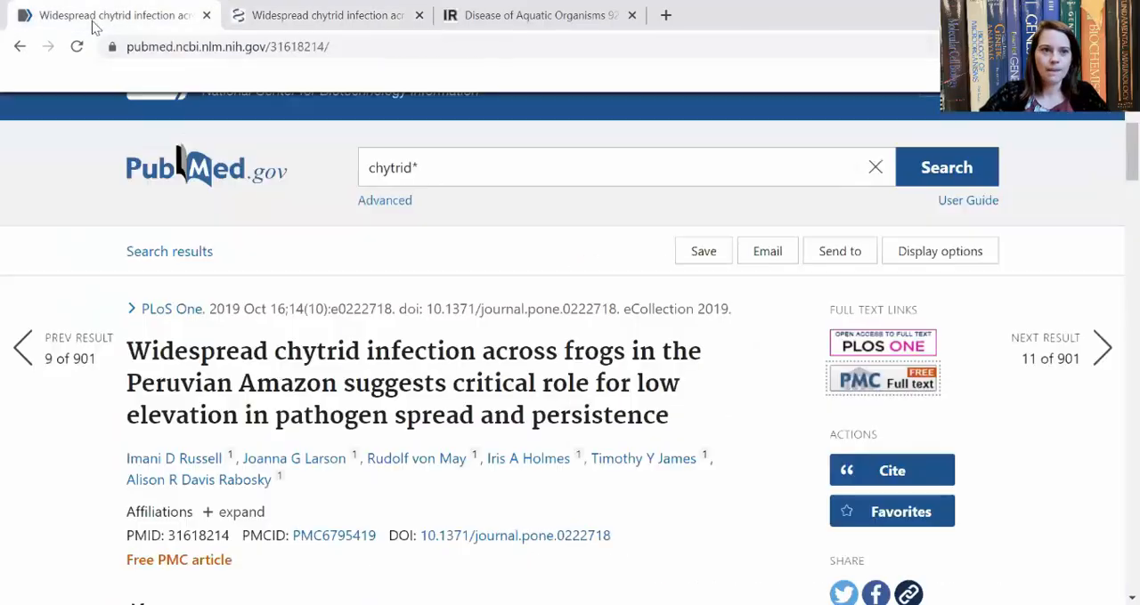
Step: Return to the 901 free full-text chytrid* results and bring up the Additional filters dialog
{"action": "left_click", "coordinate": [19, 47]}
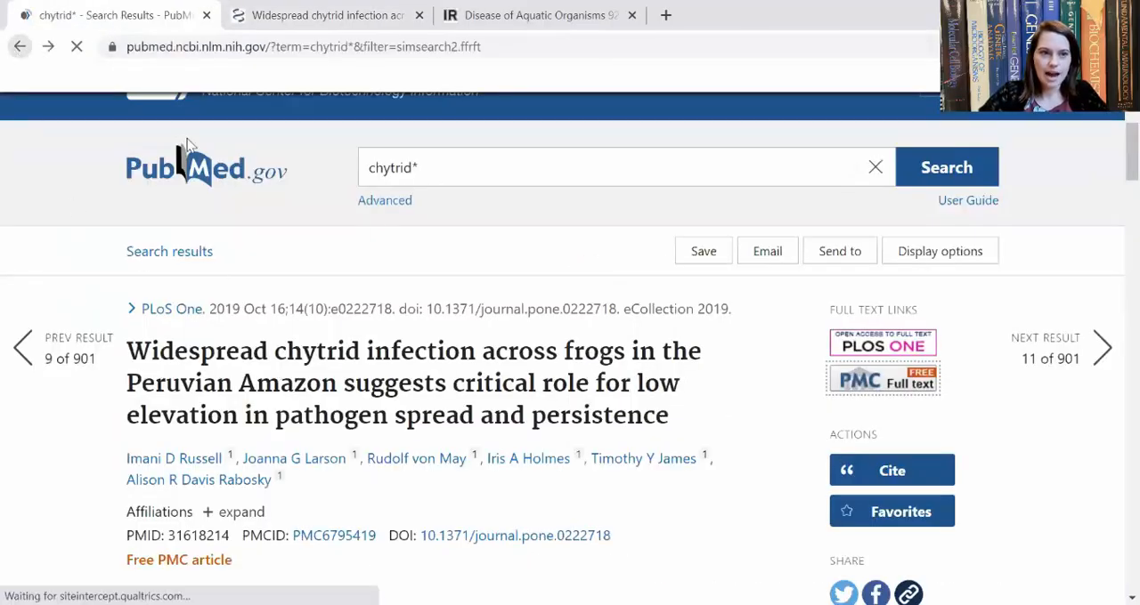
{"action": "left_click", "coordinate": [19, 46]}
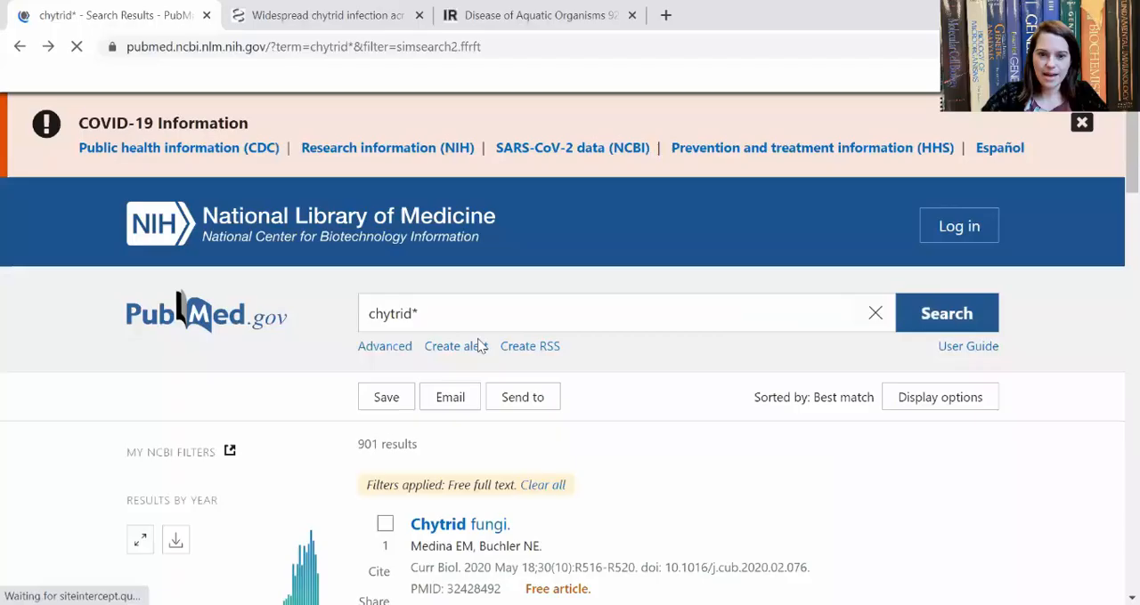
{"action": "scroll", "scroll_direction": "down", "scroll_amount": 3}
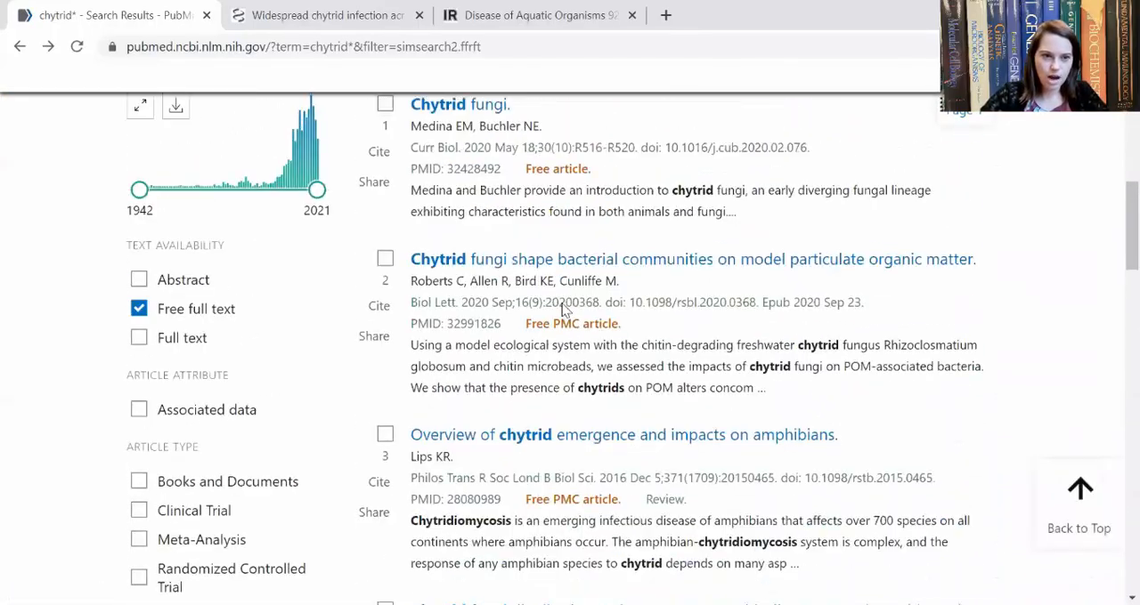
{"action": "scroll", "scroll_direction": "down", "scroll_amount": 3}
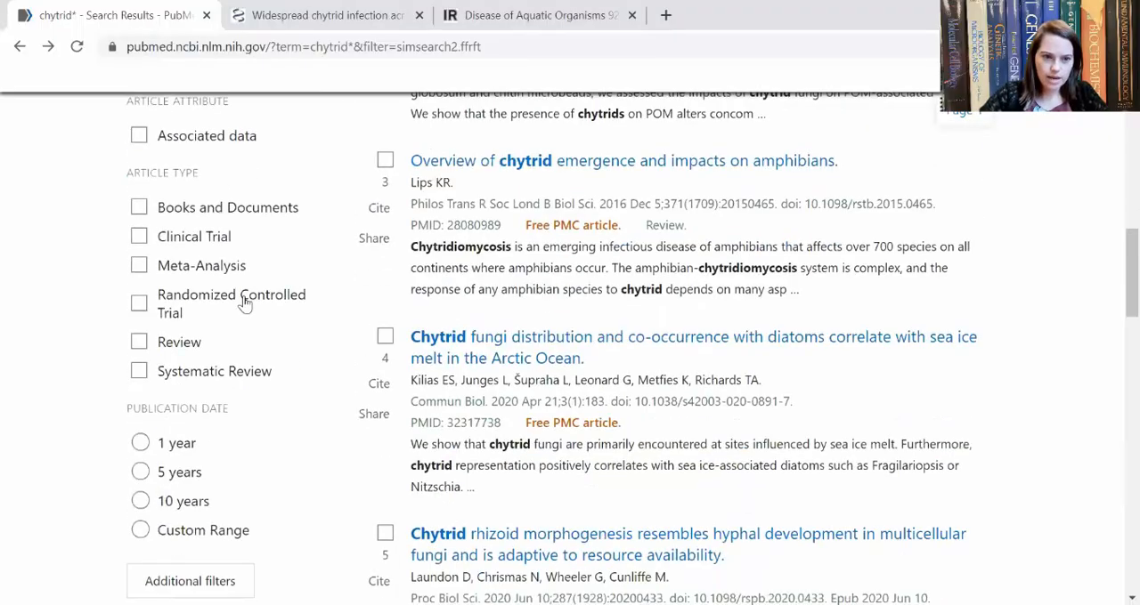
{"action": "scroll", "scroll_direction": "down", "scroll_amount": 3}
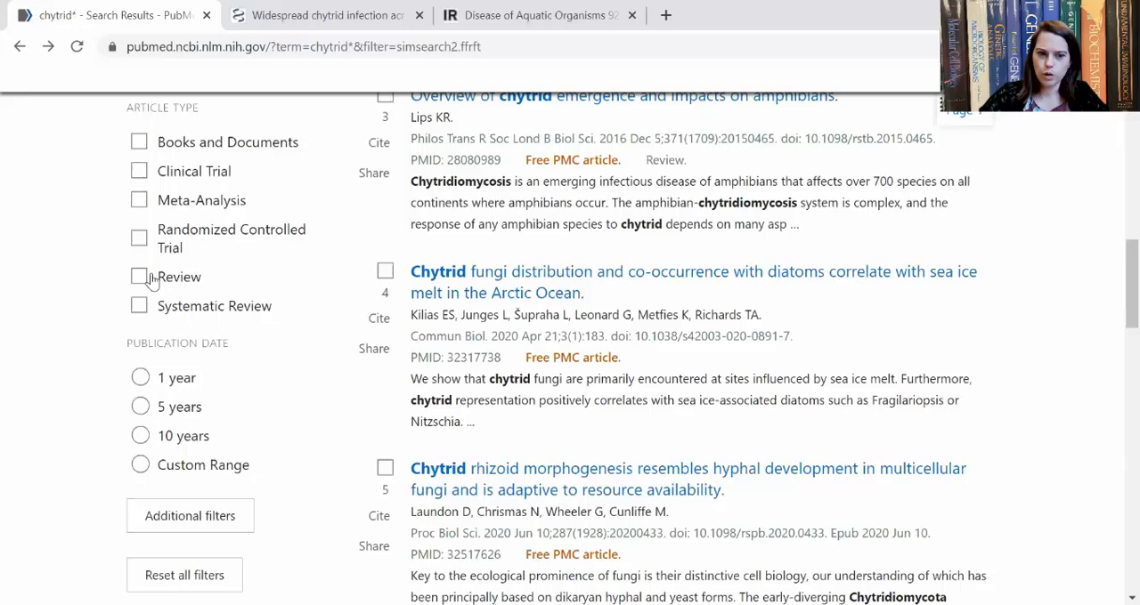
{"action": "scroll", "scroll_direction": "down", "scroll_amount": 3}
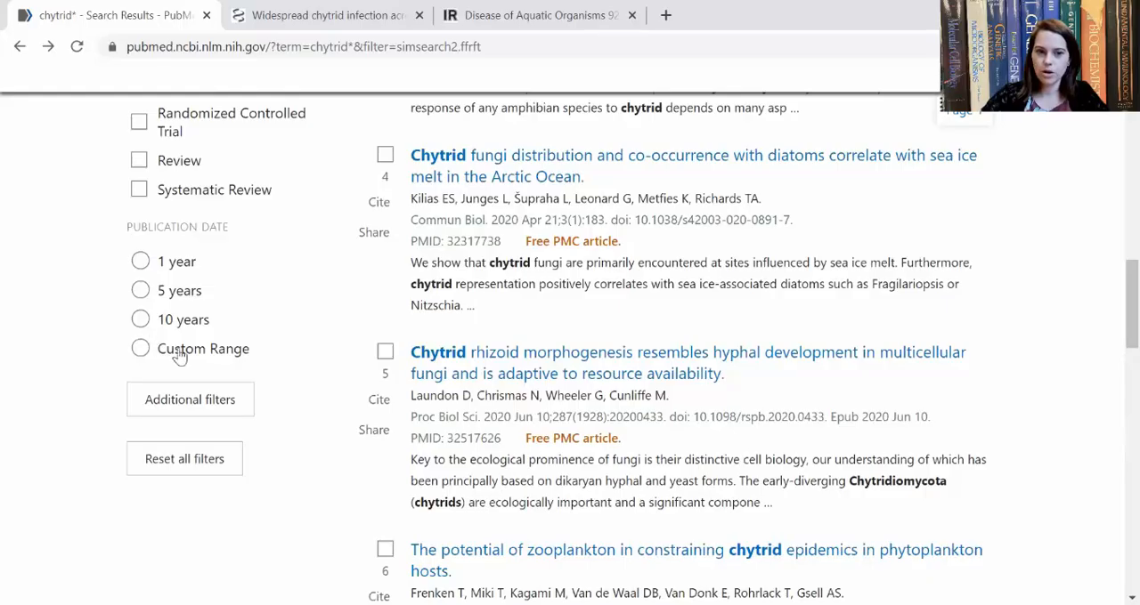
{"action": "left_click", "coordinate": [188, 399]}
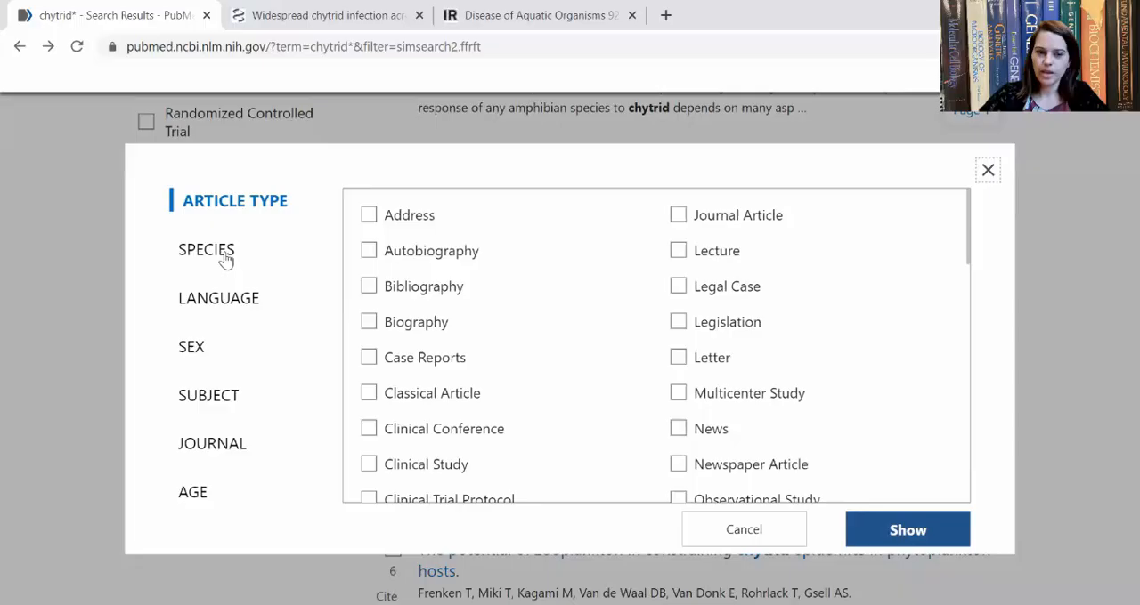
Step: Review the Species and Age filter options, then cancel without applying any
{"action": "left_click", "coordinate": [212, 250]}
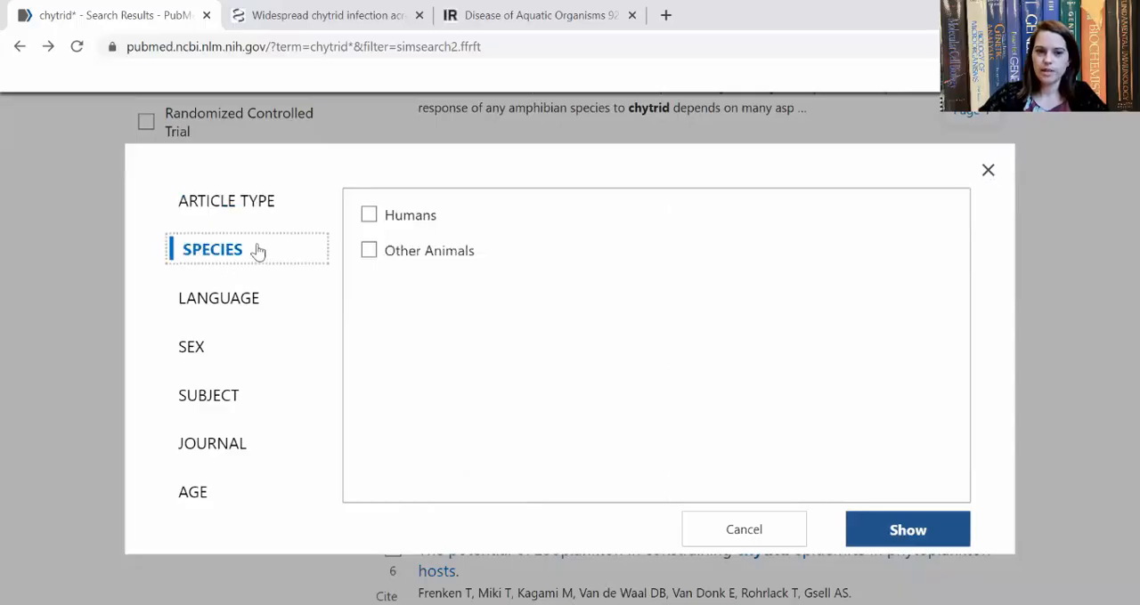
{"action": "mouse_move", "coordinate": [365, 228]}
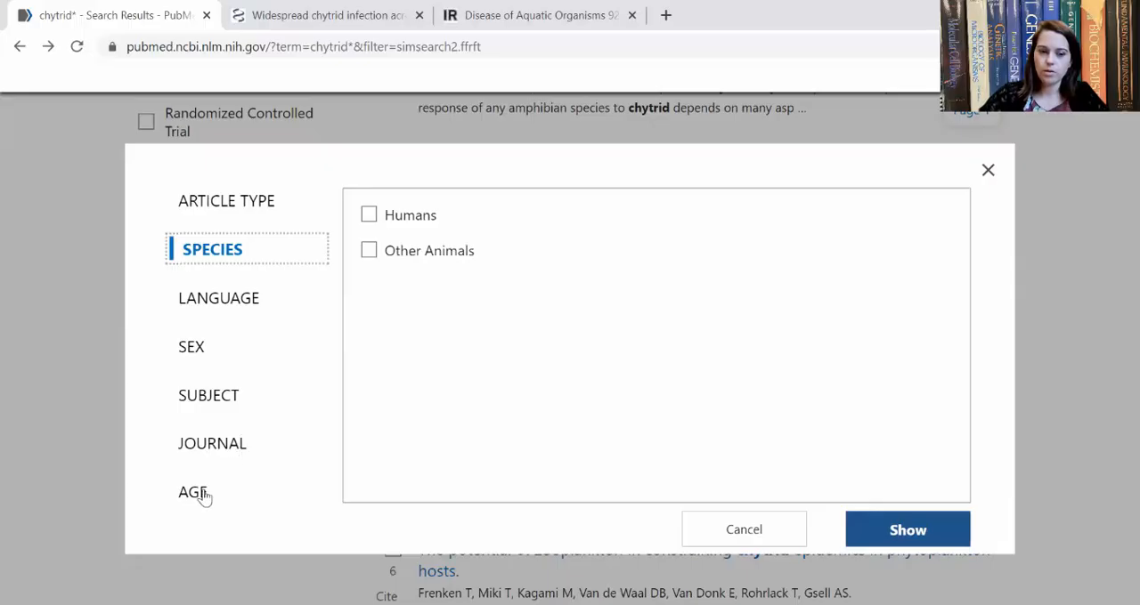
{"action": "left_click", "coordinate": [196, 492]}
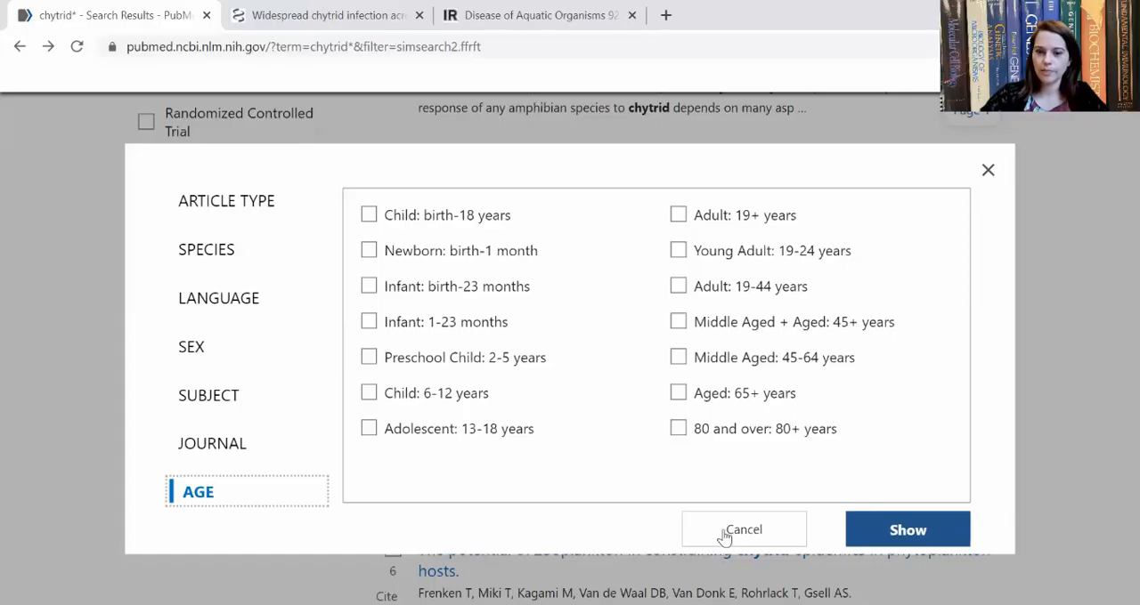
{"action": "left_click", "coordinate": [744, 529]}
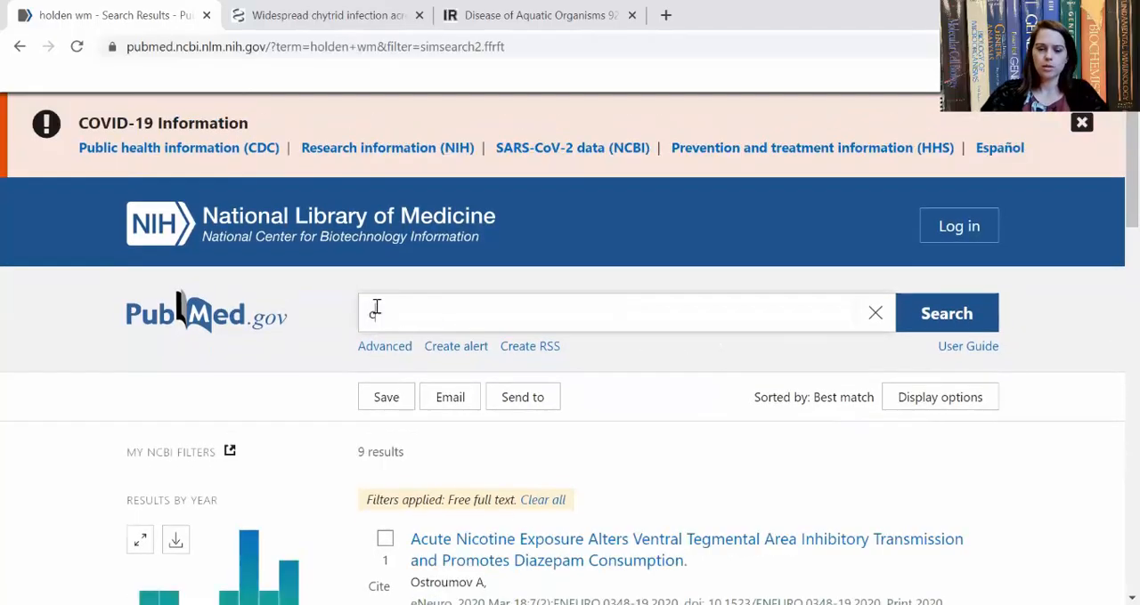
Step: Enter the query chytrid* nikkomycin and start creating an alert for that search
{"action": "type", "text": "chytrid*ni"}
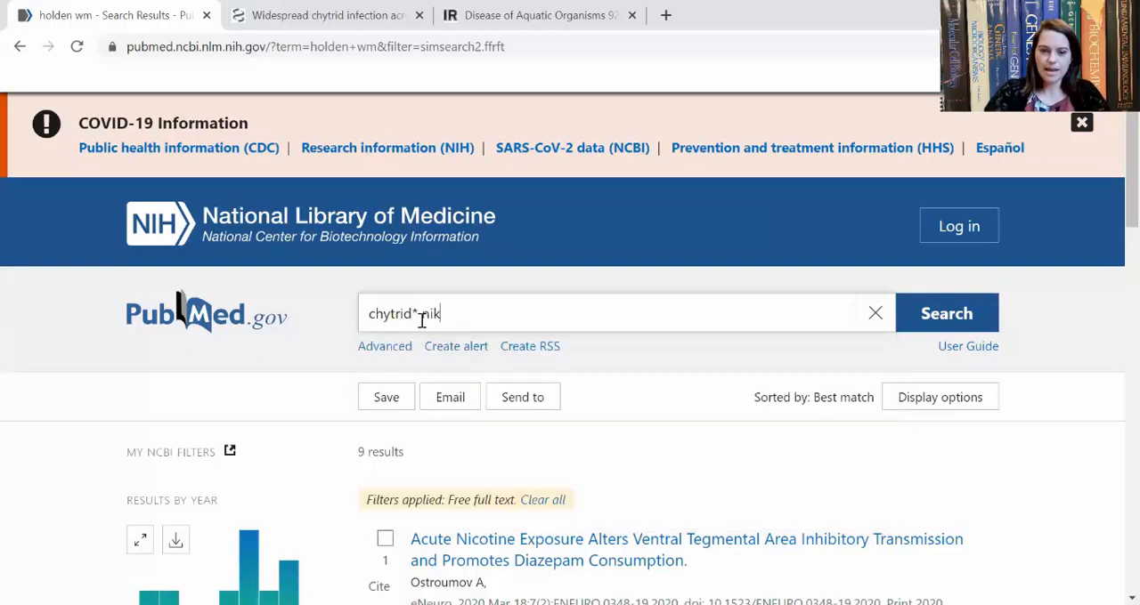
{"action": "type", "text": "komycin"}
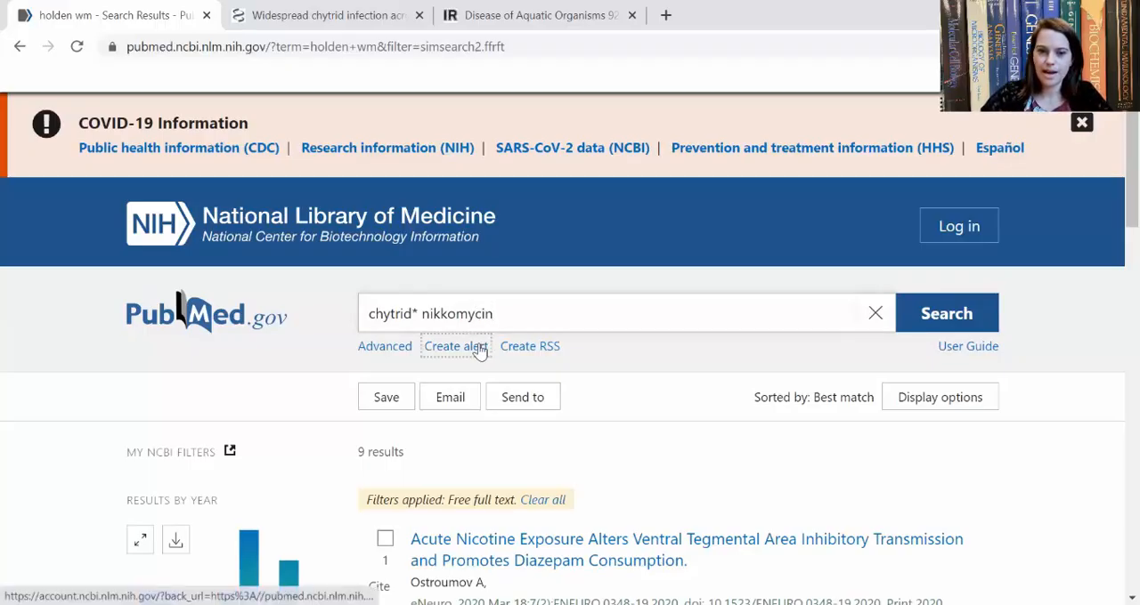
{"action": "left_click", "coordinate": [455, 346]}
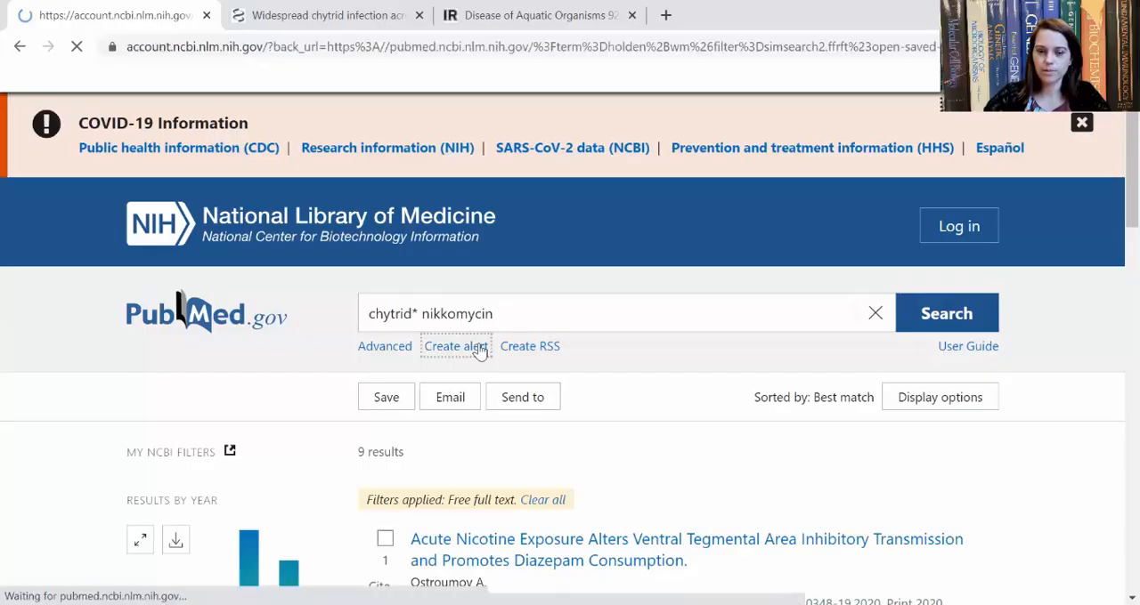
Step: Review the NCBI log-in options required for alerts, return to the results, and start a new tab
{"action": "left_click", "coordinate": [958, 225]}
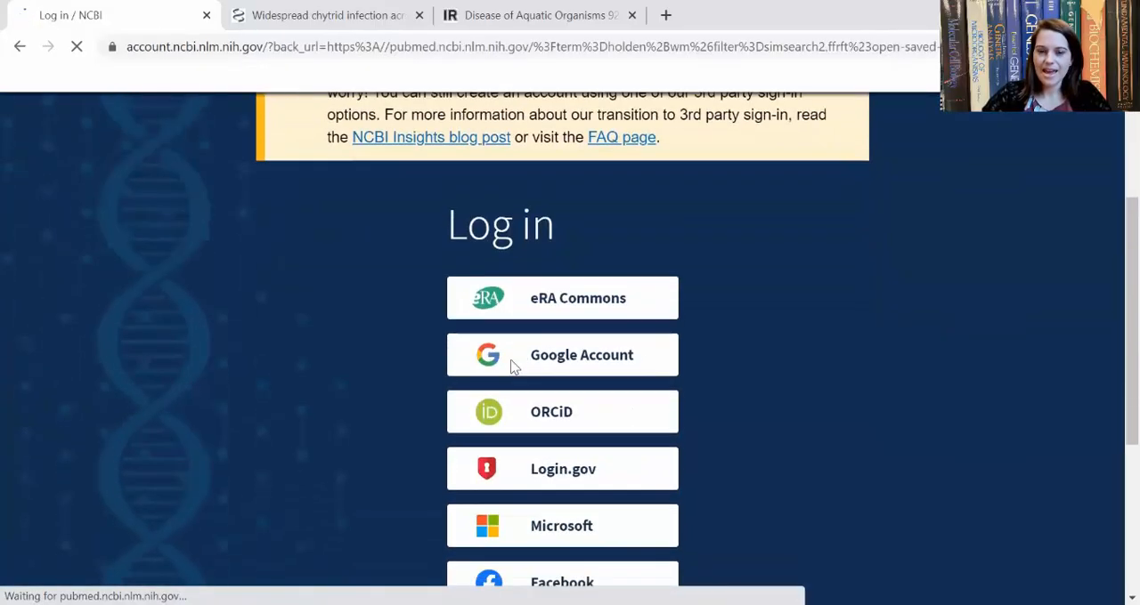
{"action": "scroll", "scroll_direction": "down", "scroll_amount": 3}
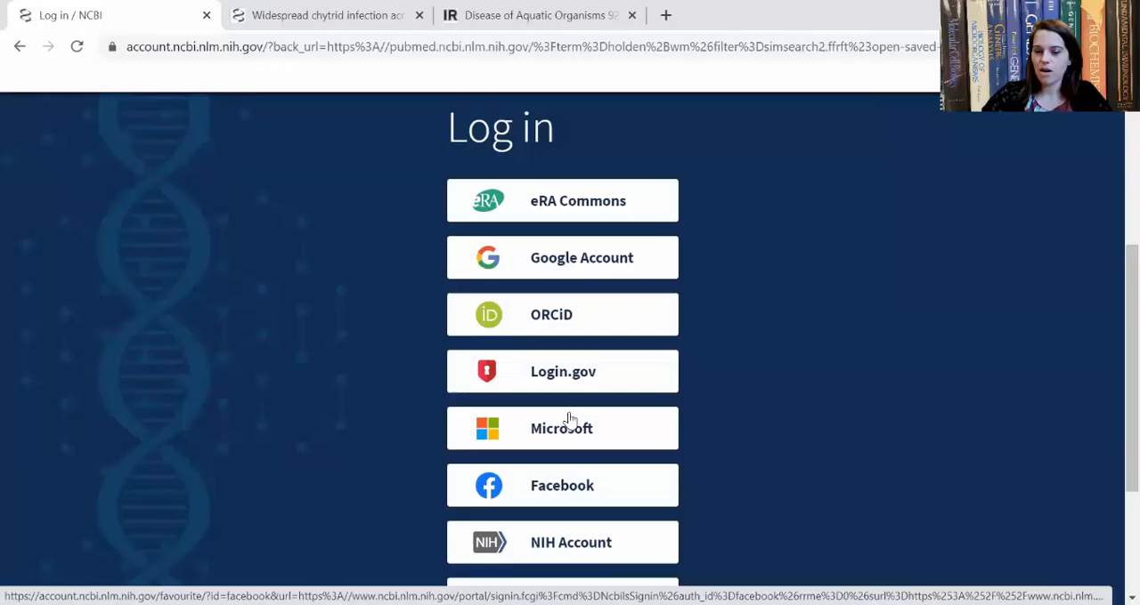
{"action": "scroll", "scroll_direction": "down", "scroll_amount": 3}
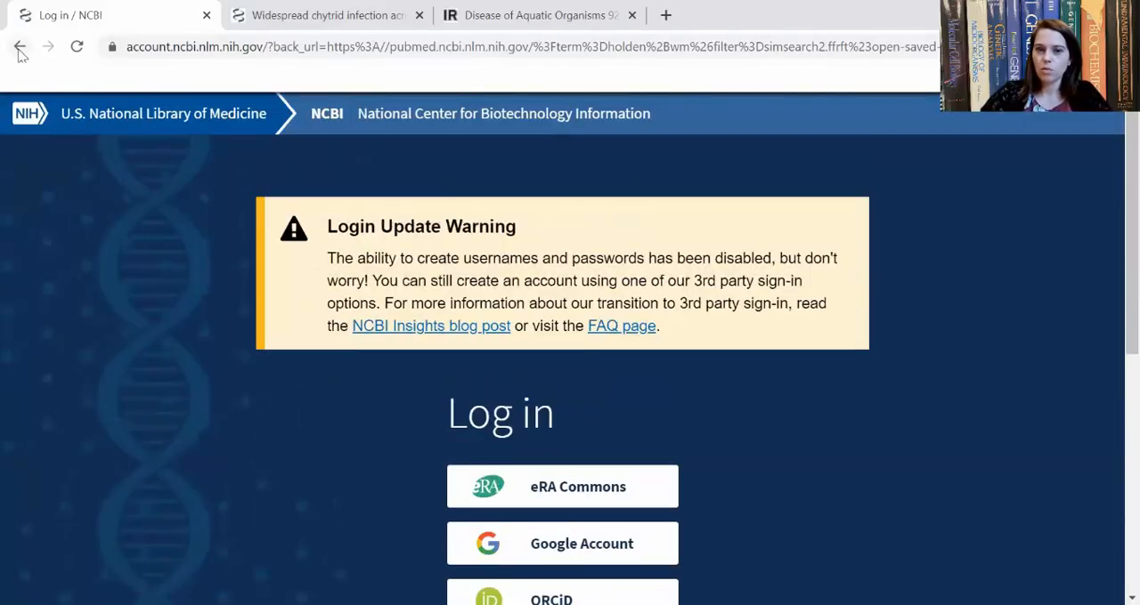
{"action": "left_click", "coordinate": [22, 47]}
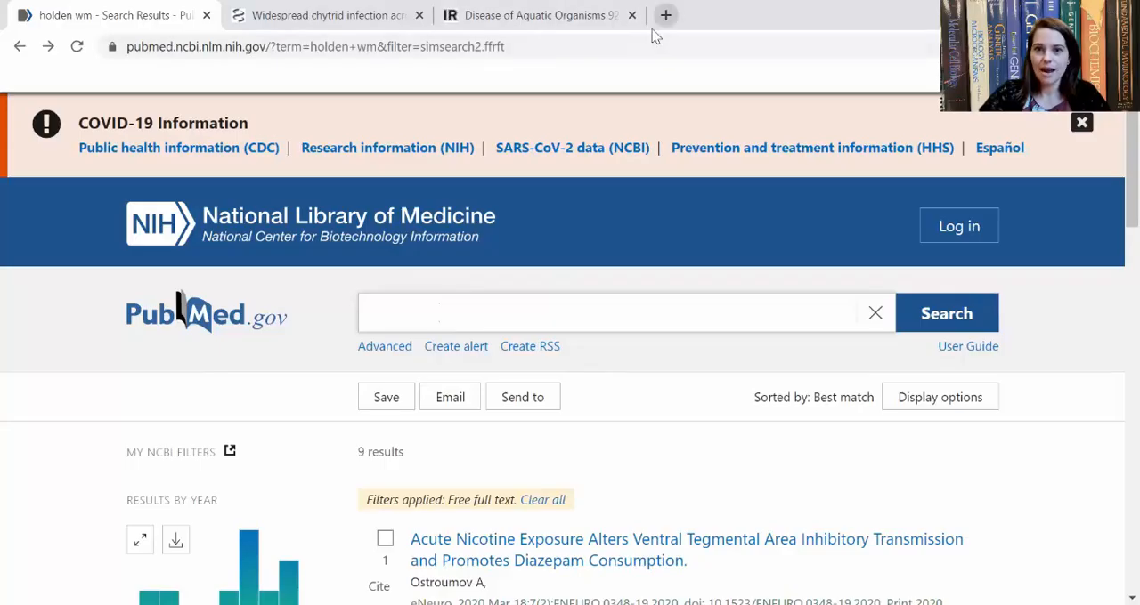
{"action": "left_click", "coordinate": [666, 14]}
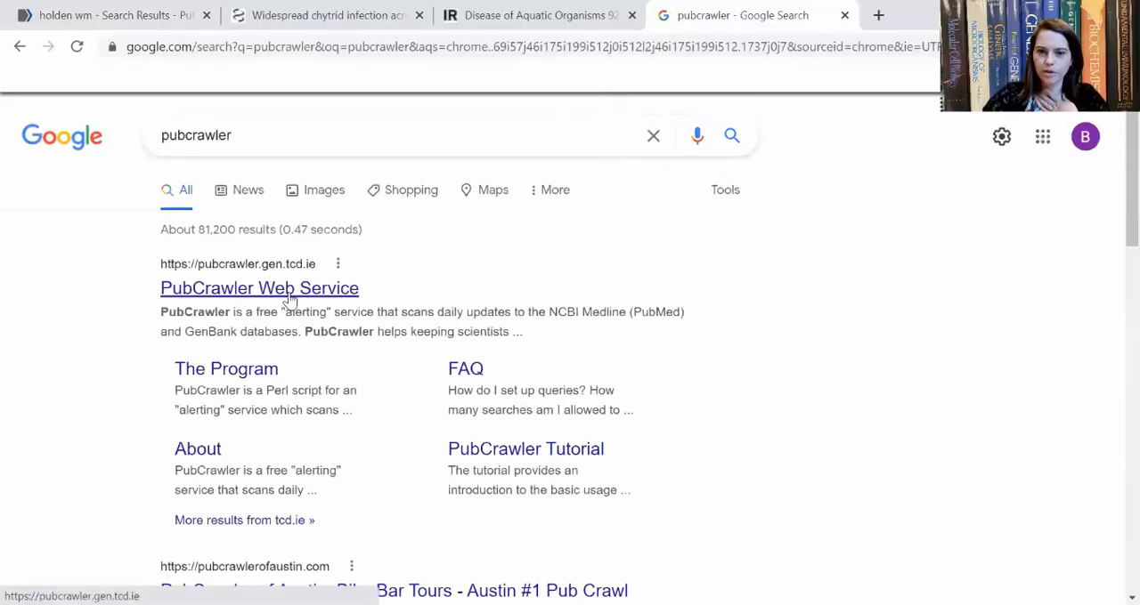
Step: Go to the PubCrawler Web Service site from the Google results for pubcrawler
{"action": "left_click", "coordinate": [260, 288]}
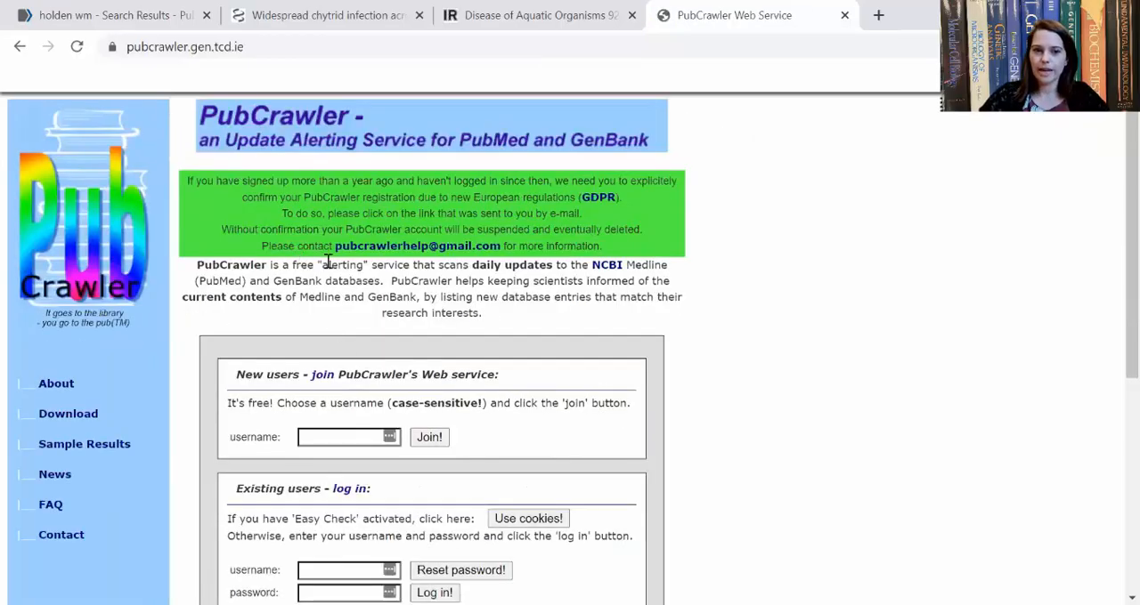
{"action": "left_click_drag", "start_coordinate": [292, 264], "coordinate": [470, 264]}
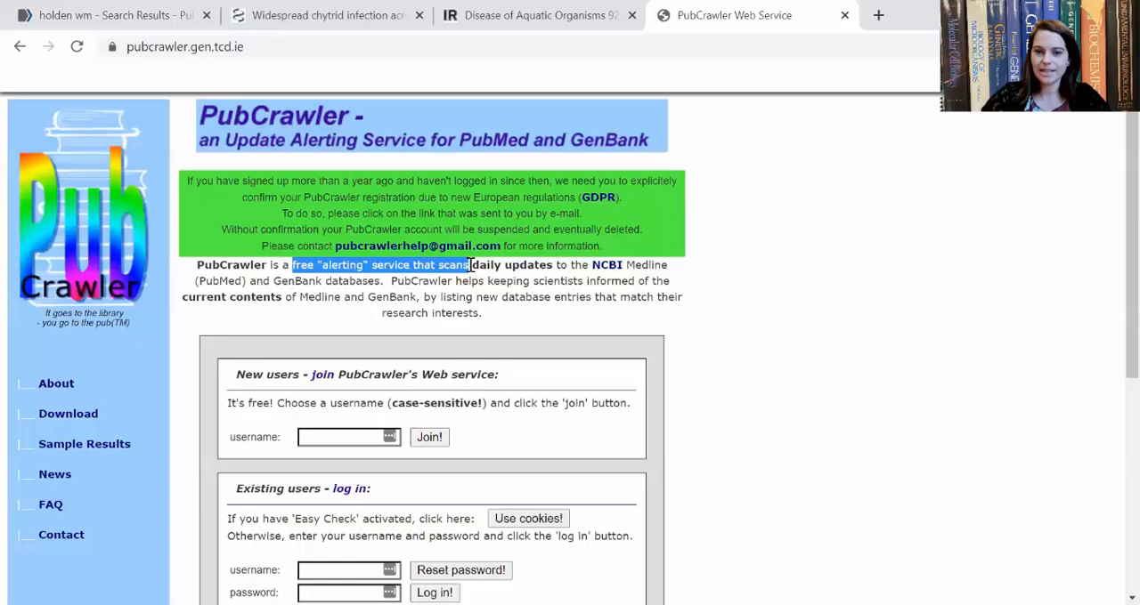
{"action": "left_click_drag", "start_coordinate": [470, 264], "coordinate": [552, 264]}
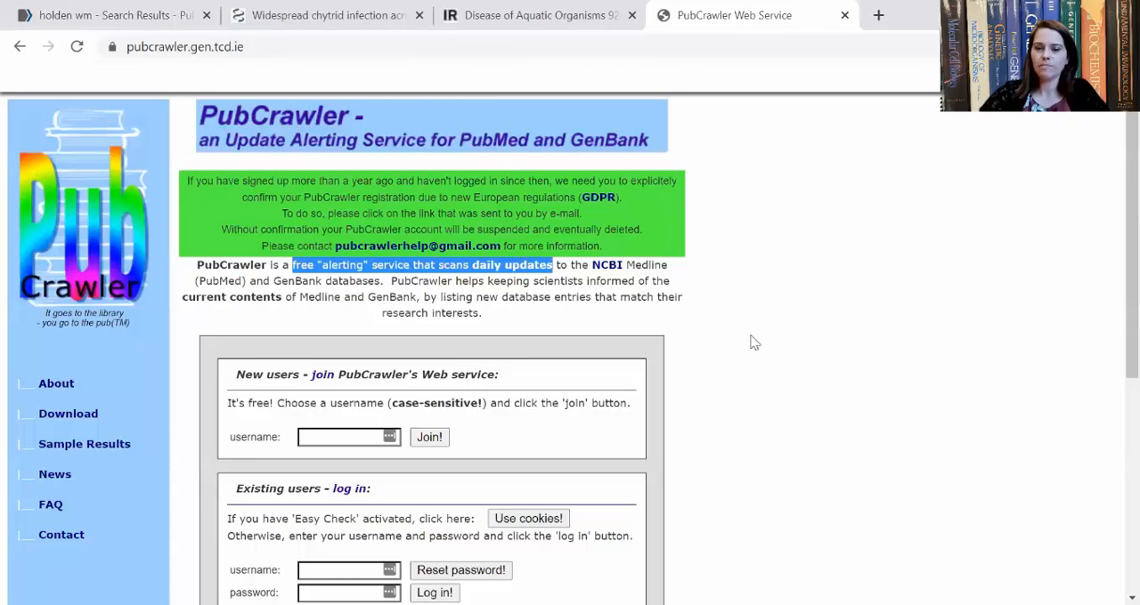
{"action": "left_click", "coordinate": [224, 281]}
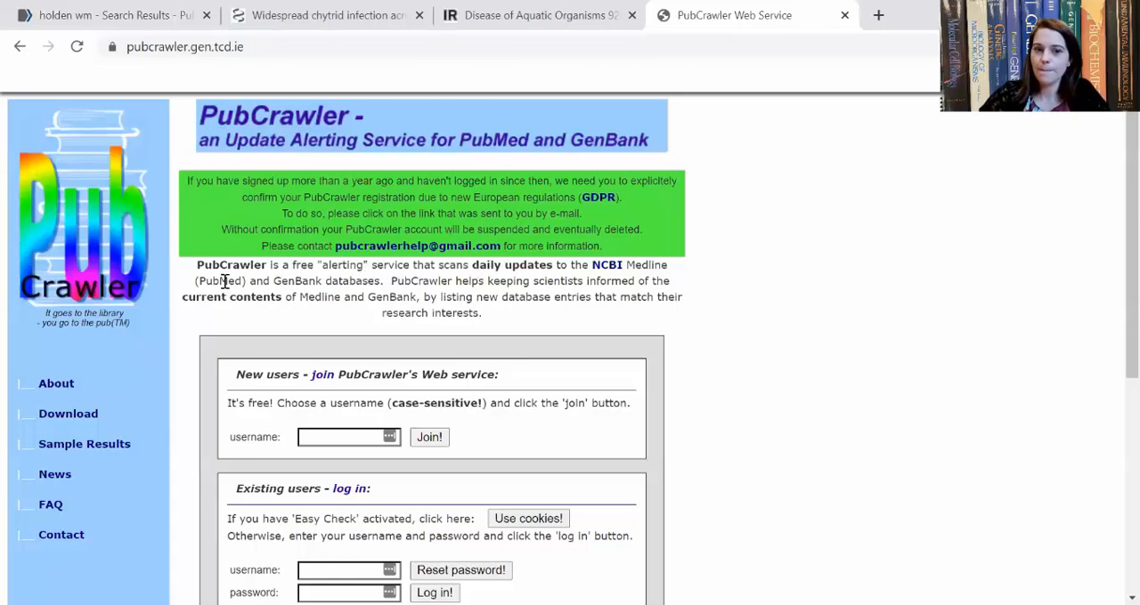
{"action": "double_click", "coordinate": [298, 282]}
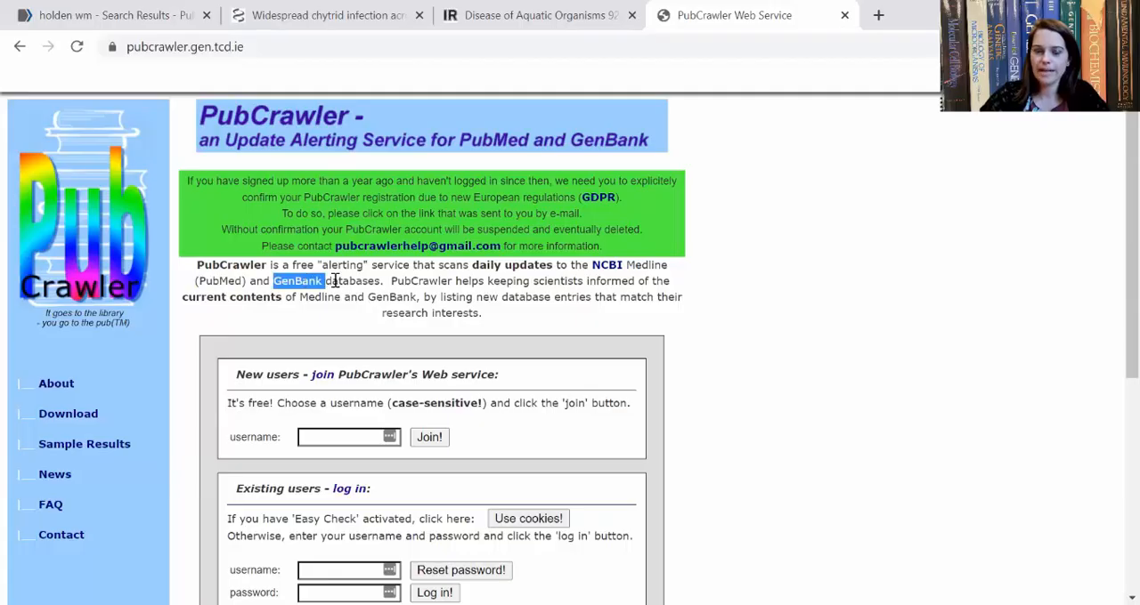
{"action": "scroll", "scroll_direction": "down", "scroll_amount": 3}
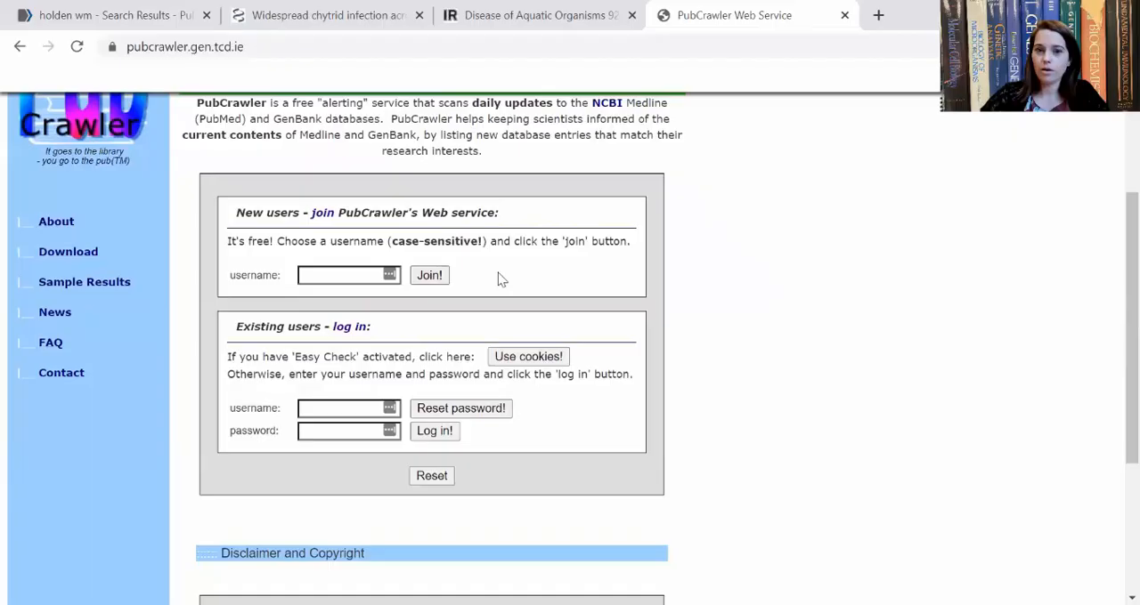
{"action": "mouse_move", "coordinate": [454, 324]}
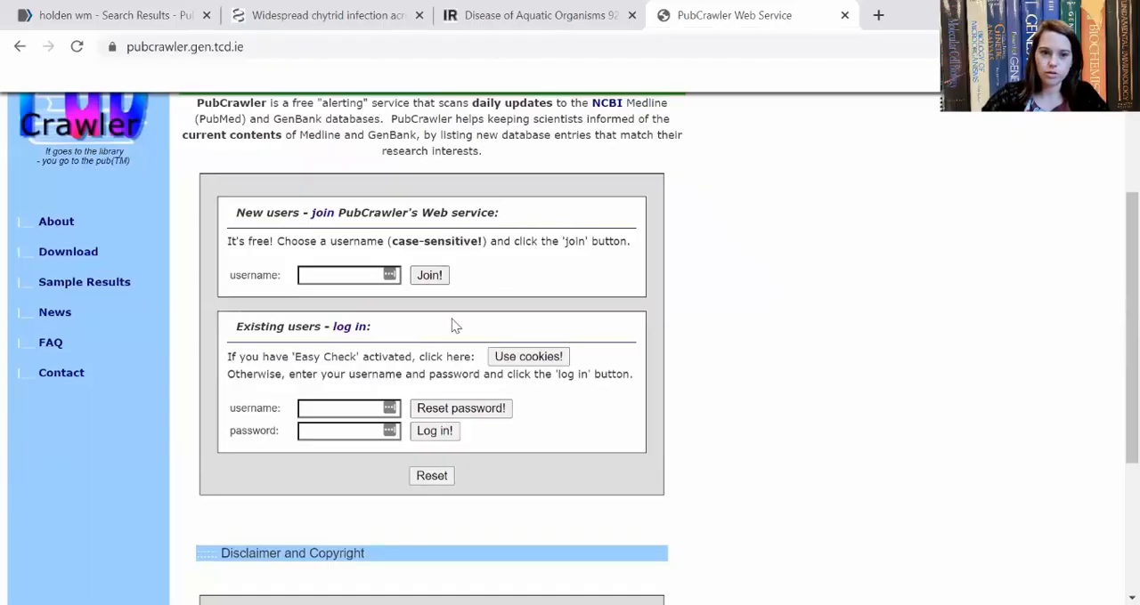
{"action": "scroll", "scroll_direction": "down", "scroll_amount": 3}
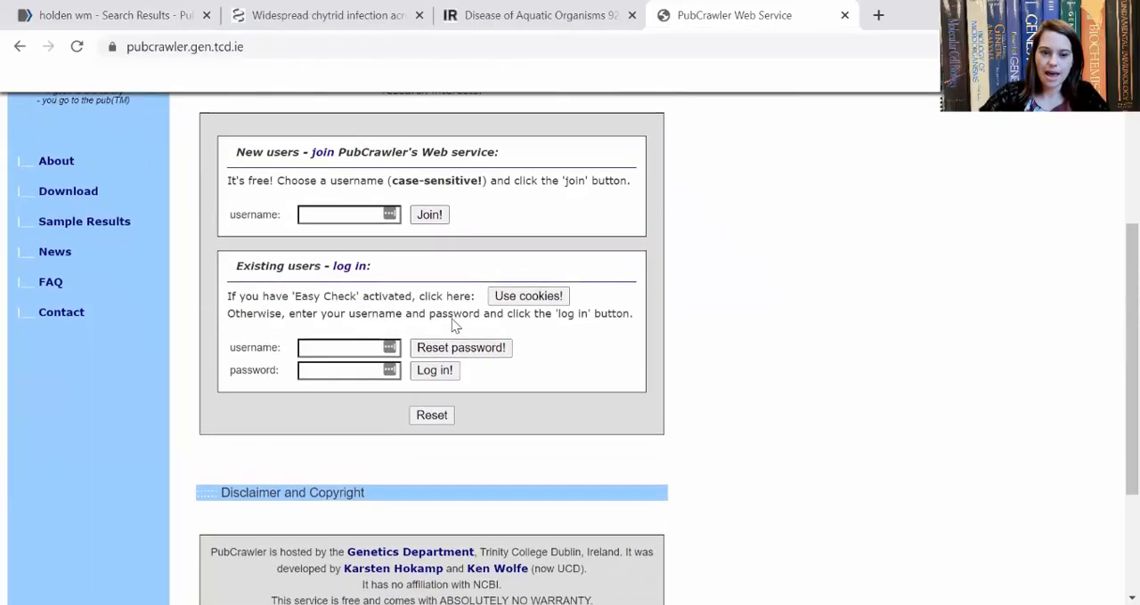
{"action": "scroll", "scroll_direction": "up", "scroll_amount": 3}
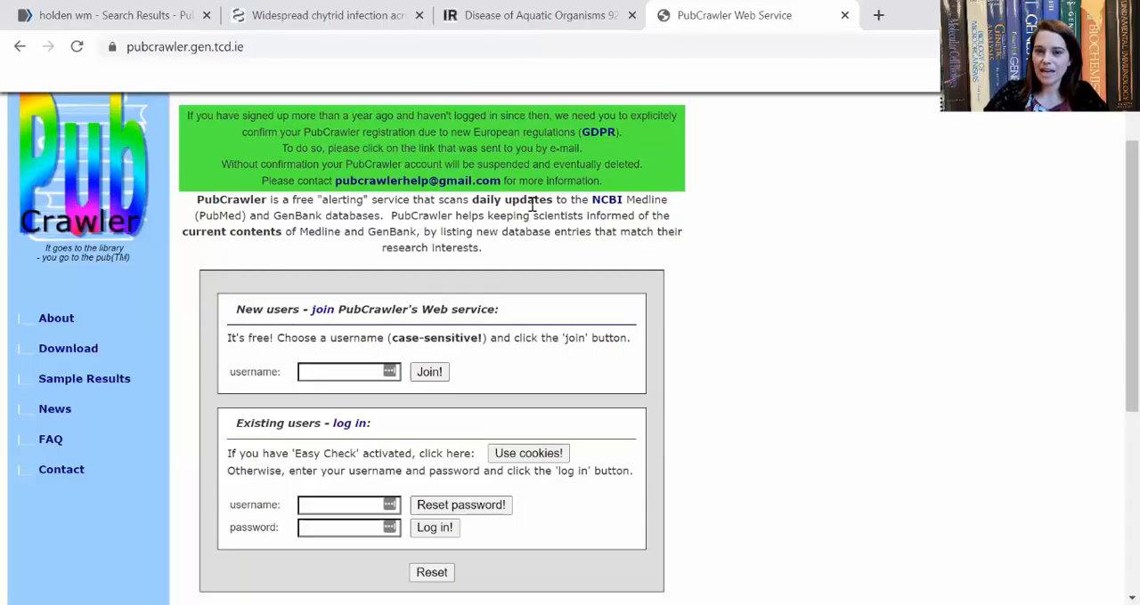
{"action": "mouse_move", "coordinate": [566, 230]}
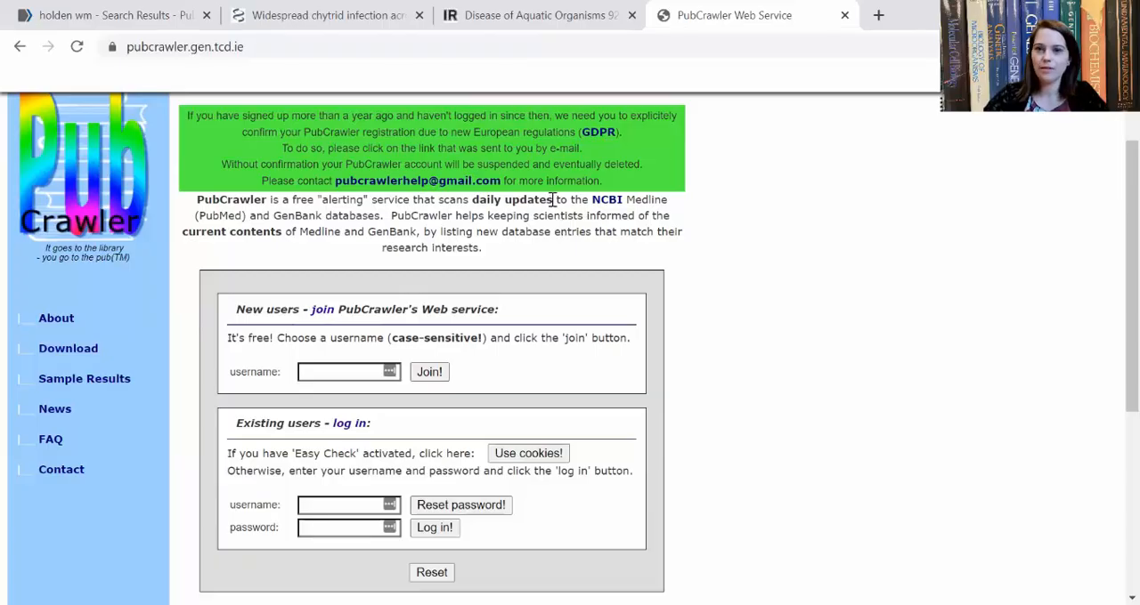
{"action": "mouse_move", "coordinate": [680, 229]}
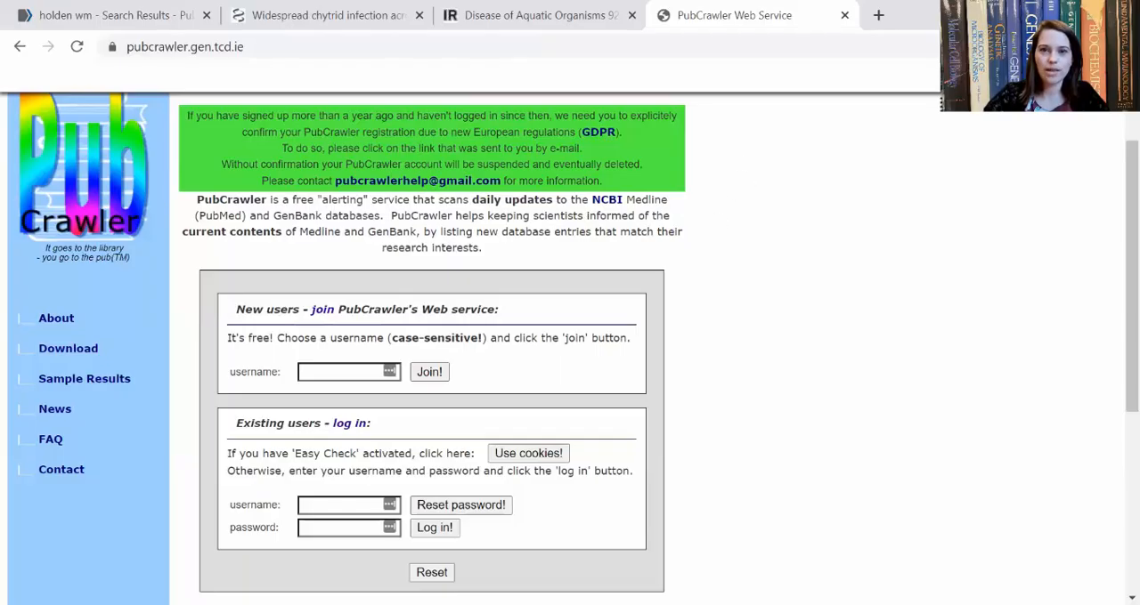
{"action": "mouse_move", "coordinate": [670, 36]}
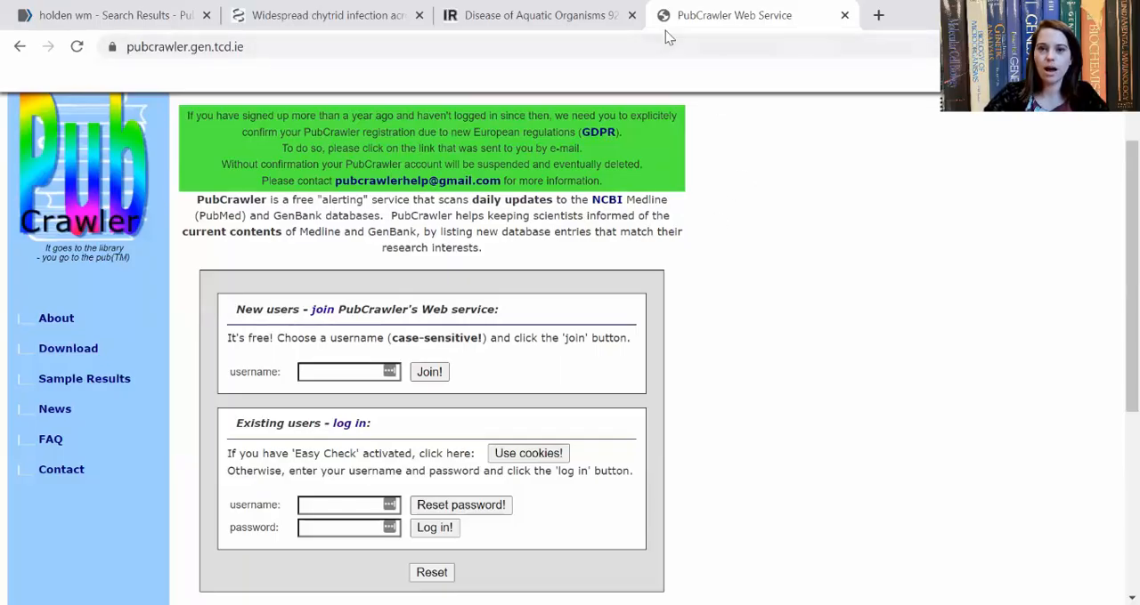